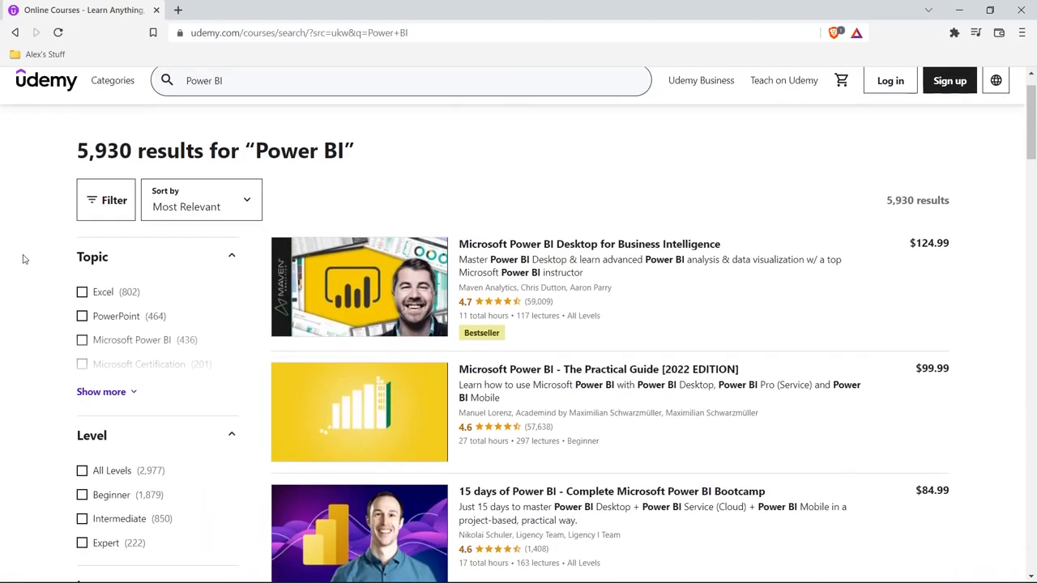
- Download Power BI Desktop free and let the link hand off to the Microsoft Store
scroll(down, 3)
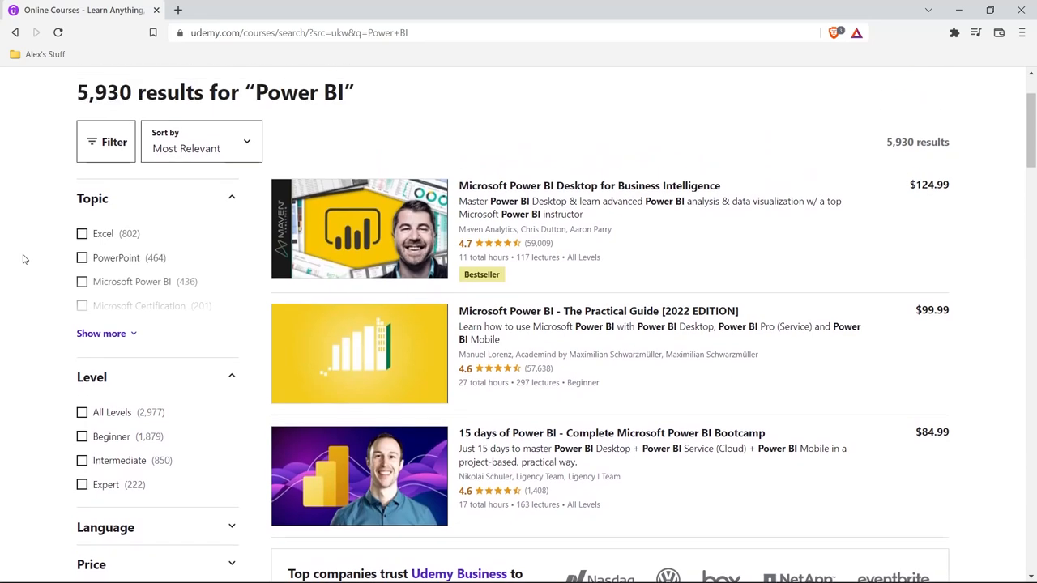
click(590, 185)
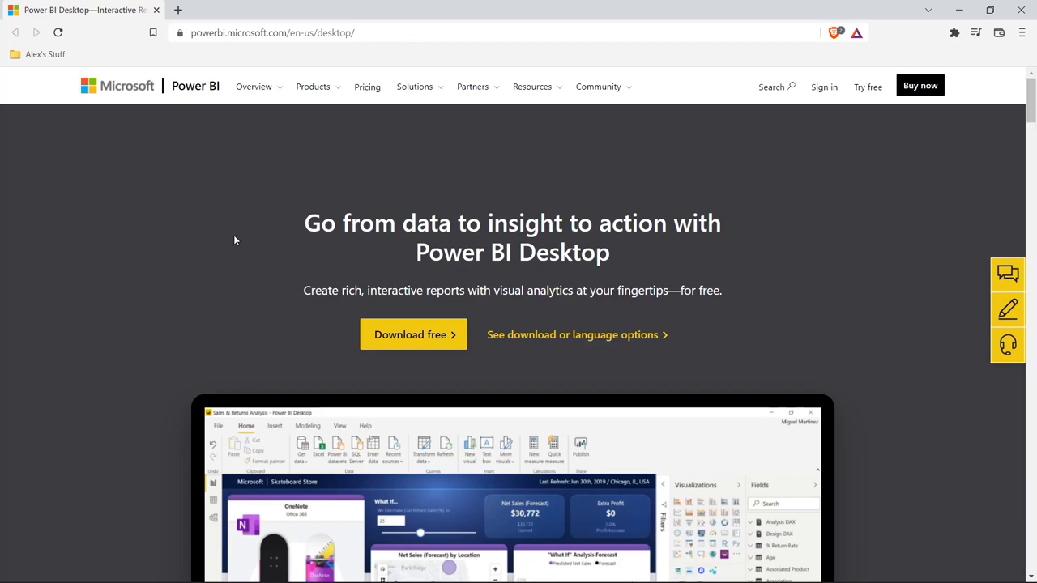
mouse_move(240, 155)
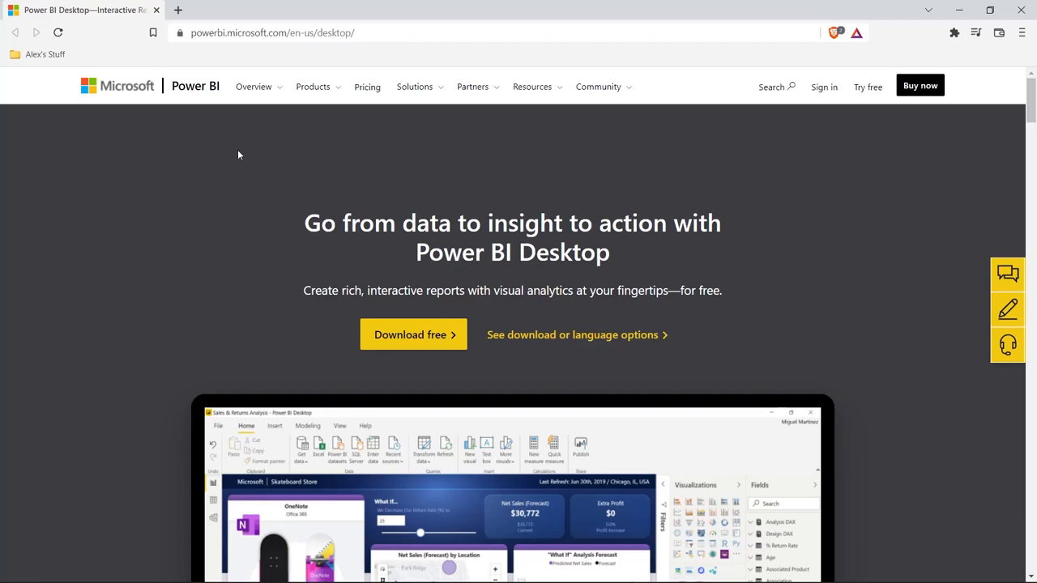
mouse_move(249, 165)
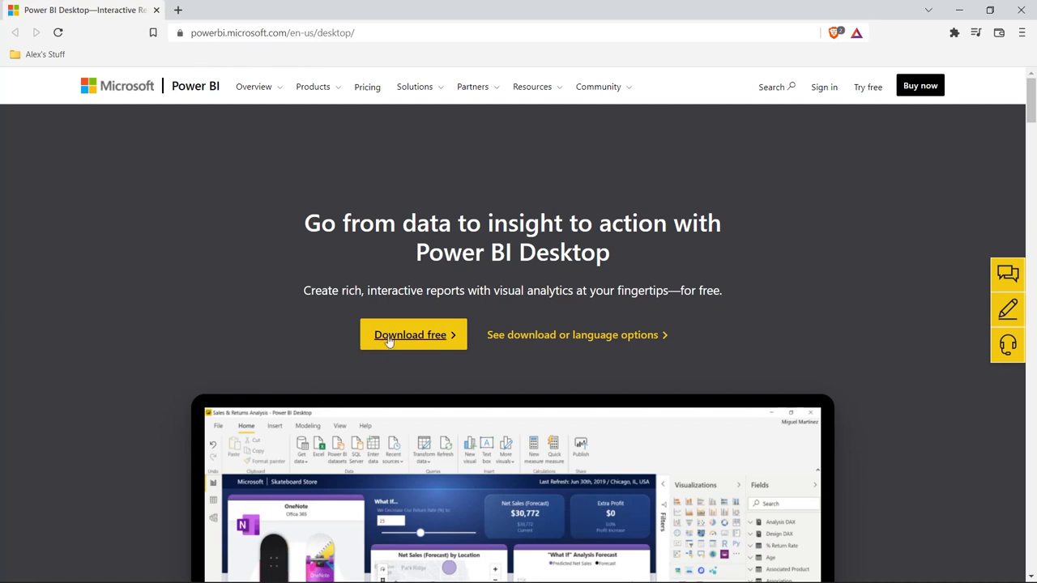
mouse_move(413, 333)
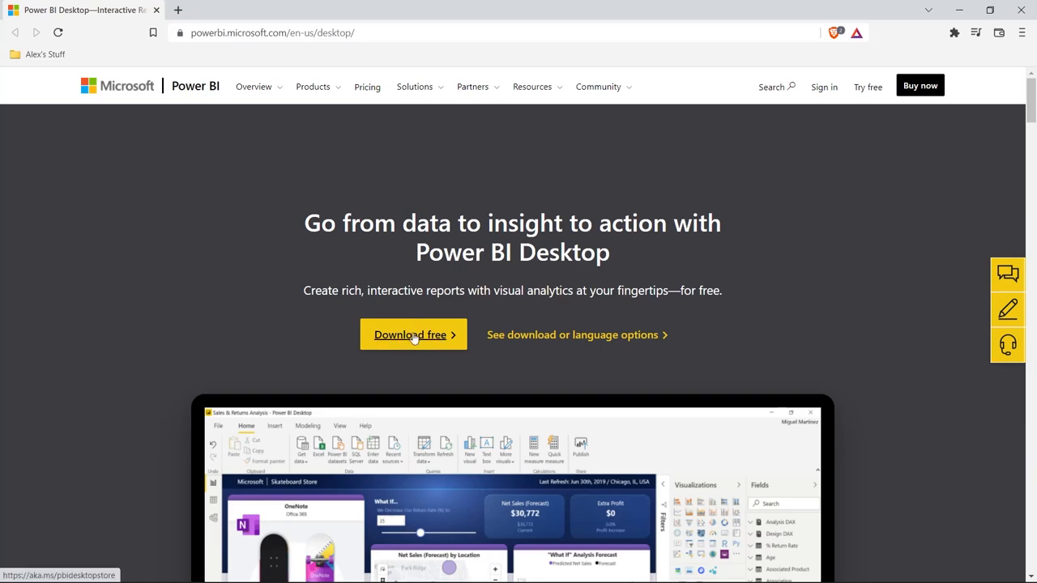
click(408, 334)
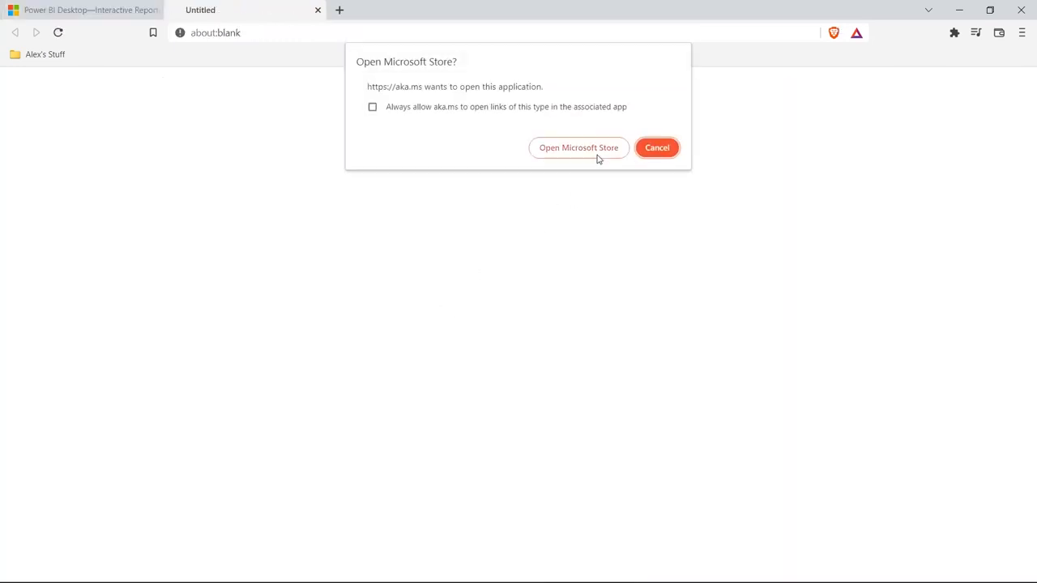
click(579, 148)
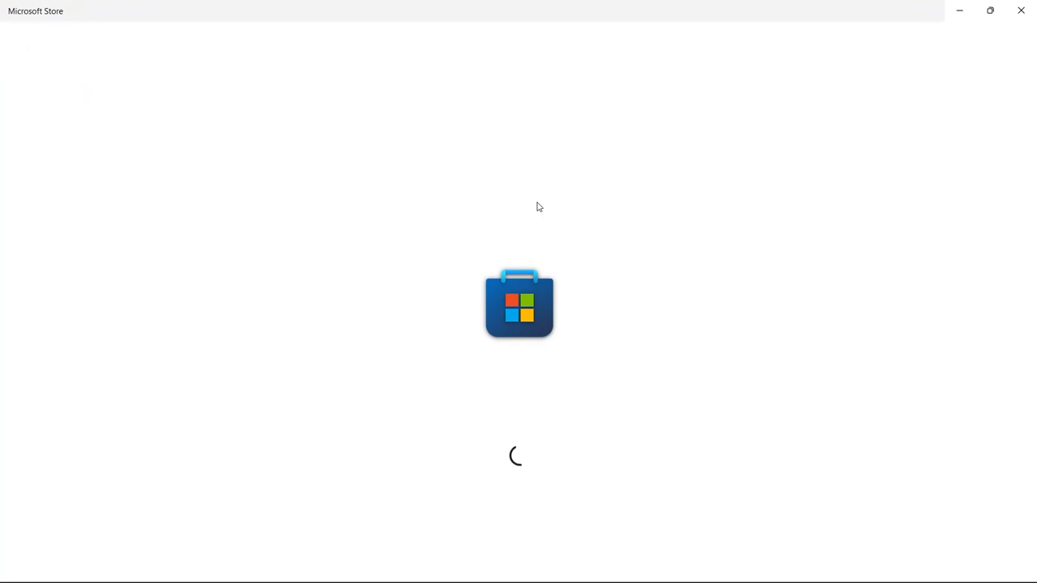
mouse_move(518, 233)
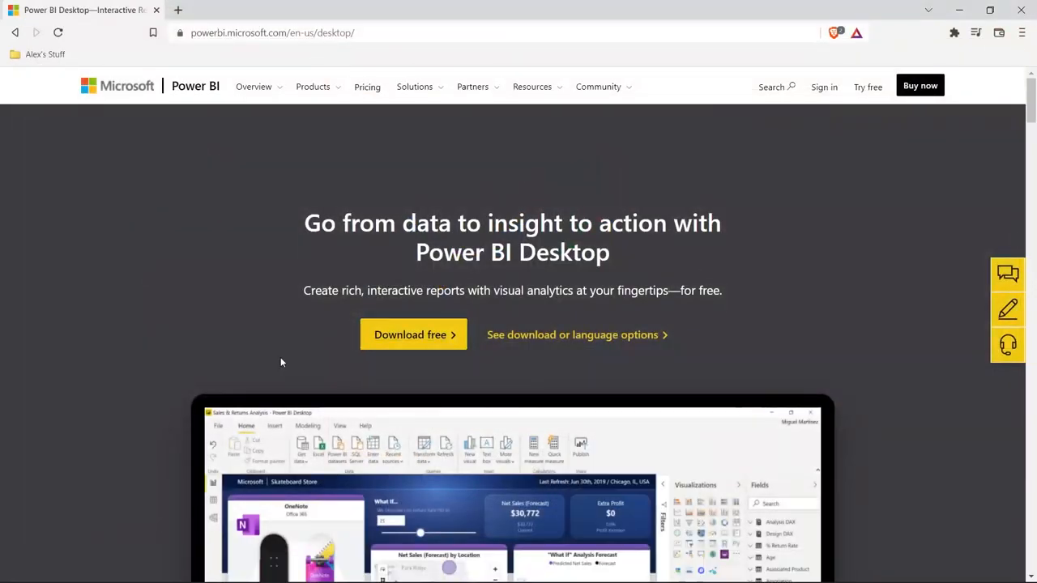
click(355, 567)
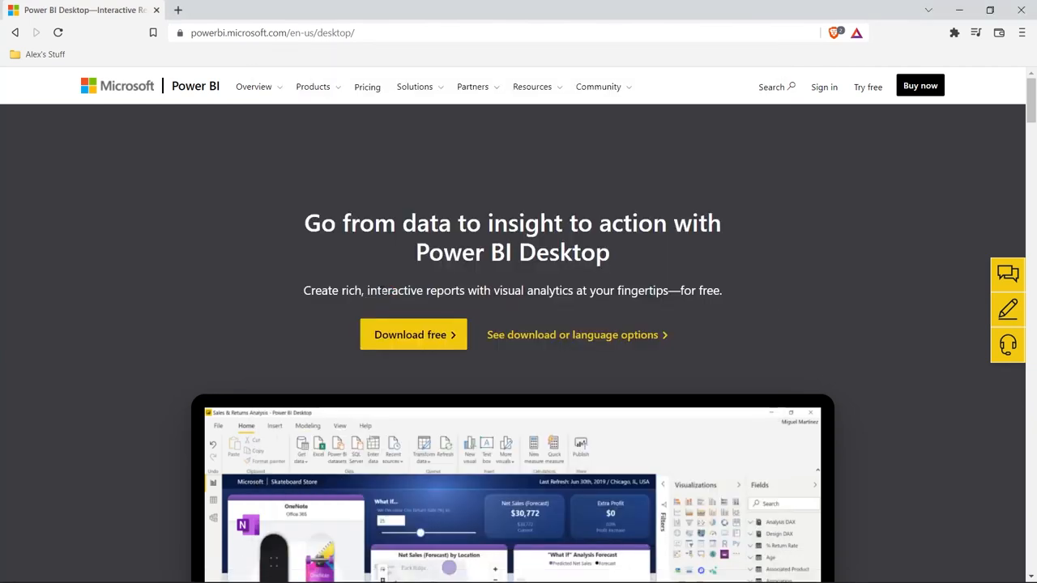
click(413, 333)
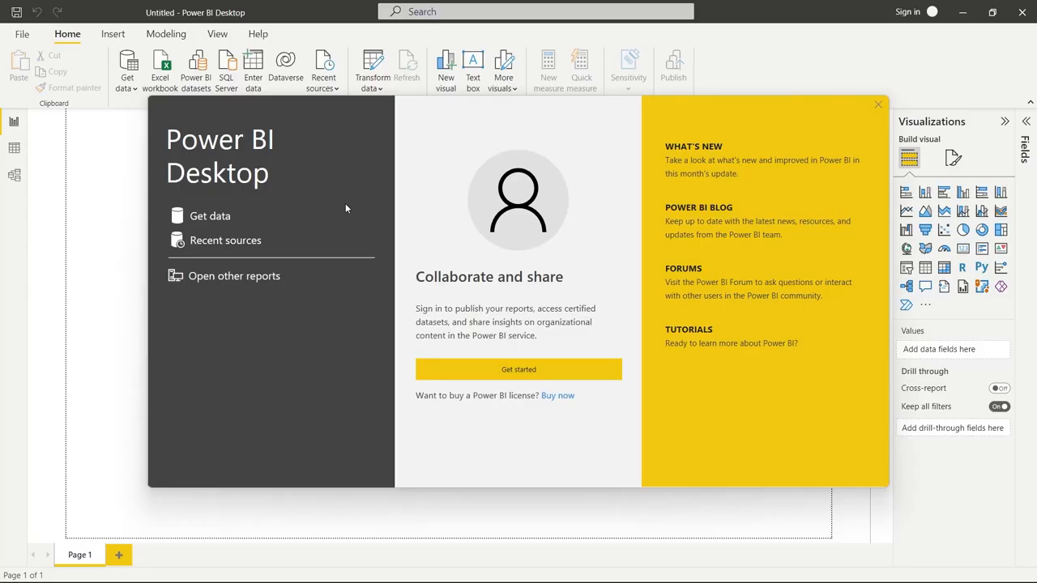
mouse_move(332, 211)
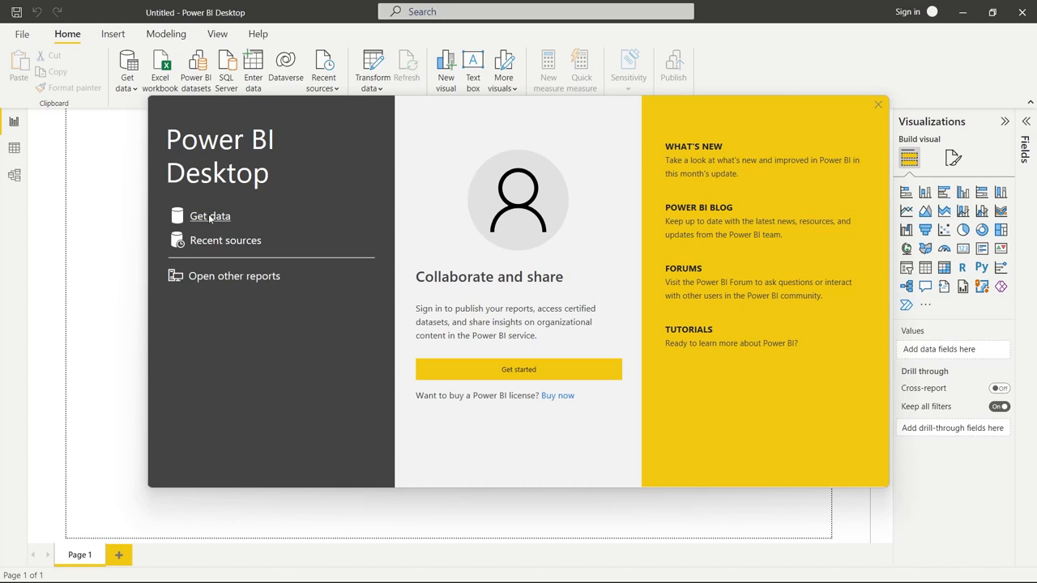
- Open Get data from the start screen to list available source types
click(878, 104)
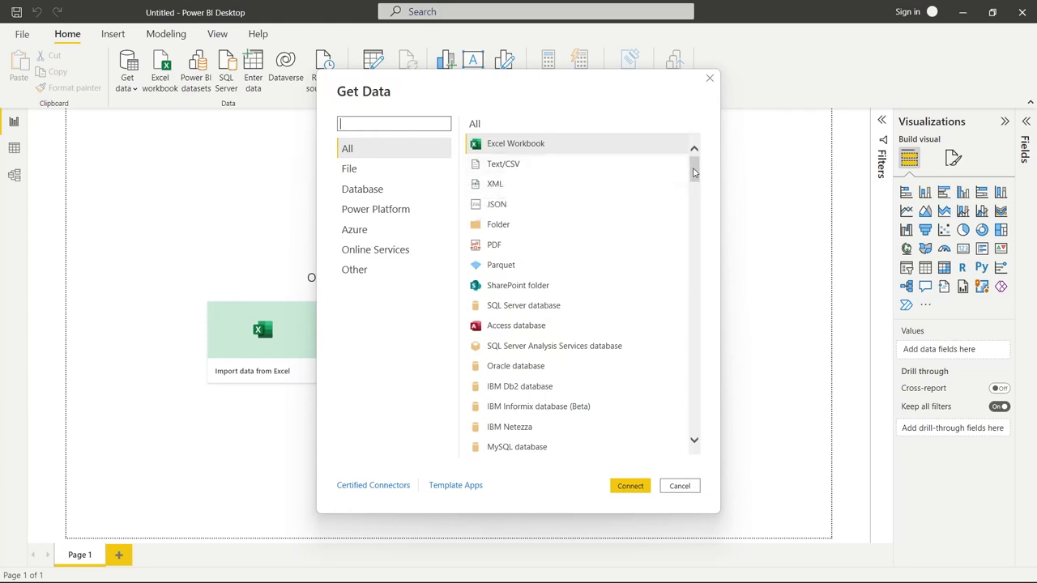
- Select Excel Workbook from the source list and connect to it
scroll(down, 3)
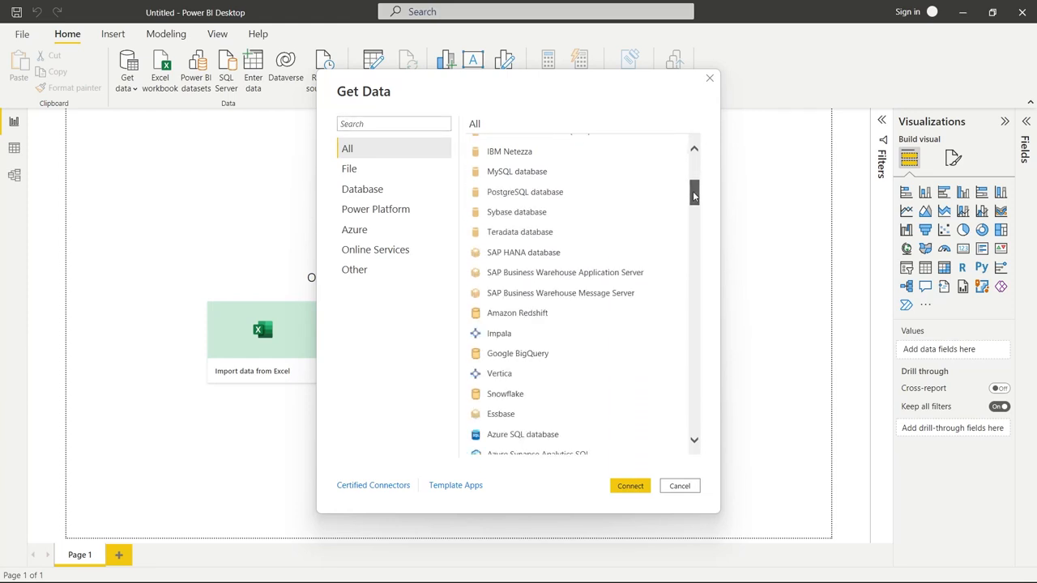
scroll(down, 3)
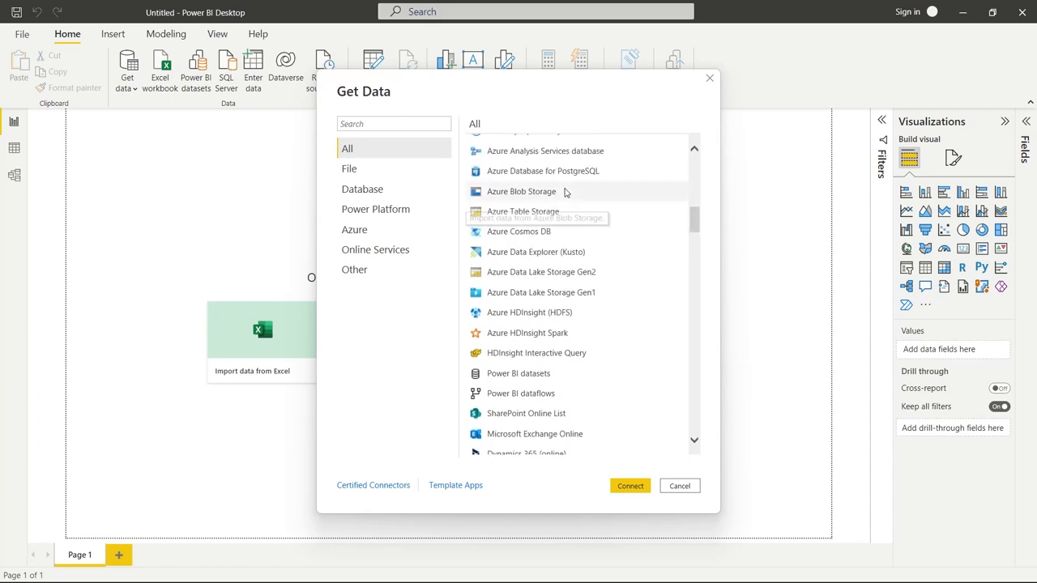
mouse_move(694, 225)
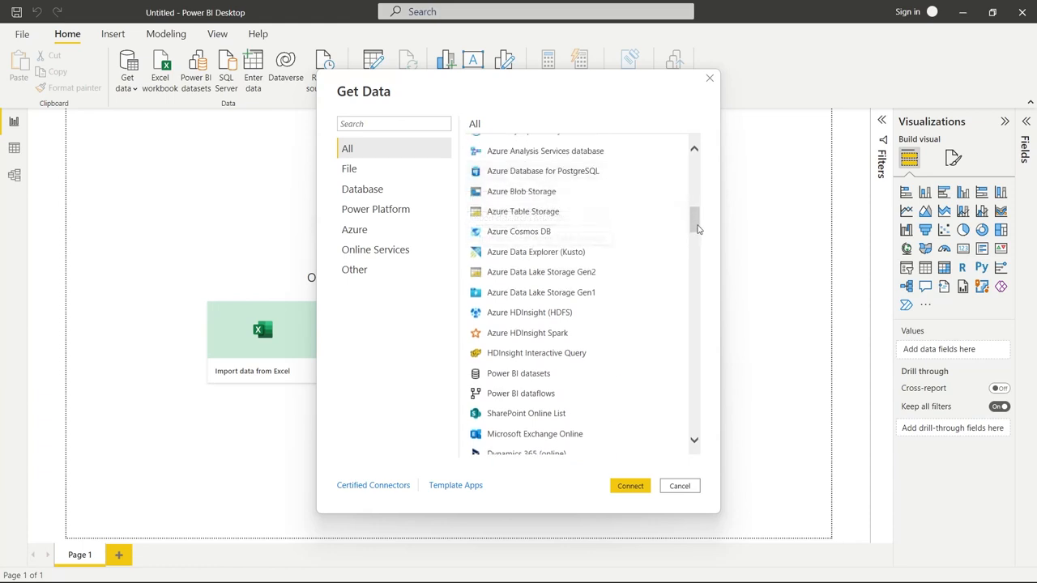
scroll(down, 3)
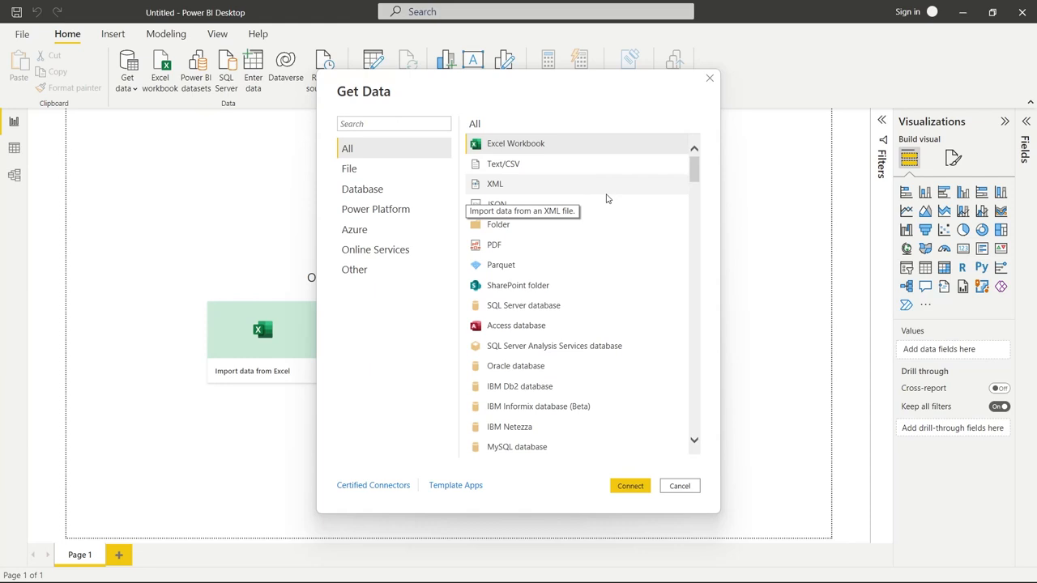
mouse_move(521, 100)
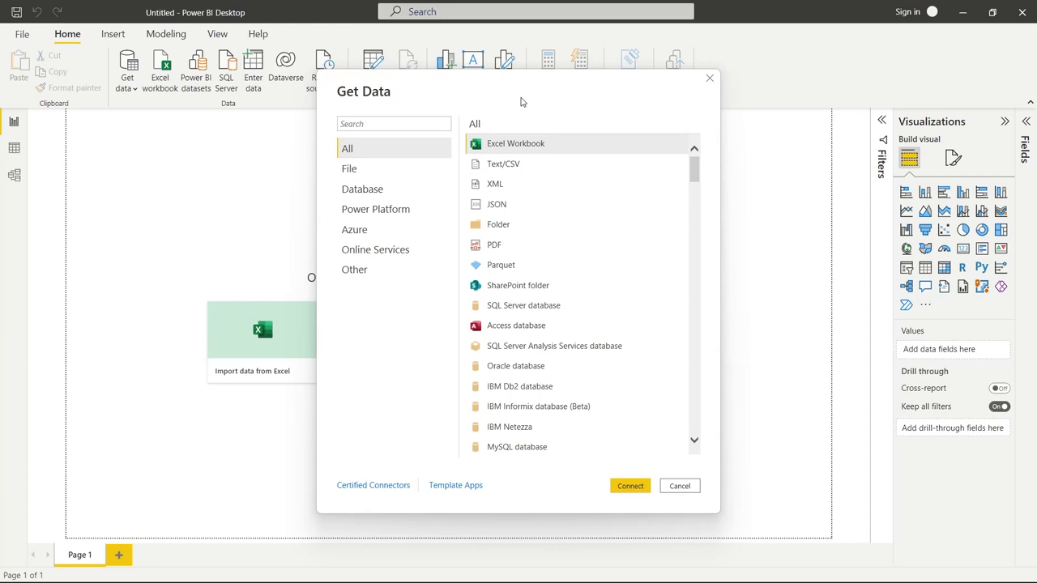
mouse_move(521, 120)
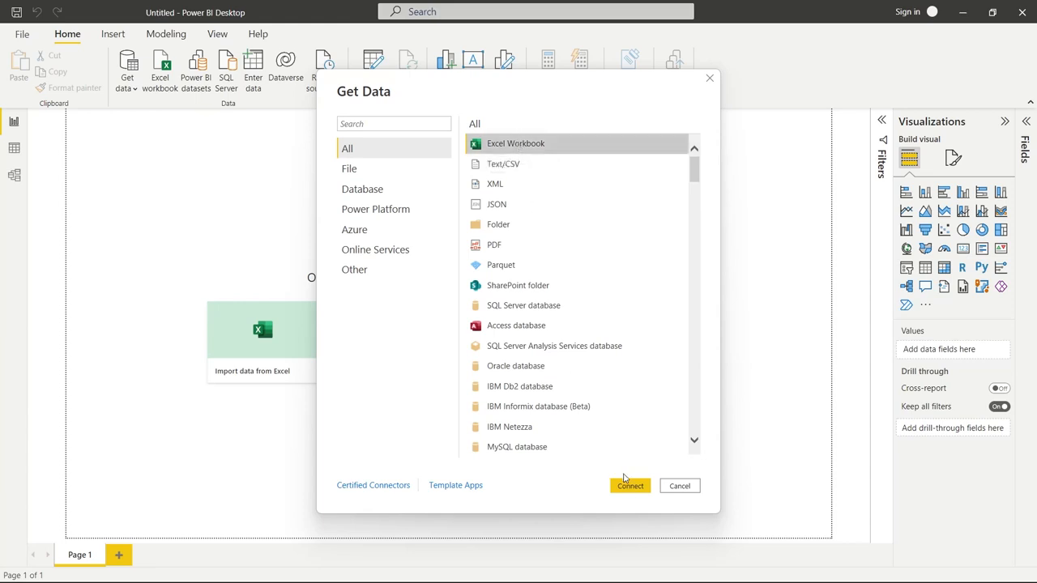
click(629, 486)
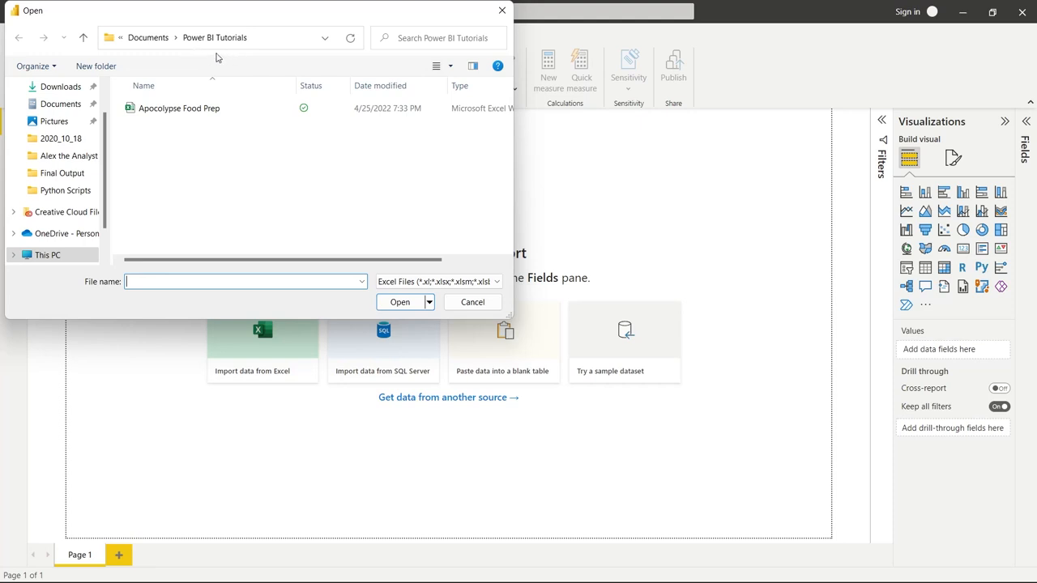
mouse_move(162, 123)
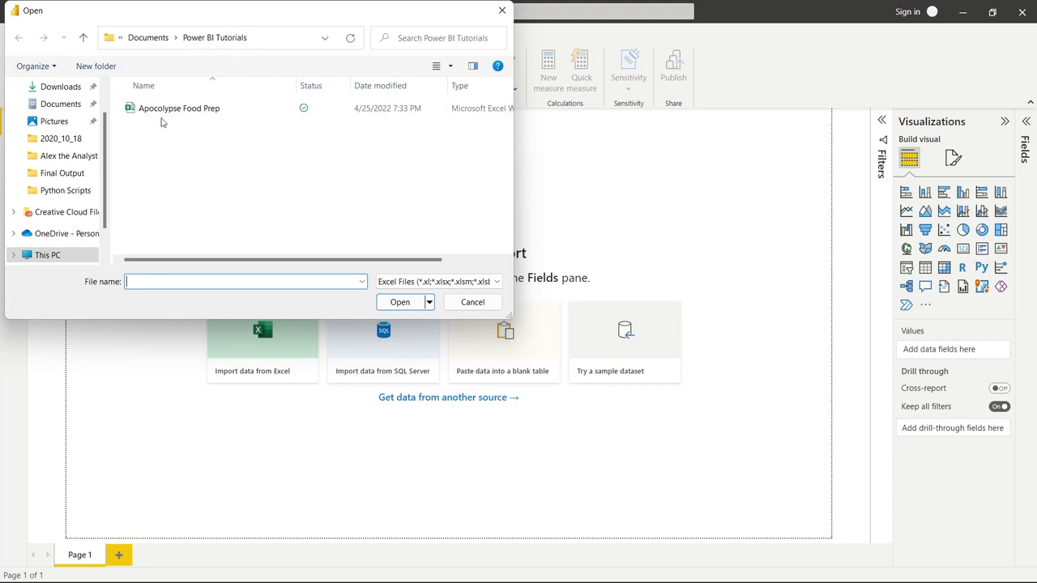
- Open the Apocolypse Food Prep workbook from the tutorials folder
click(473, 301)
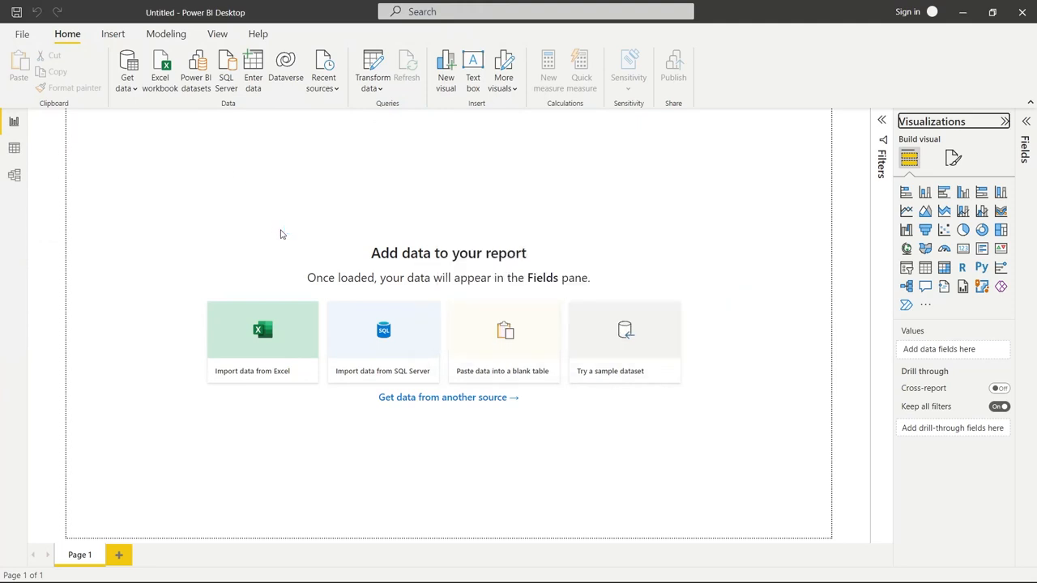
- Preview Sheet1 in Navigator, mark it for import and send it to Transform Data
click(262, 340)
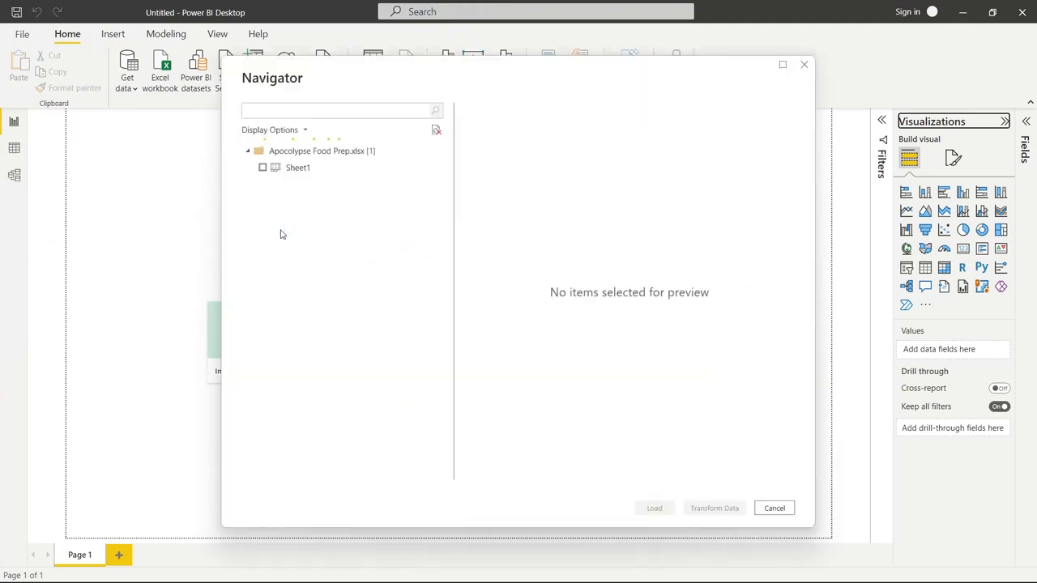
click(341, 110)
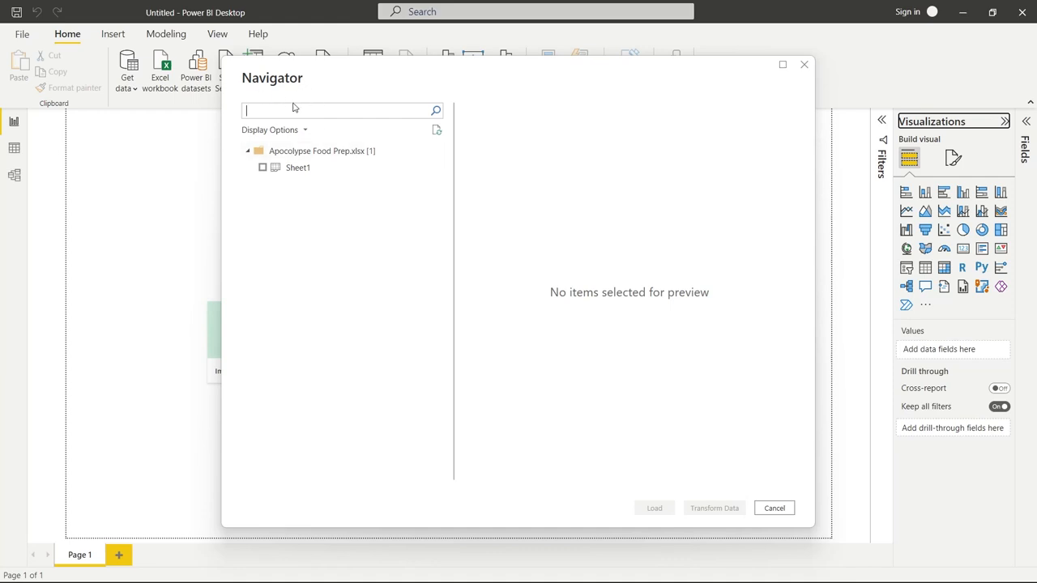
mouse_move(315, 183)
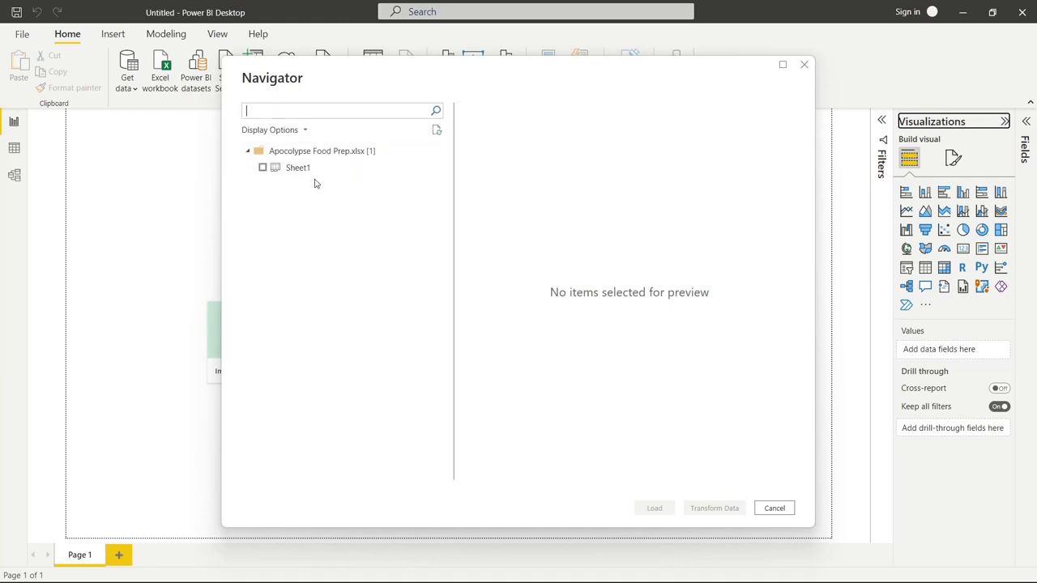
click(298, 167)
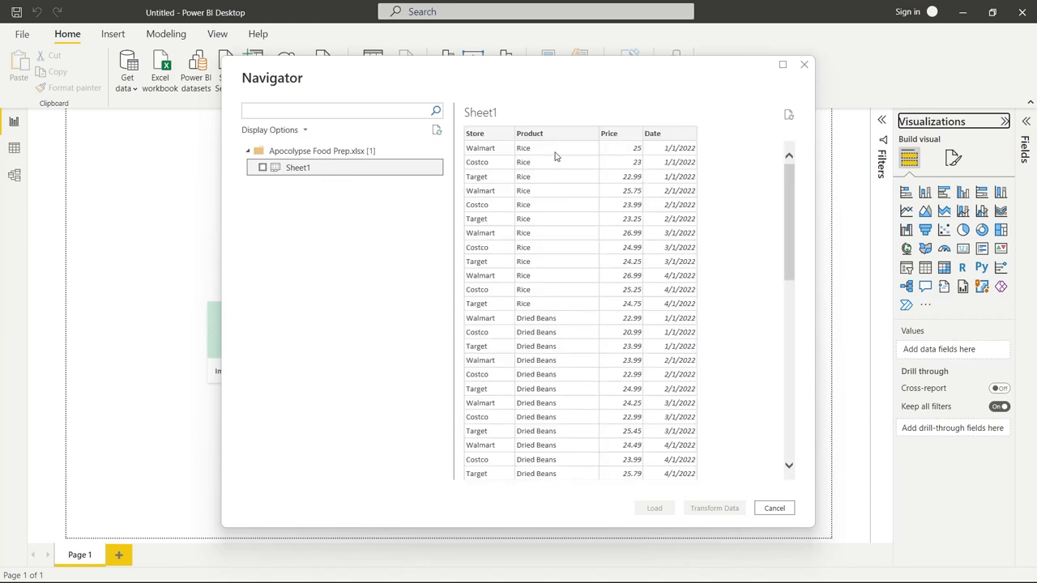
mouse_move(638, 463)
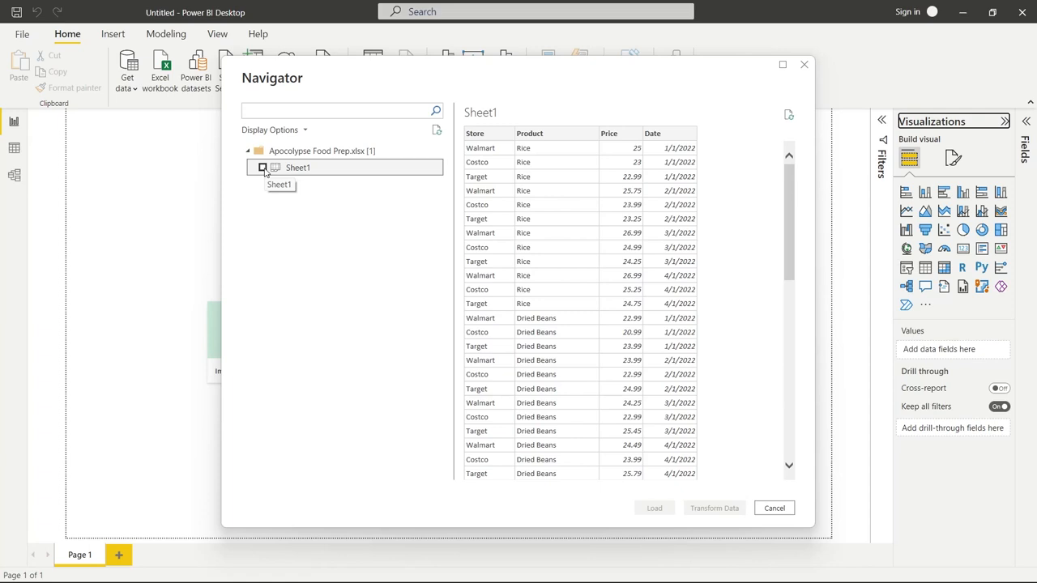
click(263, 167)
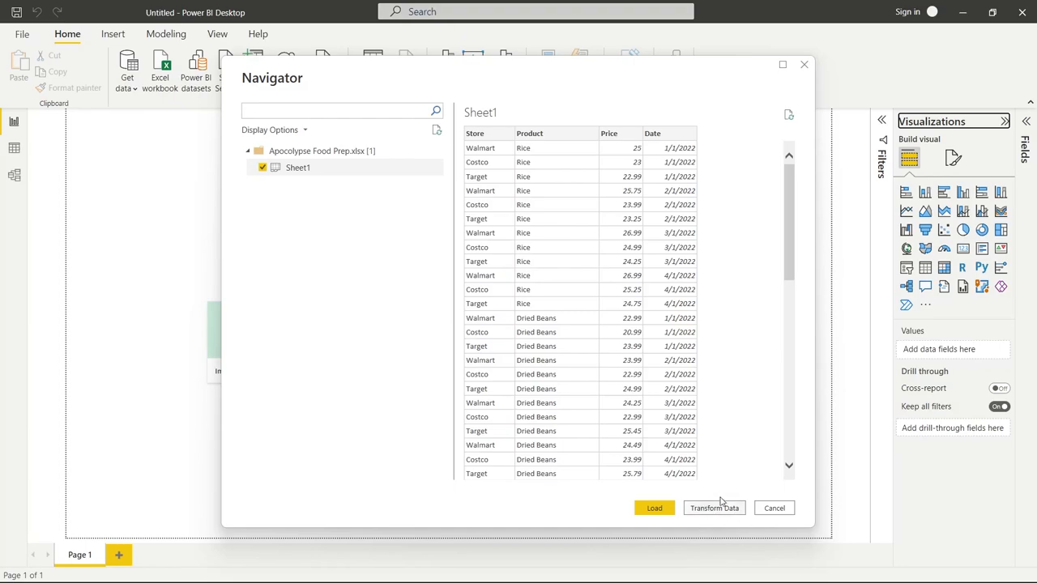
click(713, 508)
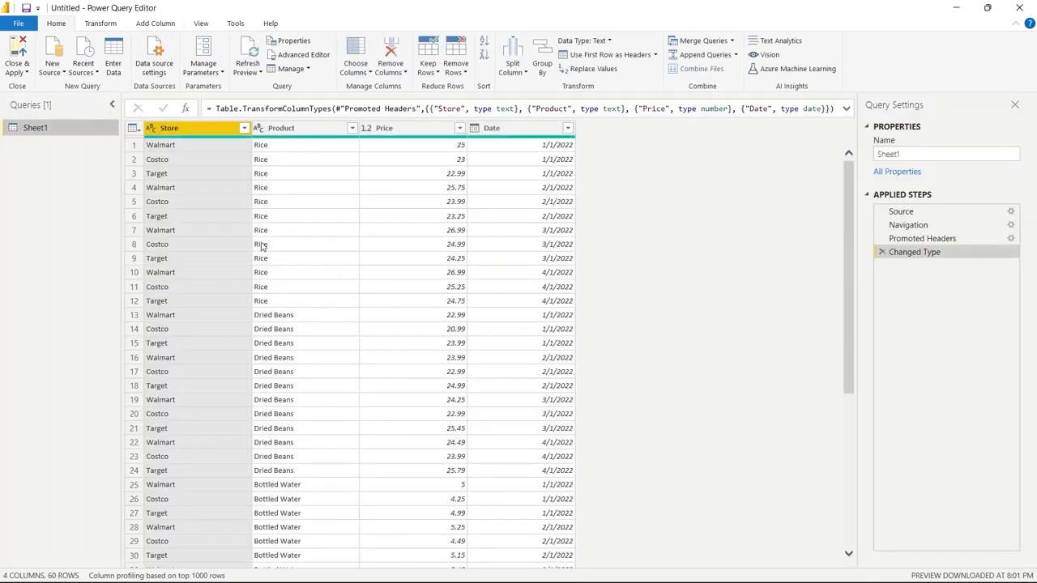
mouse_move(658, 226)
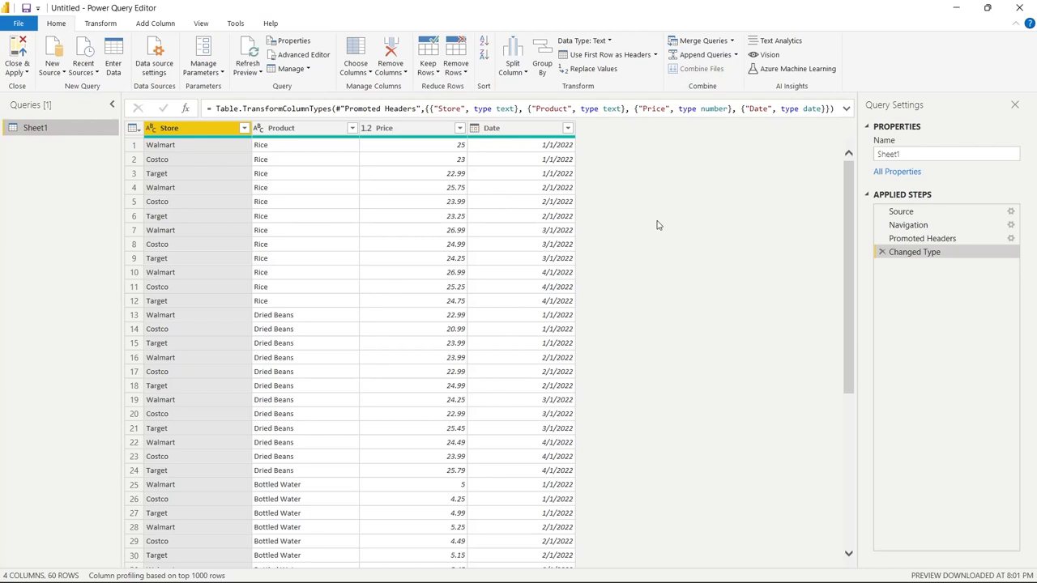
mouse_move(651, 298)
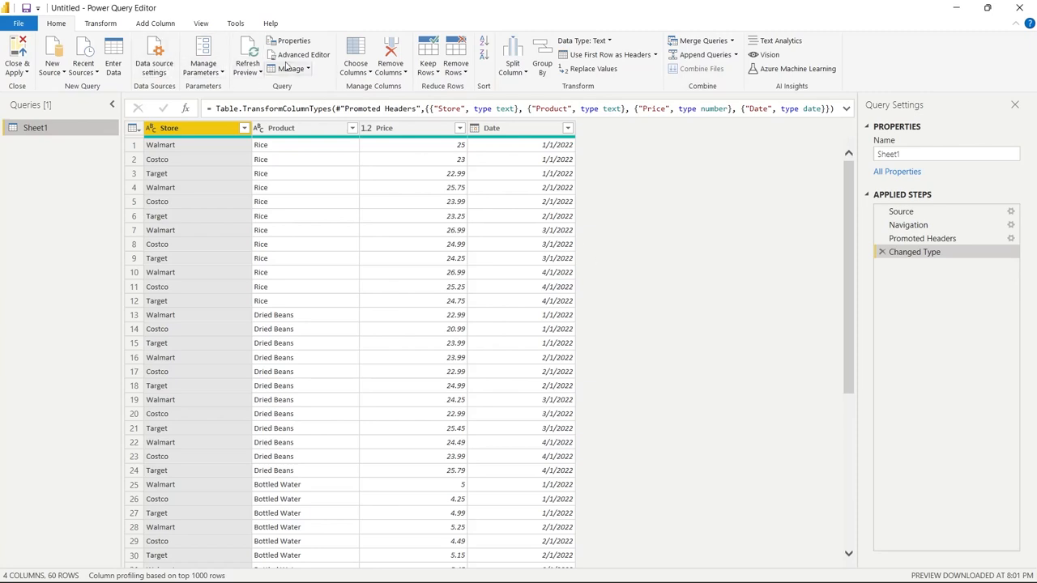
mouse_move(646, 214)
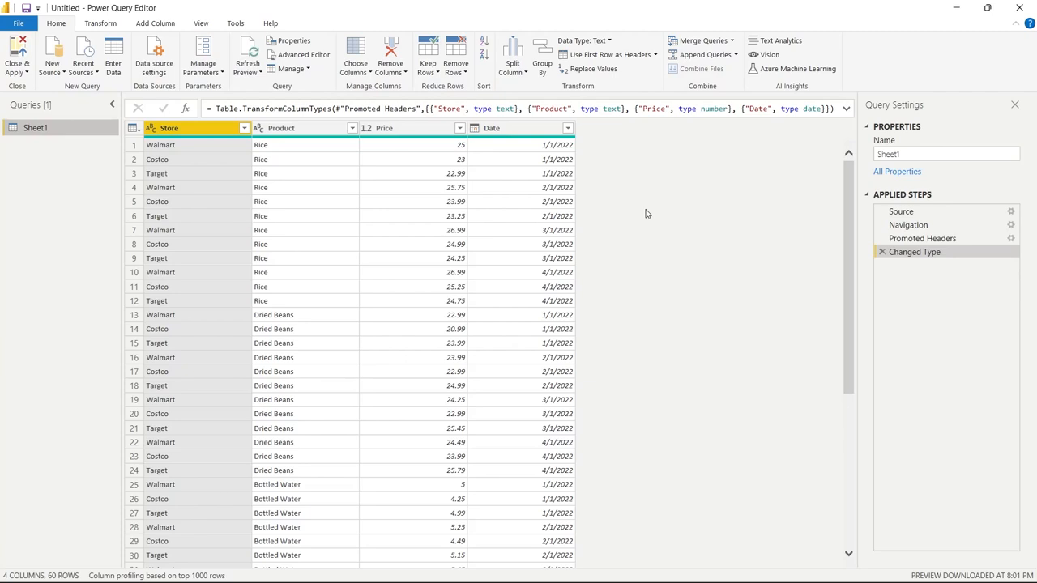
mouse_move(658, 286)
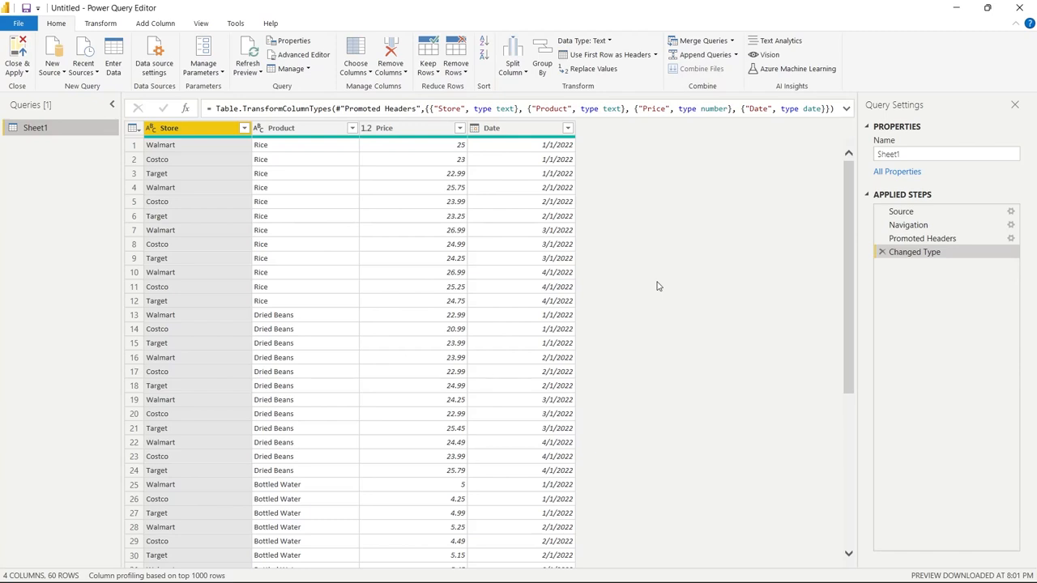
mouse_move(342, 220)
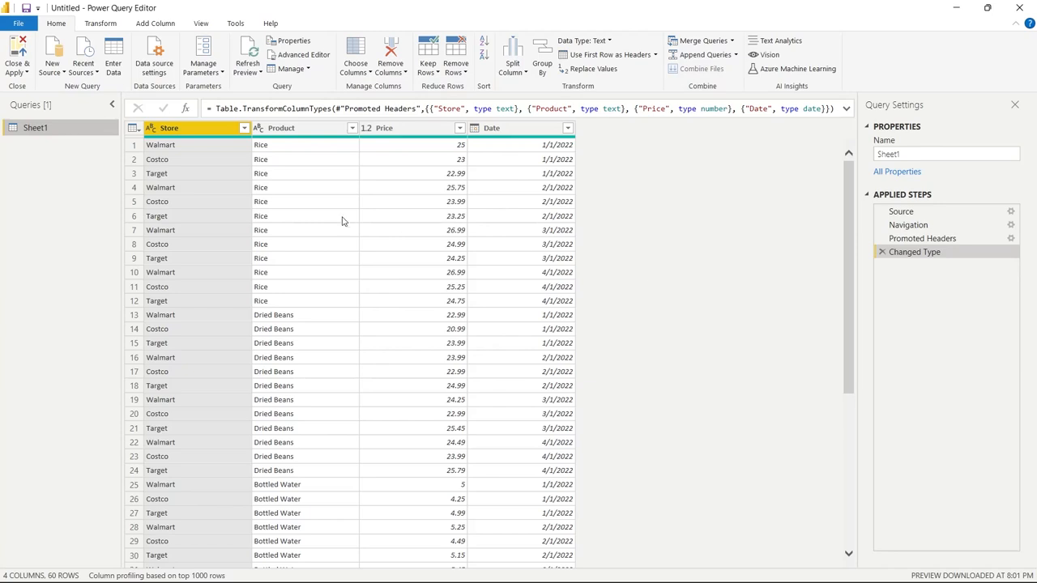
mouse_move(205, 275)
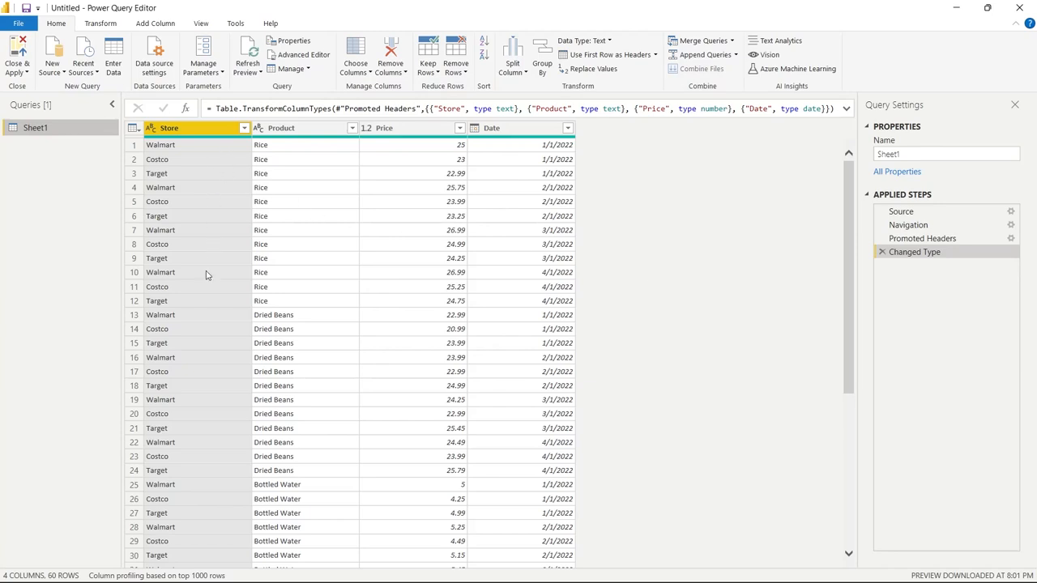
mouse_move(355, 246)
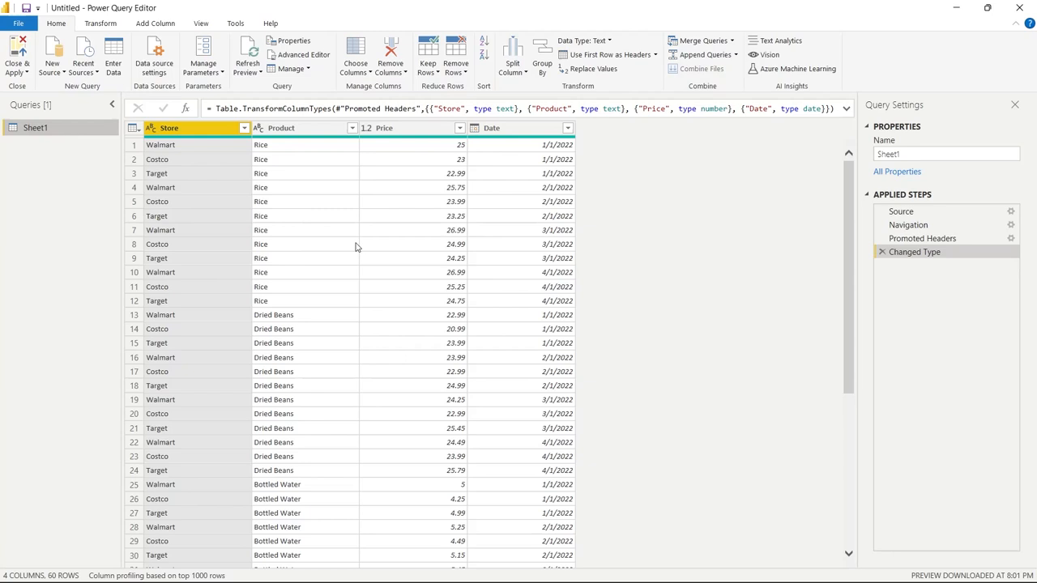
mouse_move(528, 306)
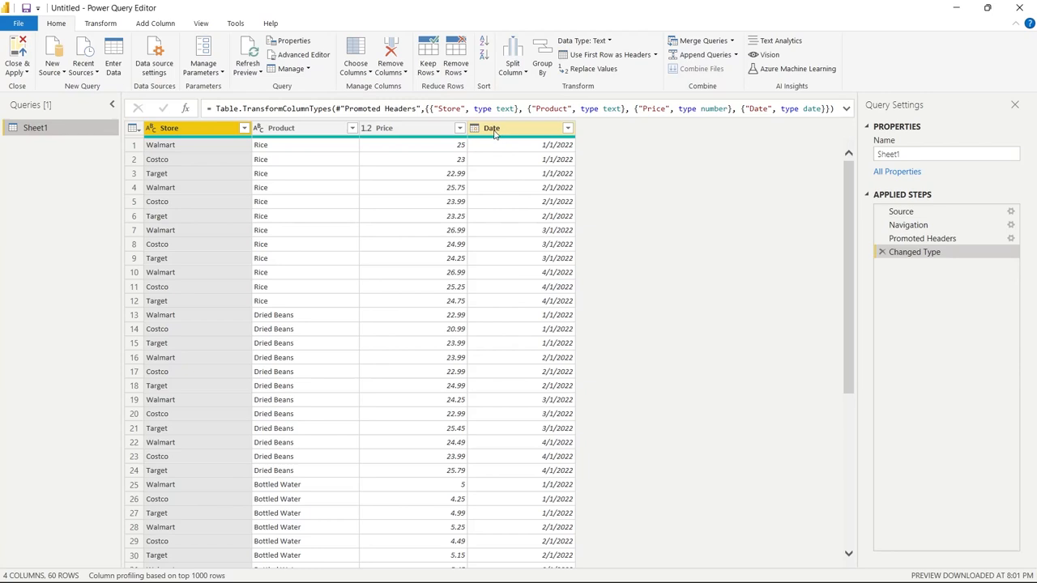
- Rename the Date column to Date_Purchased, deleting the first rename step and redoing it
click(492, 128)
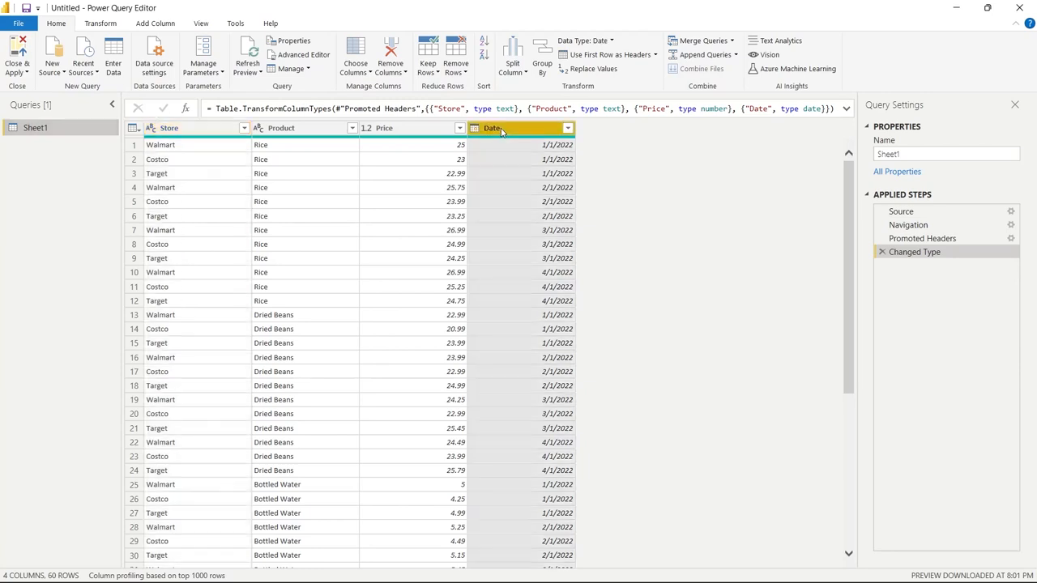
double_click(492, 128)
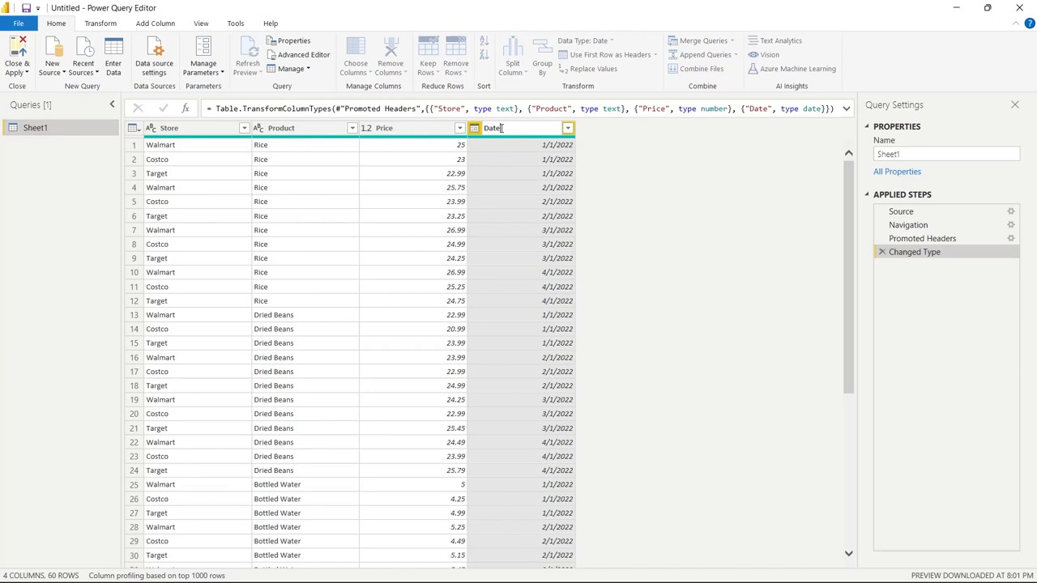
text(Purchased)
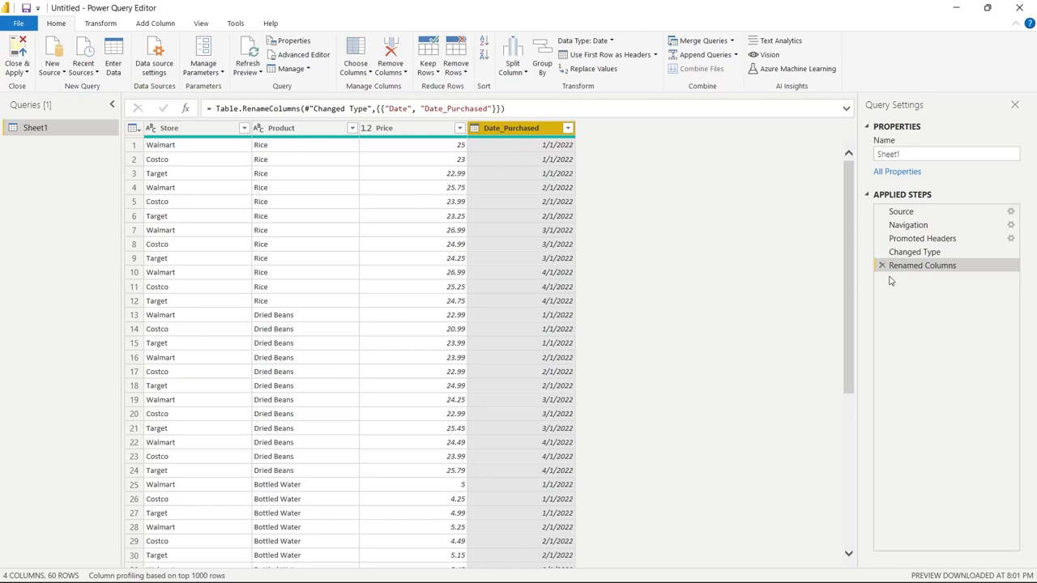
mouse_move(911, 273)
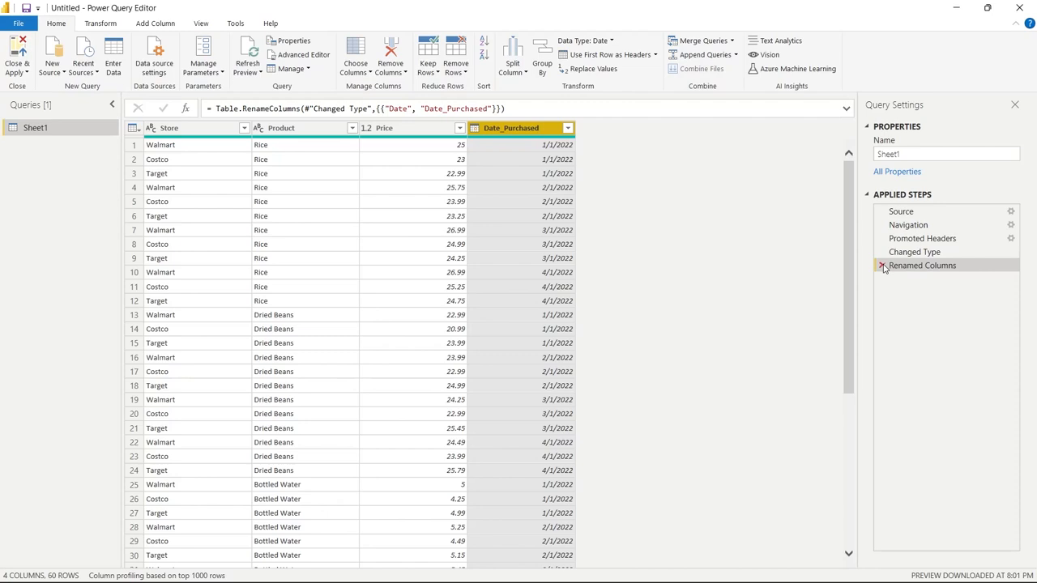
click(881, 266)
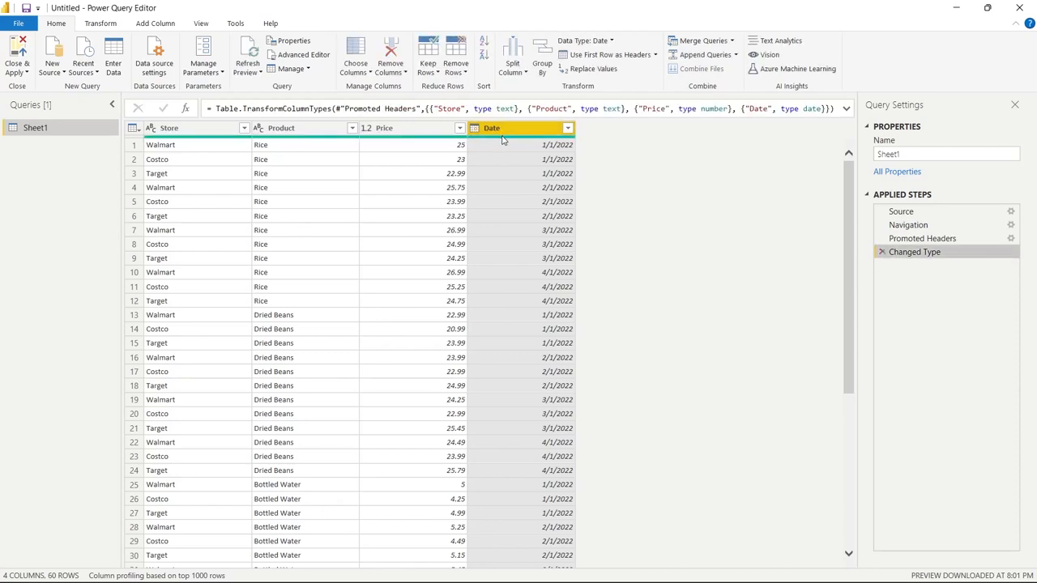
double_click(493, 126)
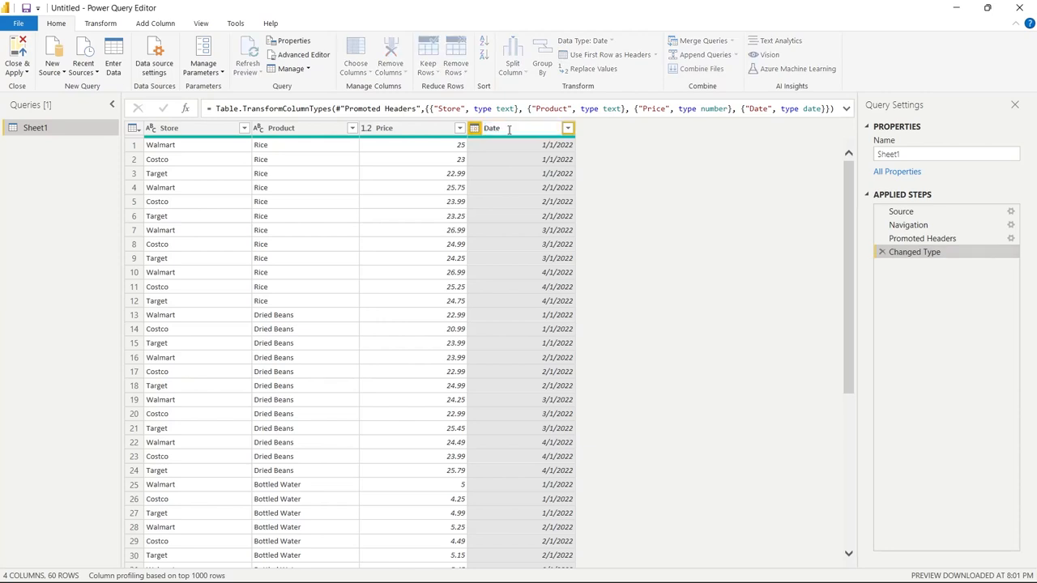
text(_Purchased)
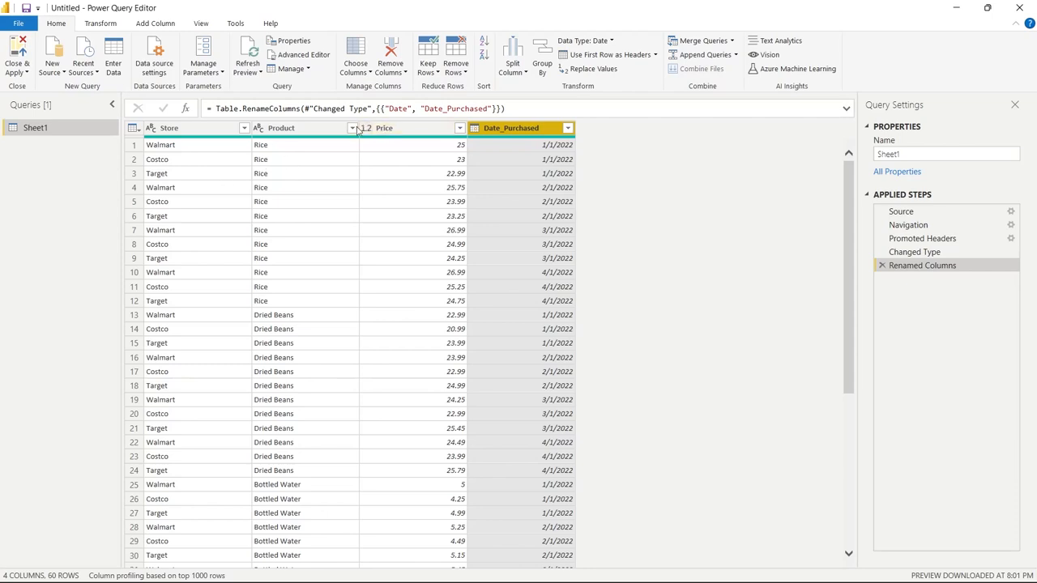
- Filter Milk out of the Product column so 48 rows remain
click(353, 128)
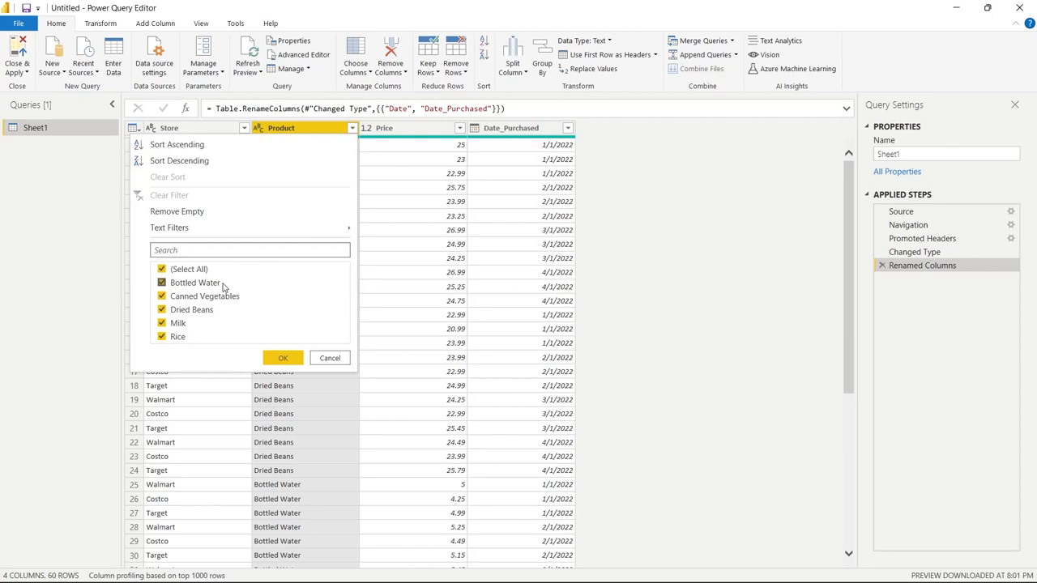
mouse_move(240, 315)
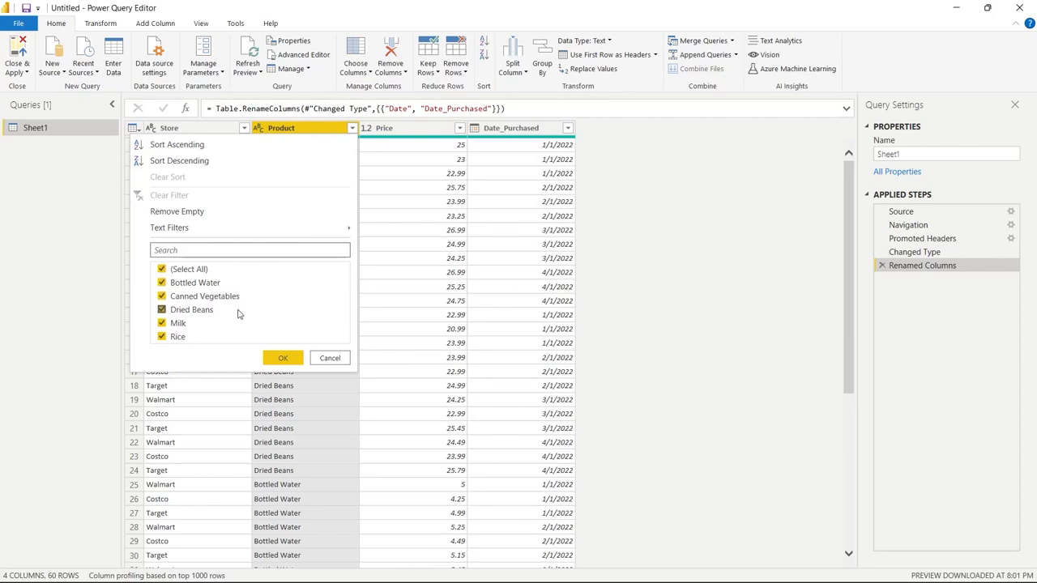
mouse_move(306, 288)
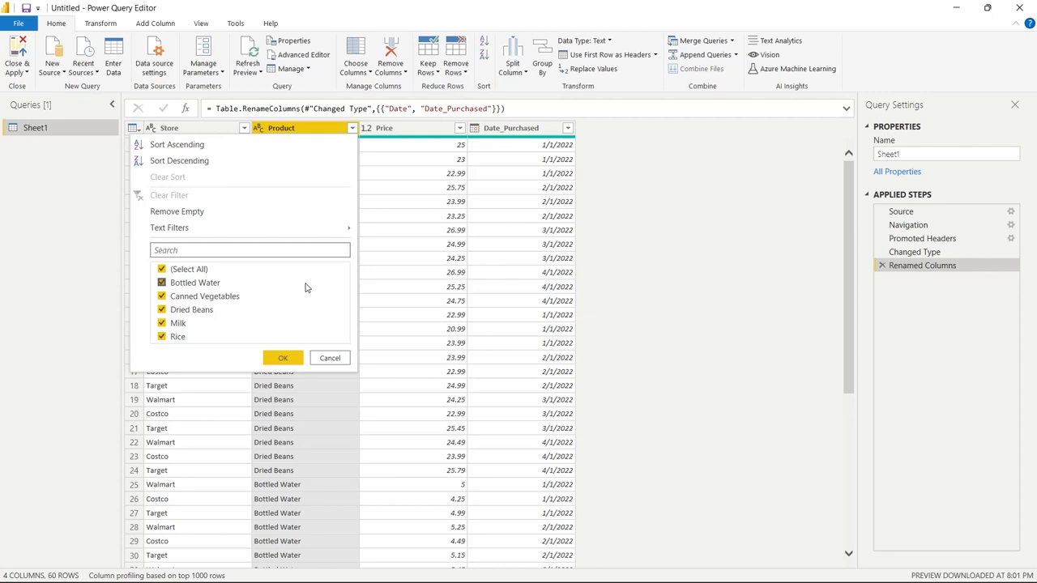
click(162, 322)
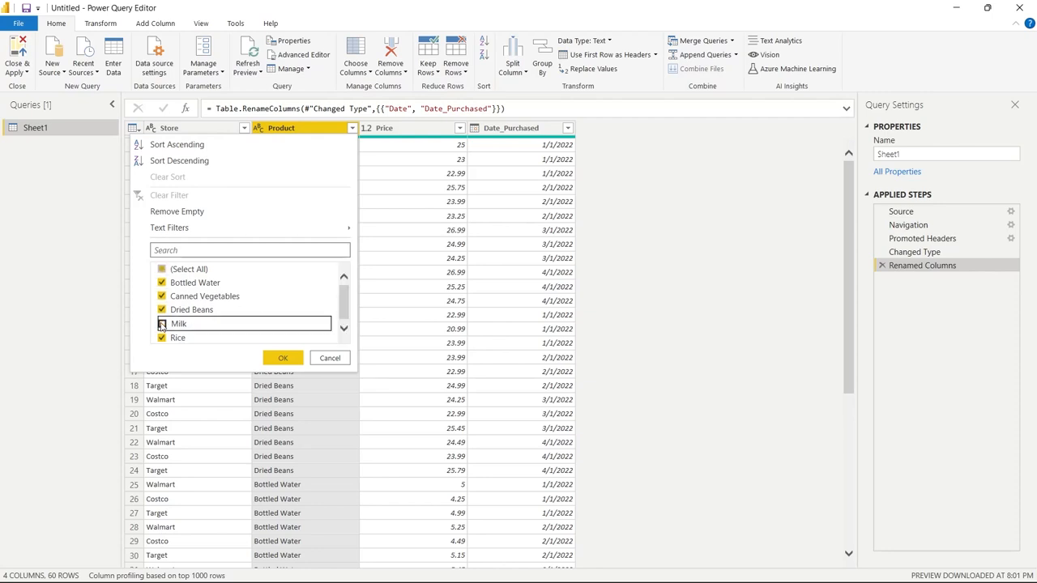
click(162, 324)
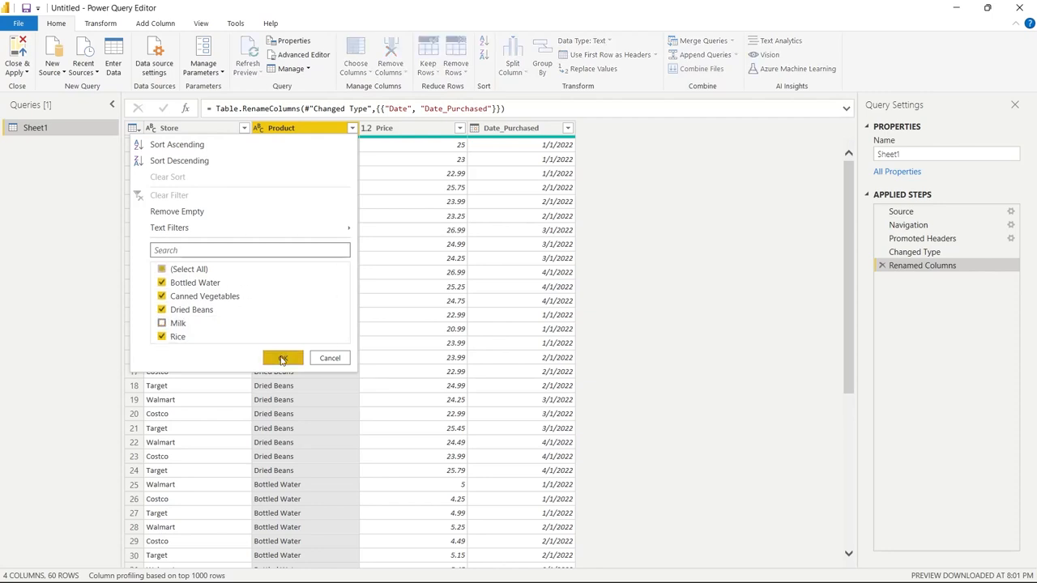
click(282, 358)
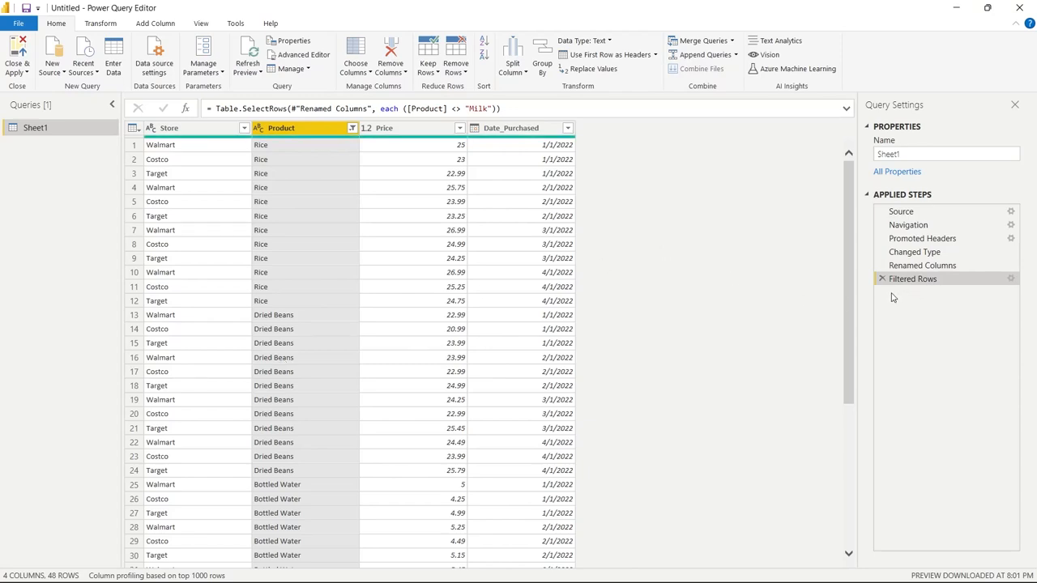
mouse_move(580, 233)
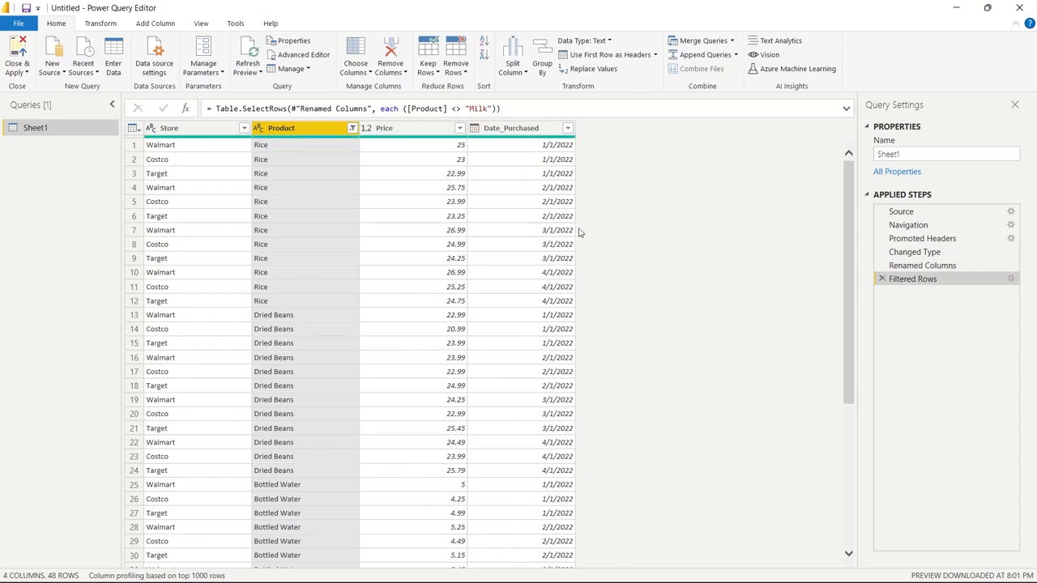
scroll(down, 3)
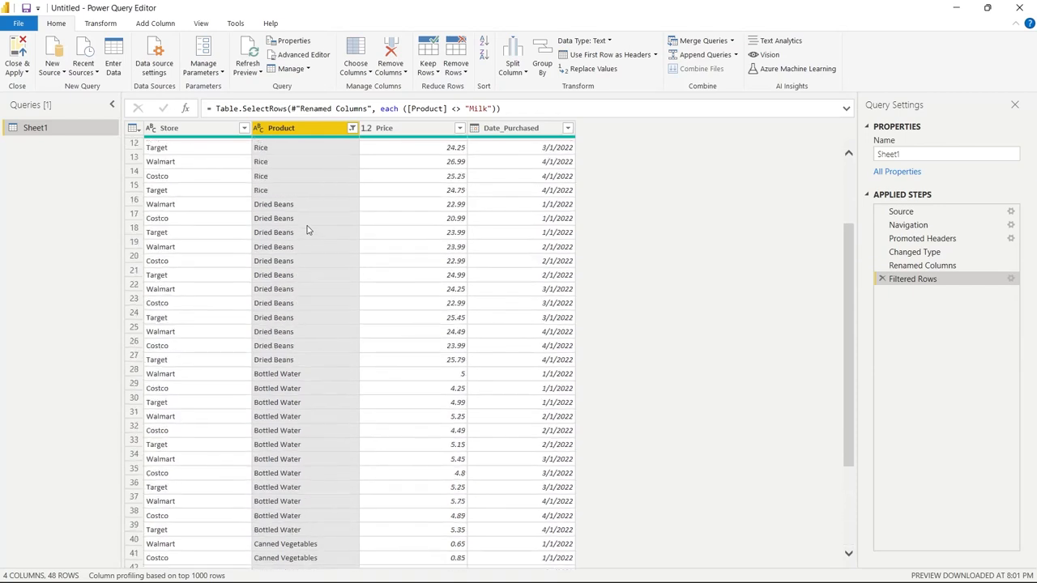
scroll(up, 3)
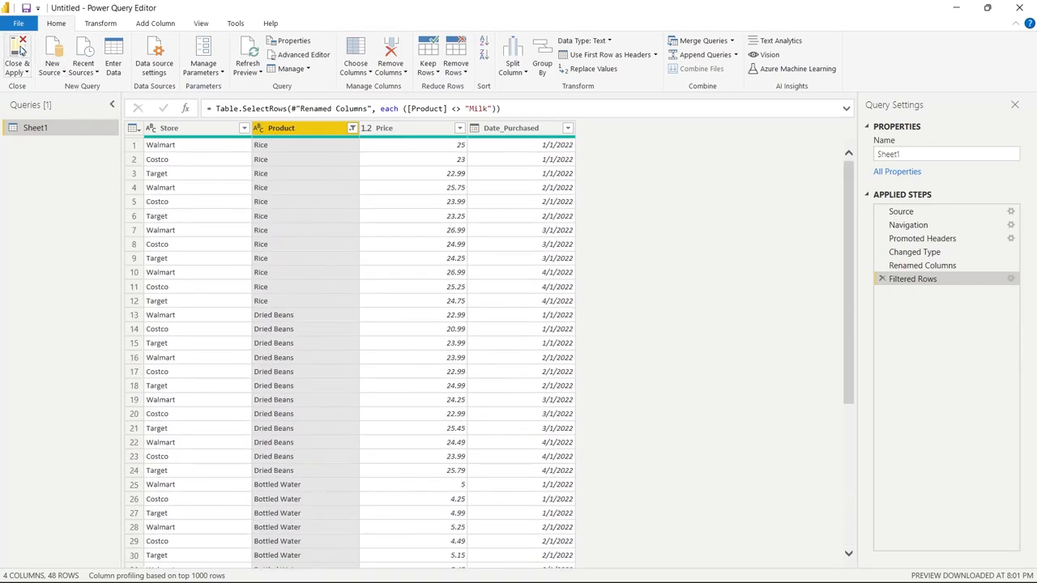
- Close the query editor, apply changes, and list Product's distinct values in Data view
click(16, 55)
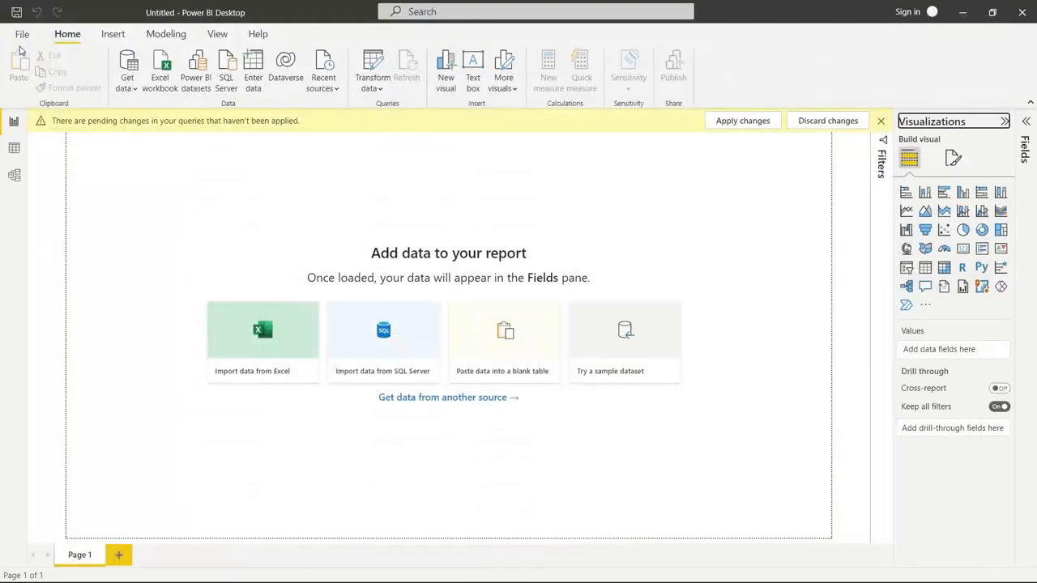
click(262, 336)
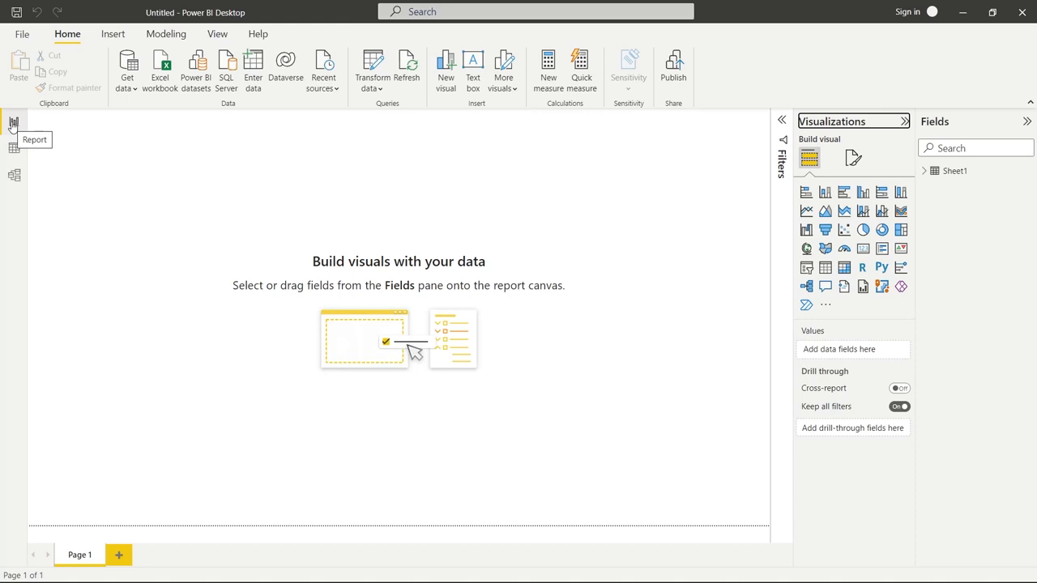
mouse_move(13, 149)
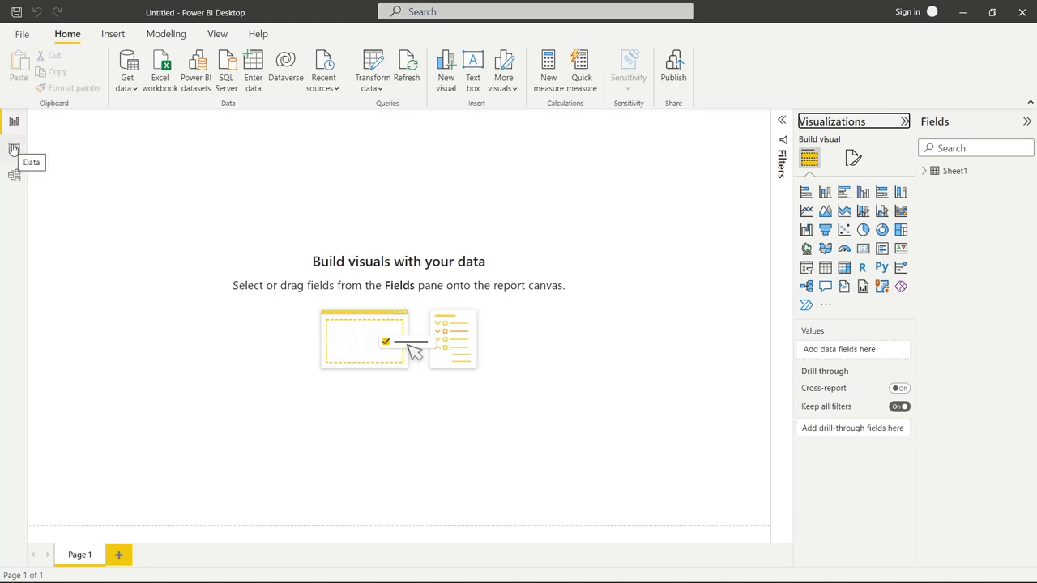
click(13, 149)
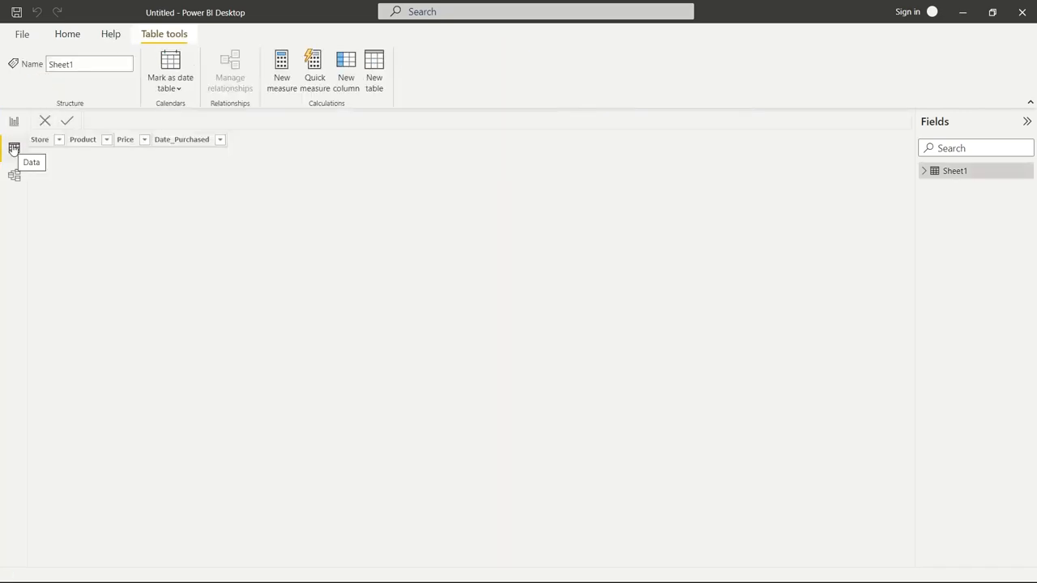
click(13, 148)
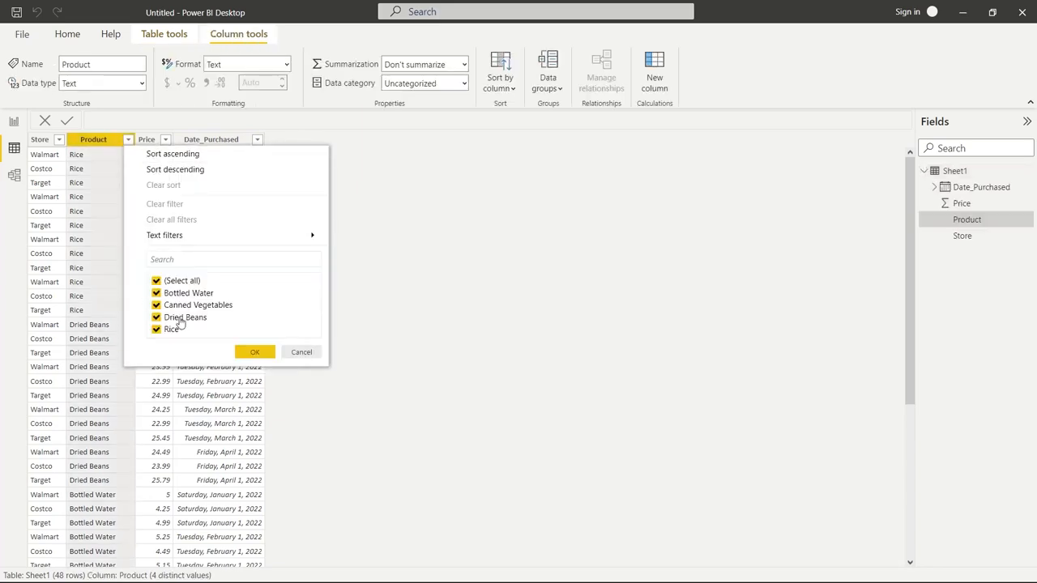
- Close the Product value list to show Sheet1's 48 rows unchanged
click(255, 351)
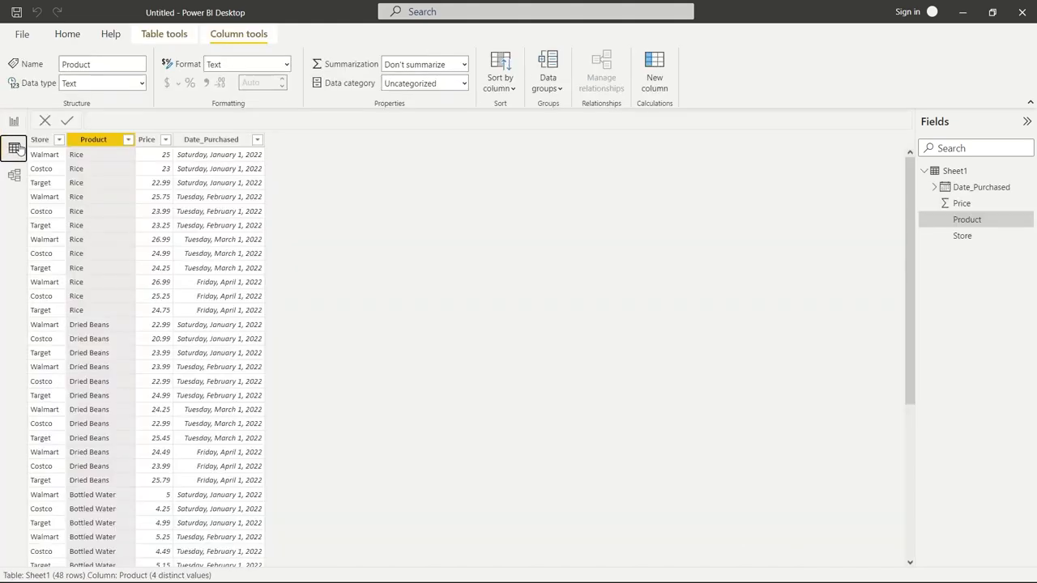
mouse_move(218, 240)
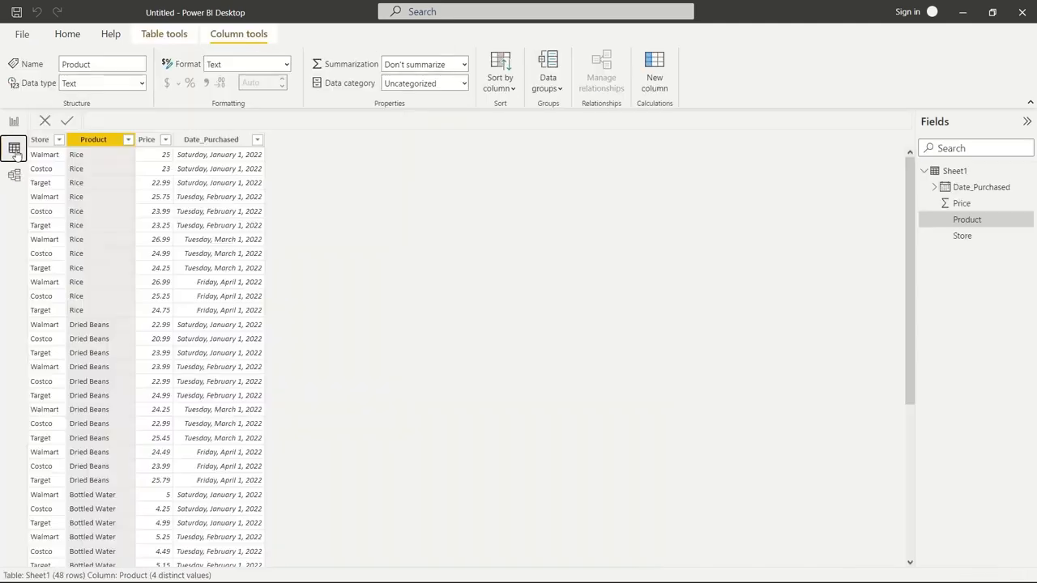
mouse_move(327, 254)
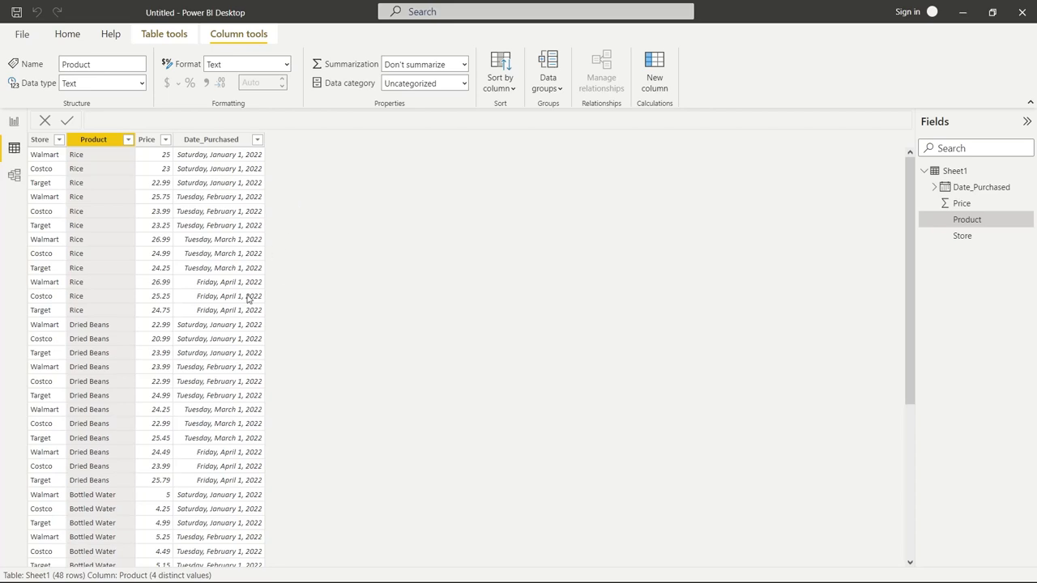
mouse_move(228, 170)
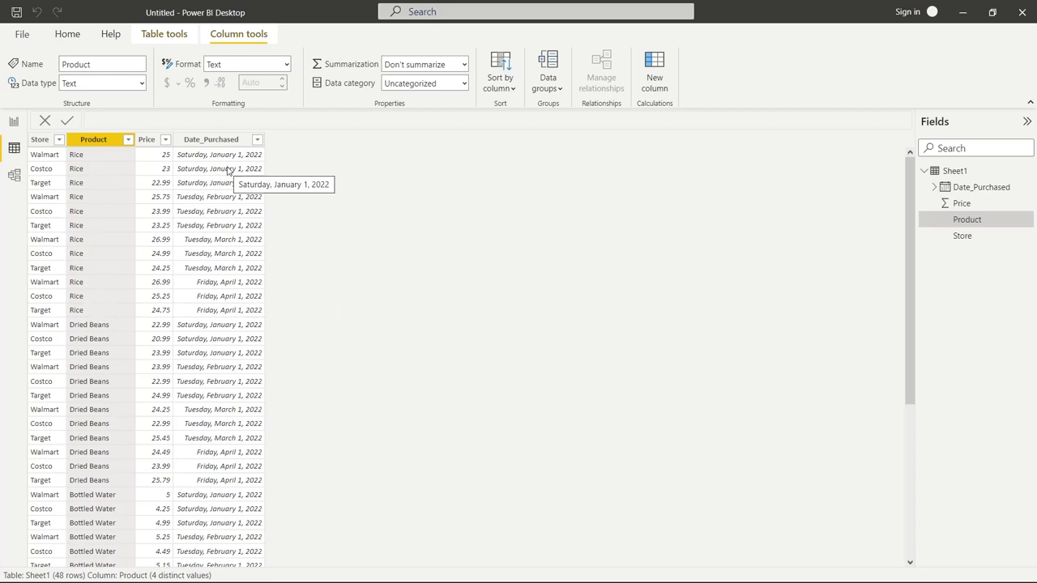
mouse_move(230, 300)
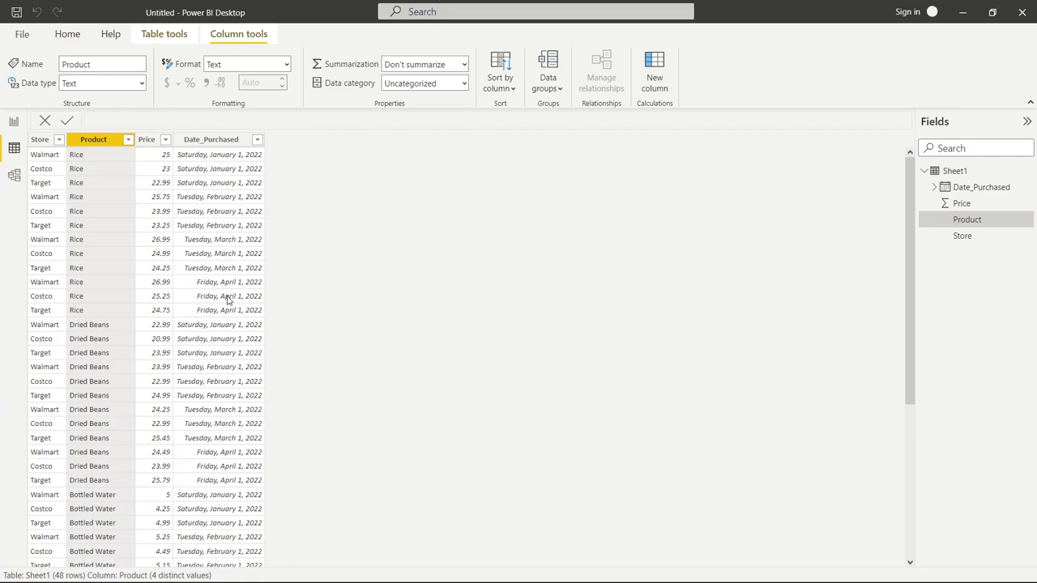
mouse_move(56, 185)
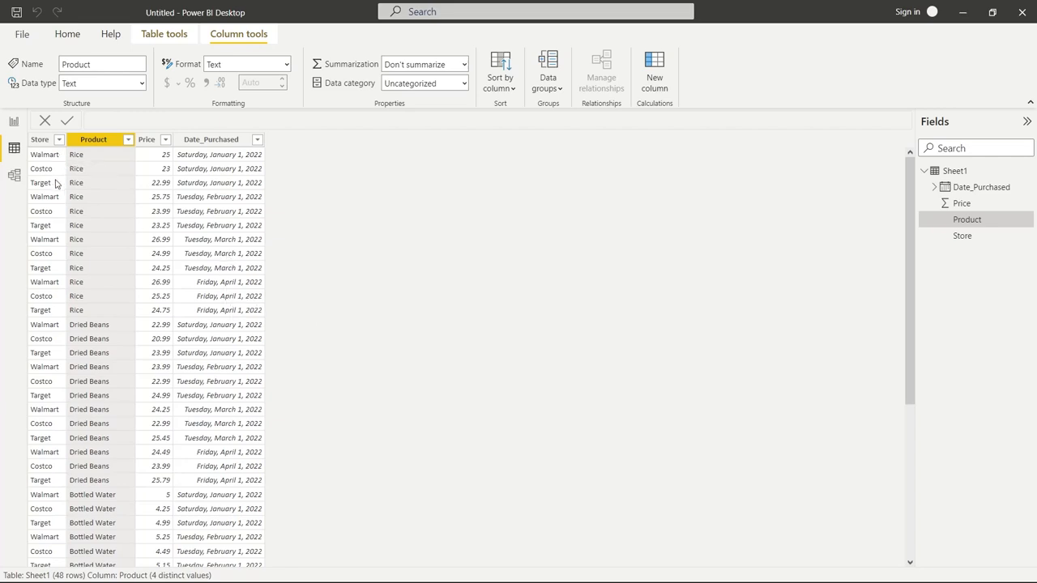
mouse_move(380, 267)
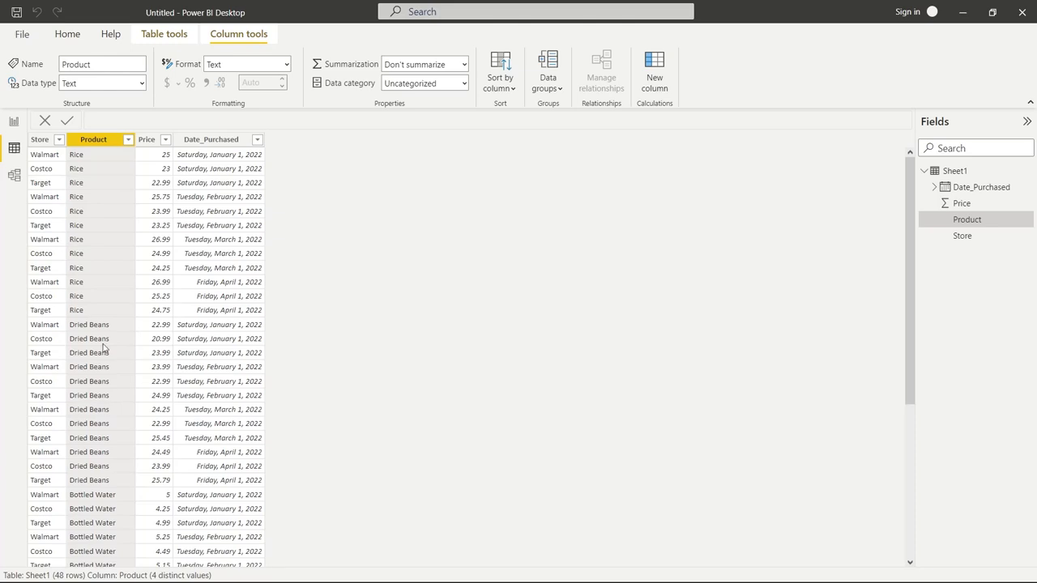
mouse_move(97, 266)
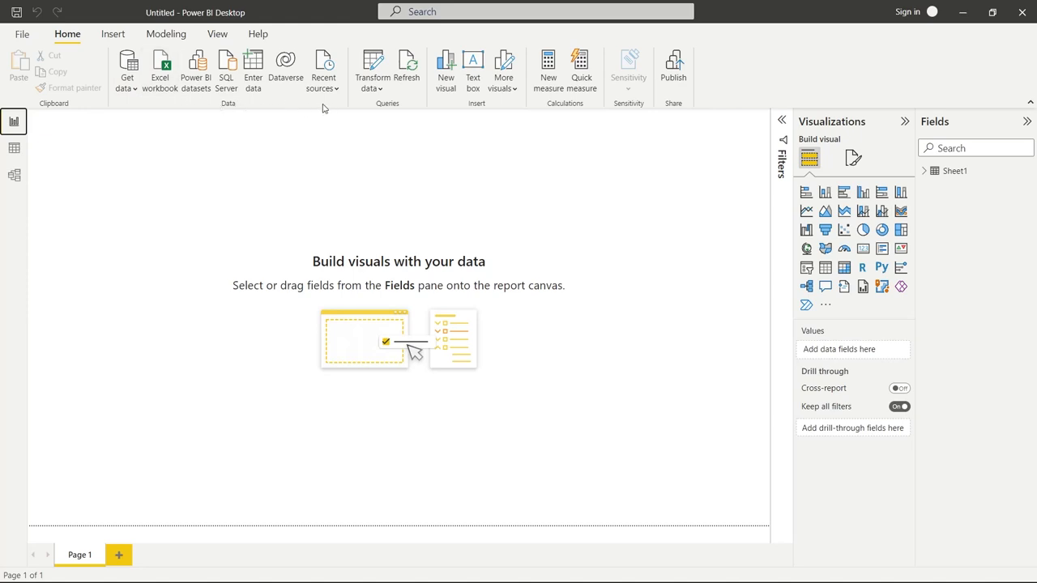
mouse_move(165, 102)
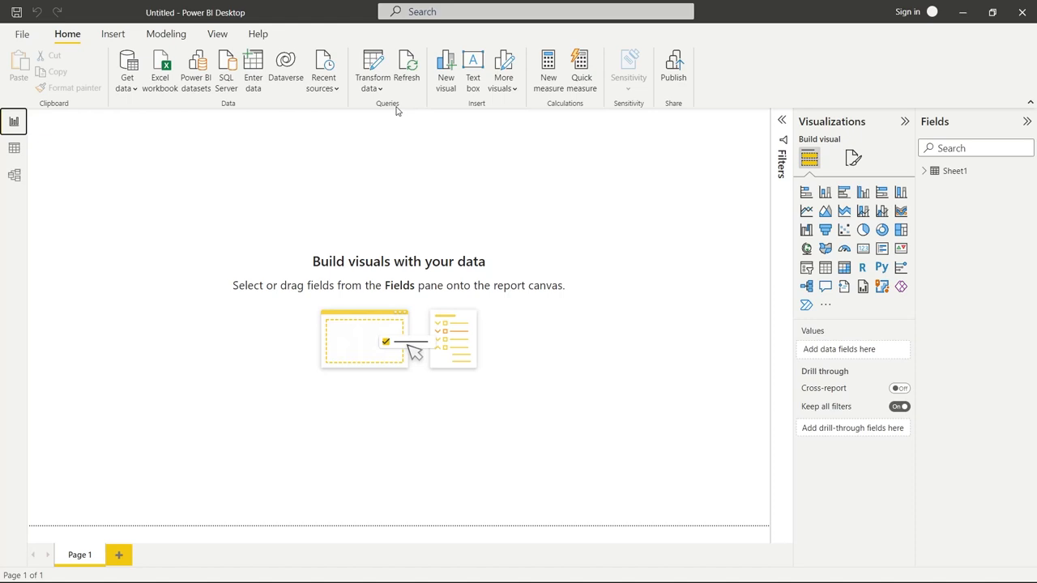
mouse_move(392, 110)
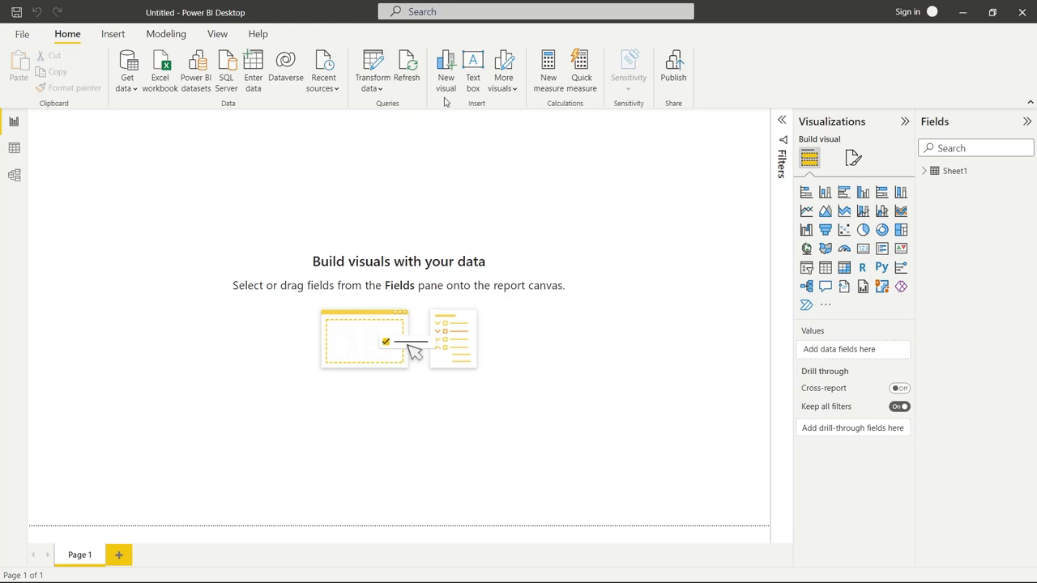
mouse_move(560, 117)
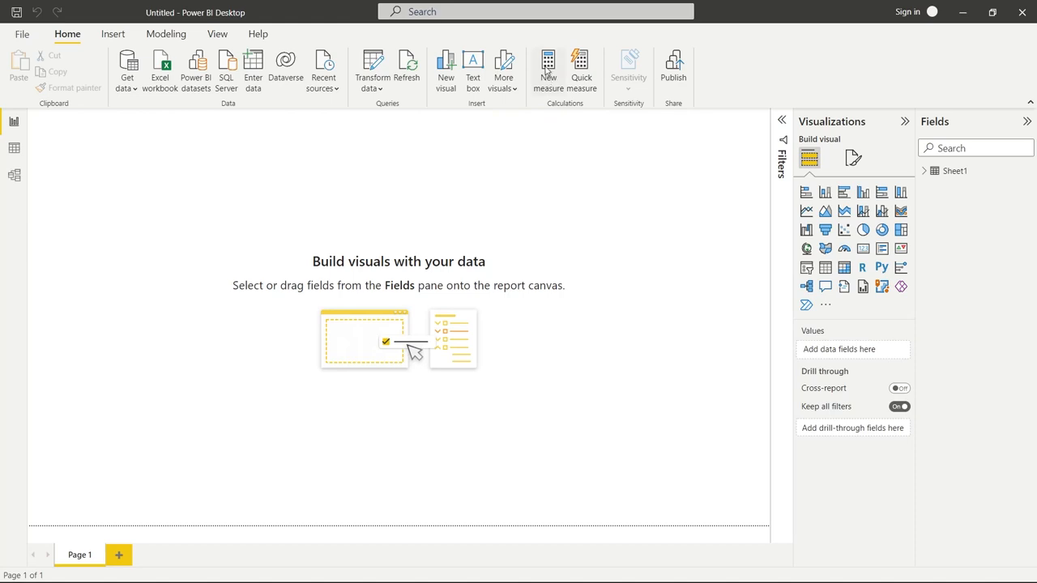
mouse_move(576, 120)
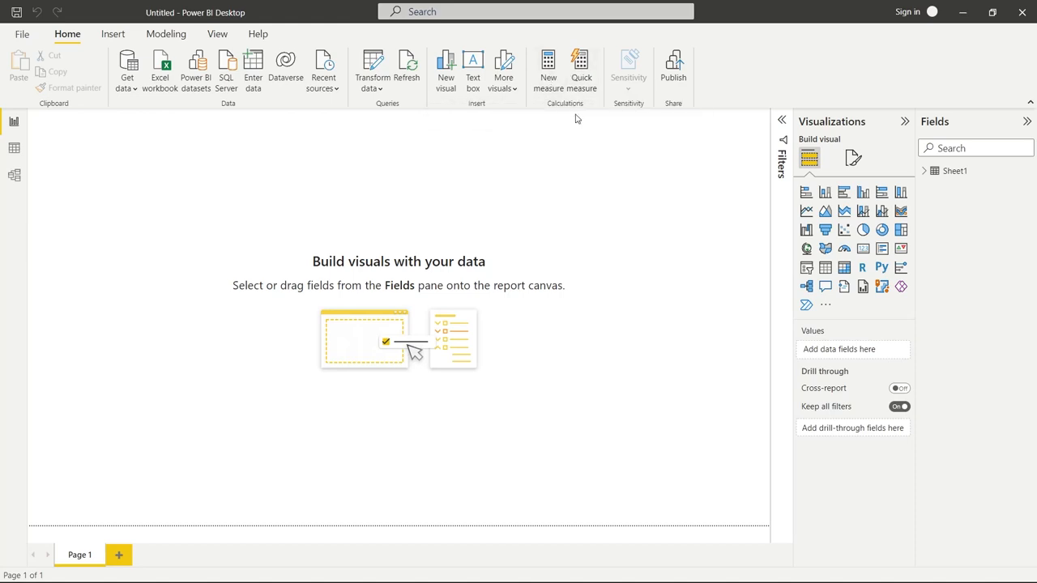
mouse_move(673, 66)
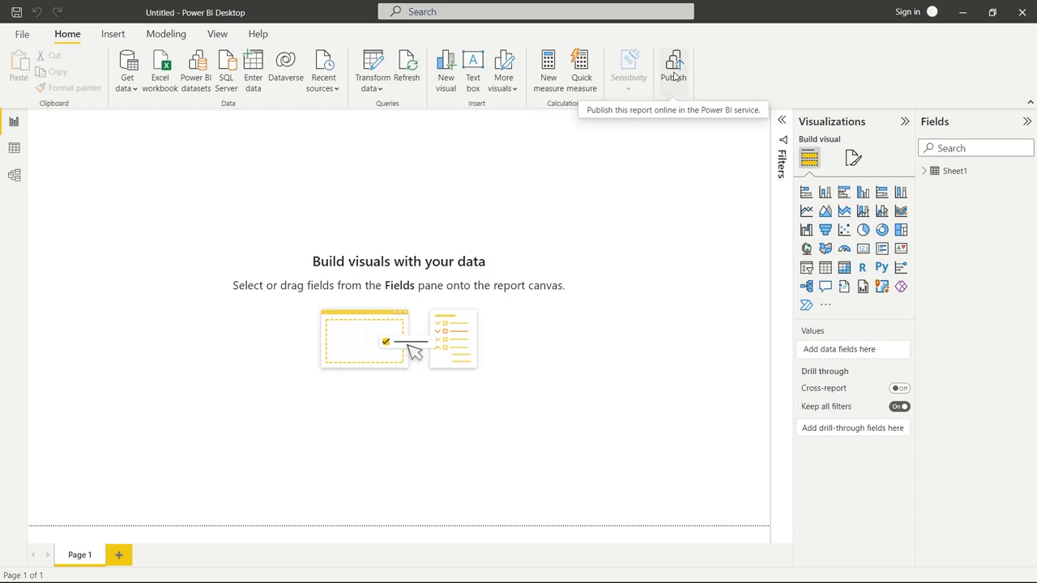
mouse_move(852, 127)
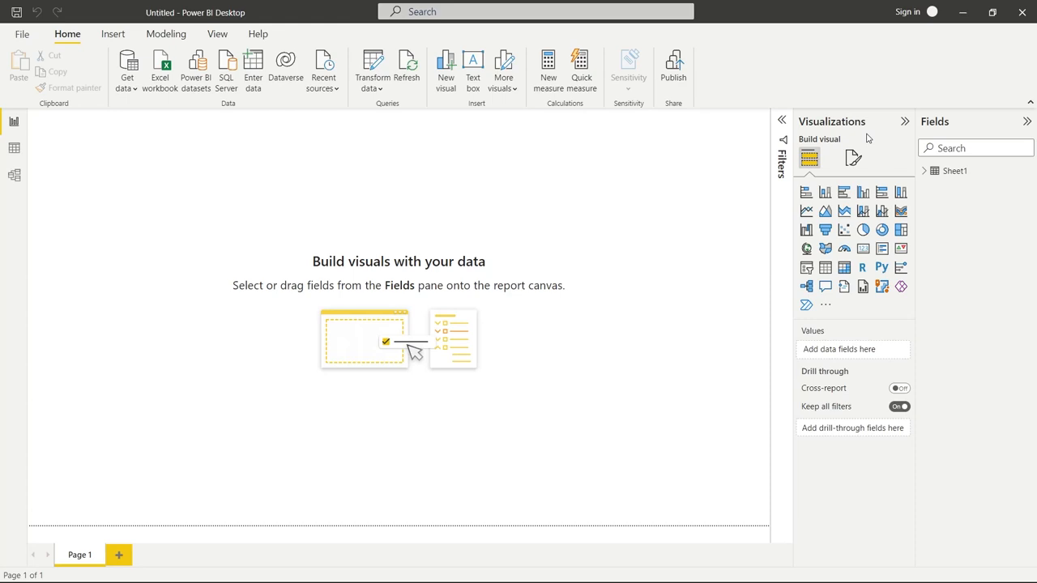
mouse_move(870, 138)
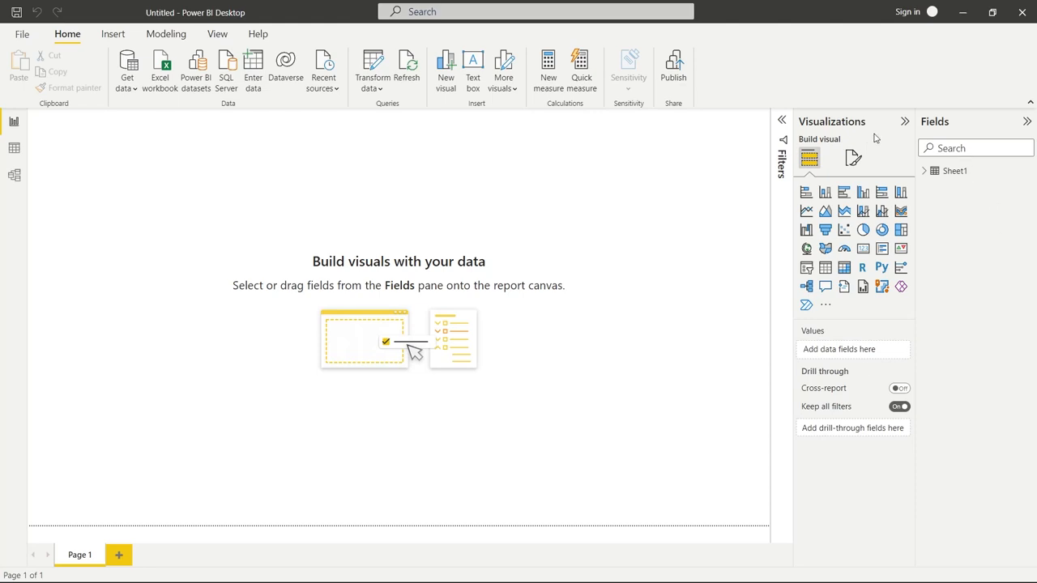
mouse_move(932, 324)
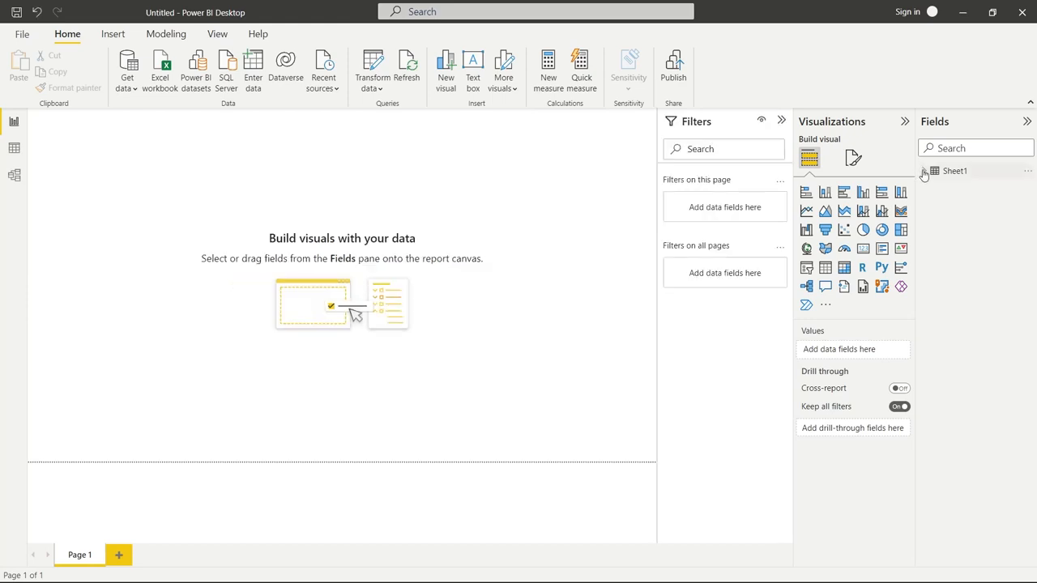
- Expand Sheet1 in the Fields pane to reveal Date_Purchased, Price, Product and Store
click(954, 170)
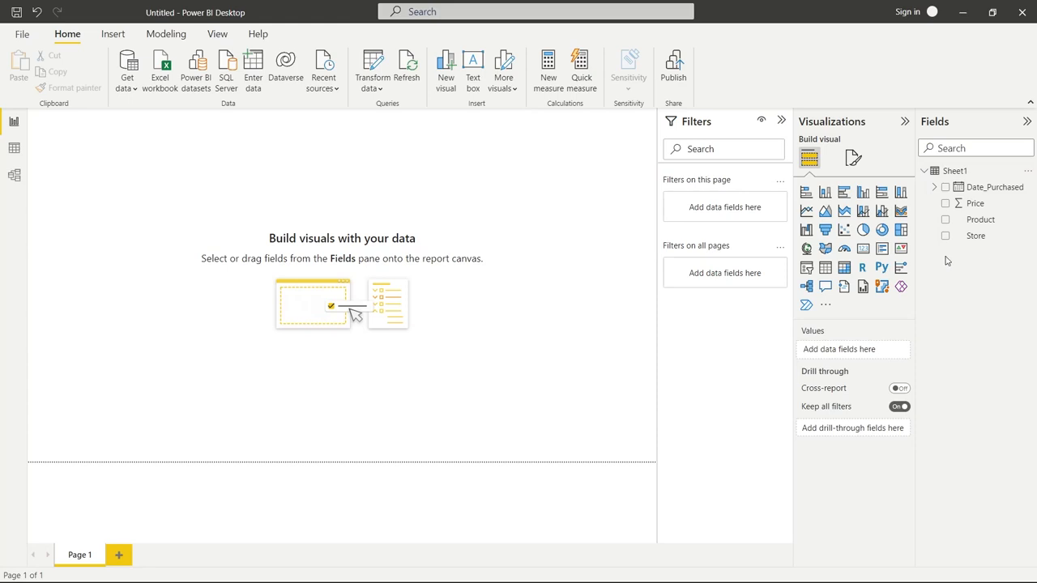
mouse_move(980, 264)
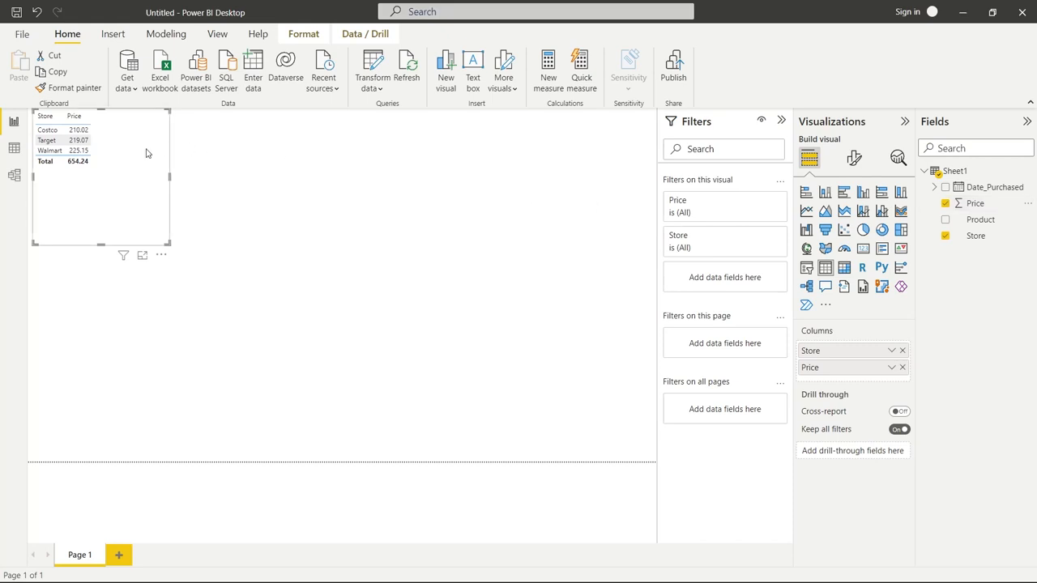
mouse_move(120, 146)
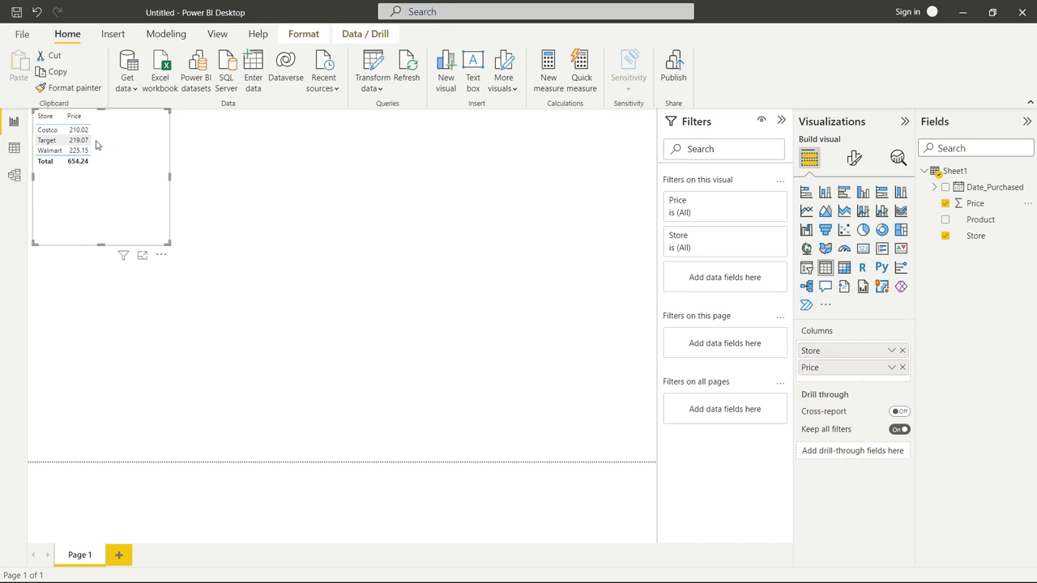
mouse_move(113, 156)
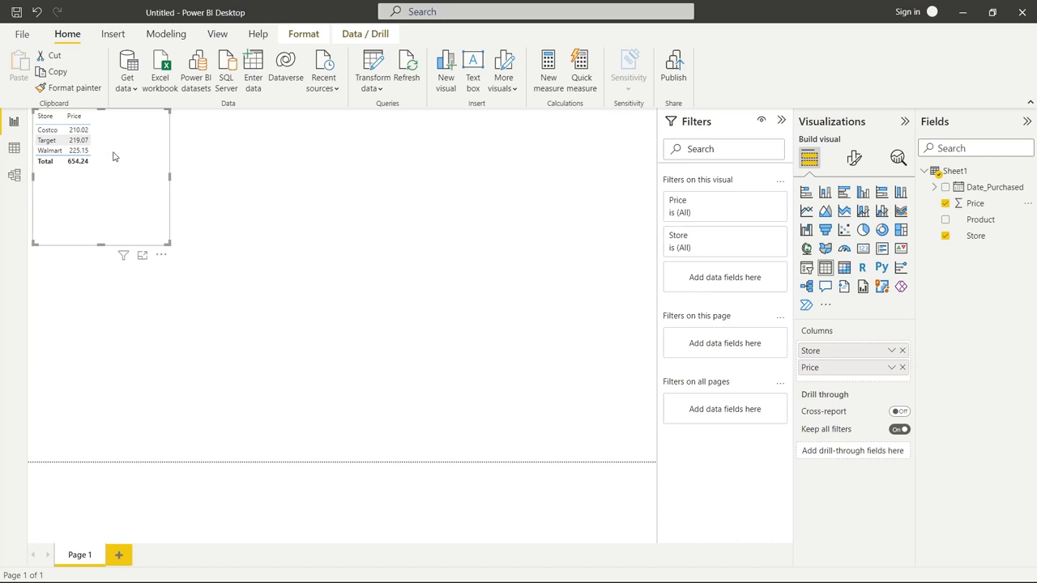
mouse_move(168, 162)
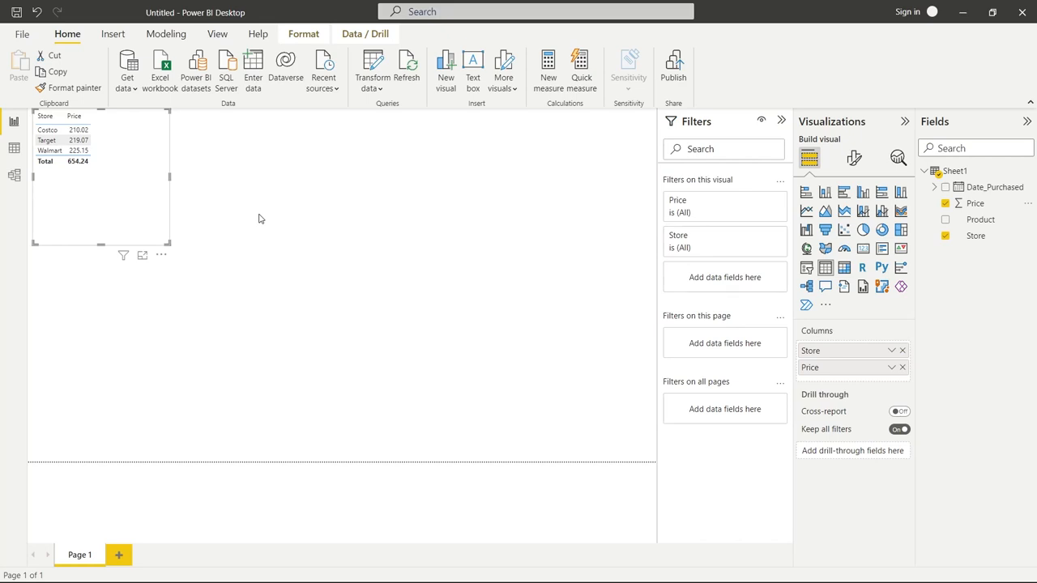
mouse_move(559, 234)
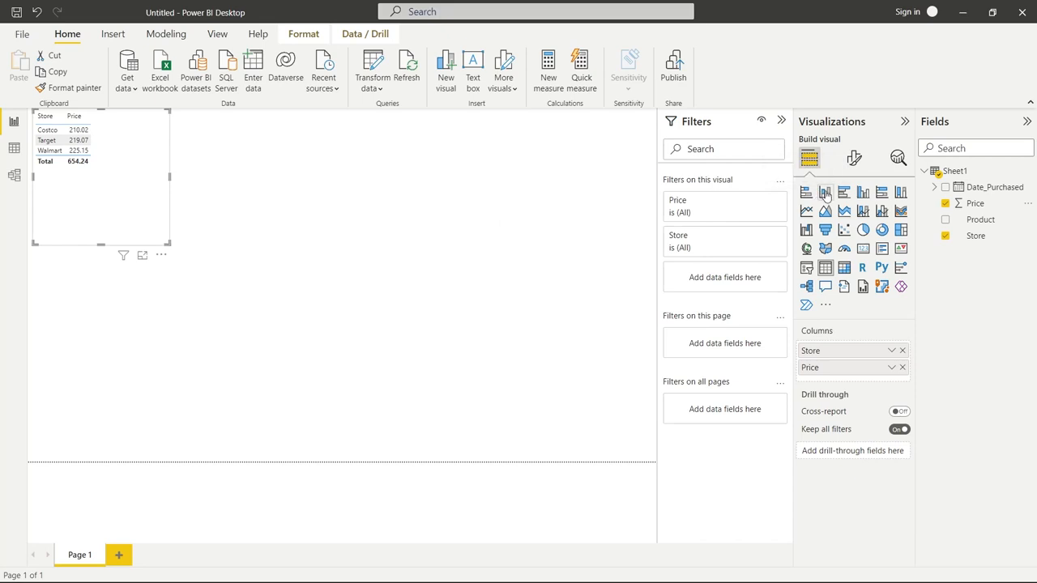
mouse_move(826, 191)
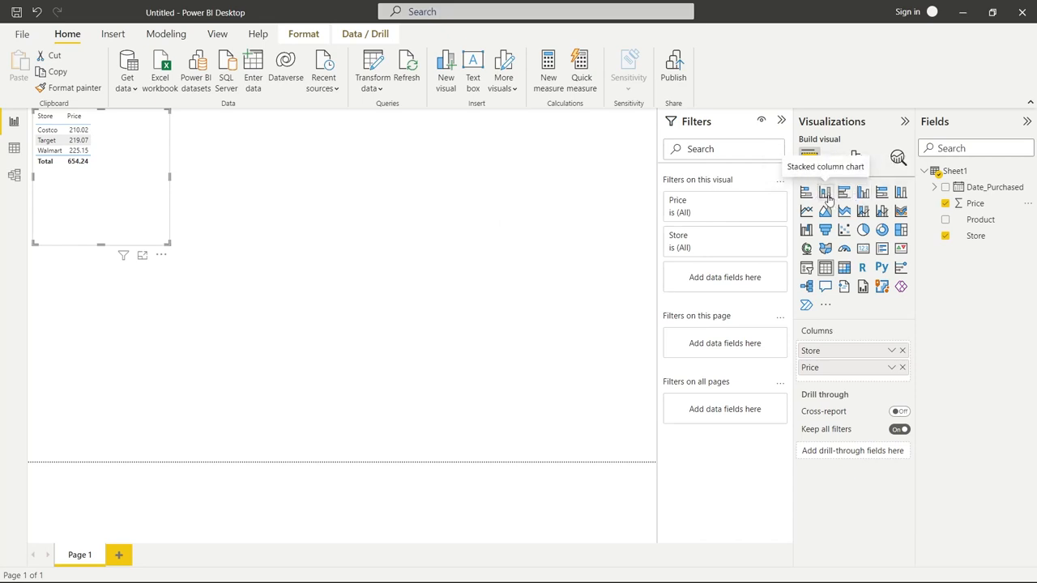
- Convert the Store/Price table to a stacked column chart with Store as the legend
click(826, 191)
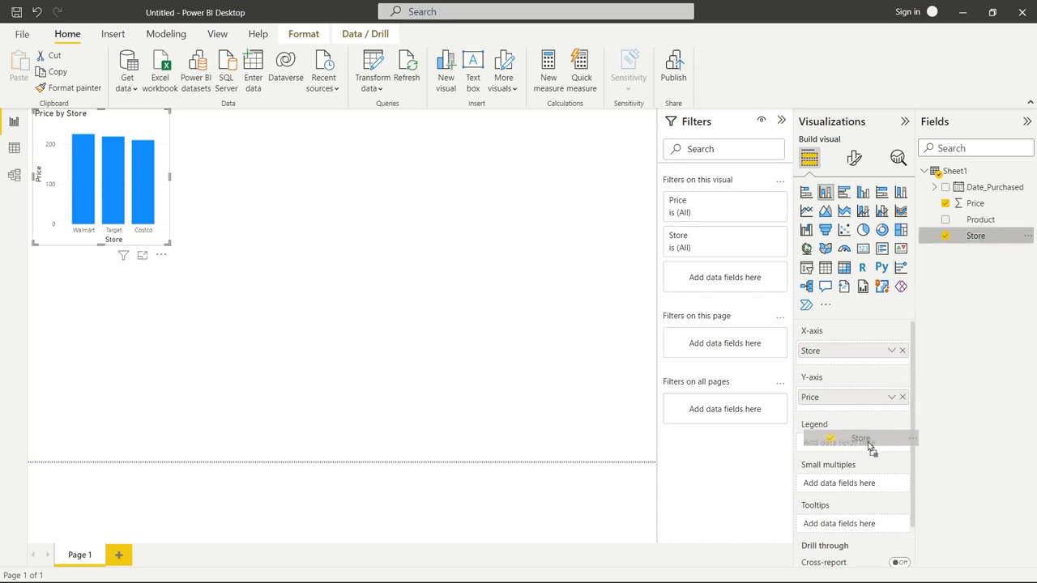
drag(975, 237, 850, 437)
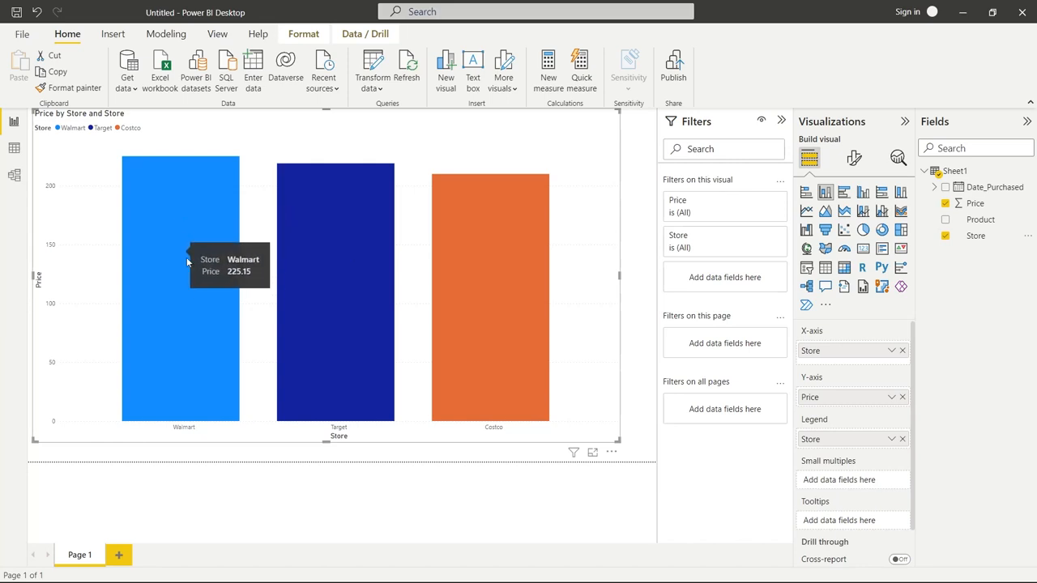
mouse_move(350, 258)
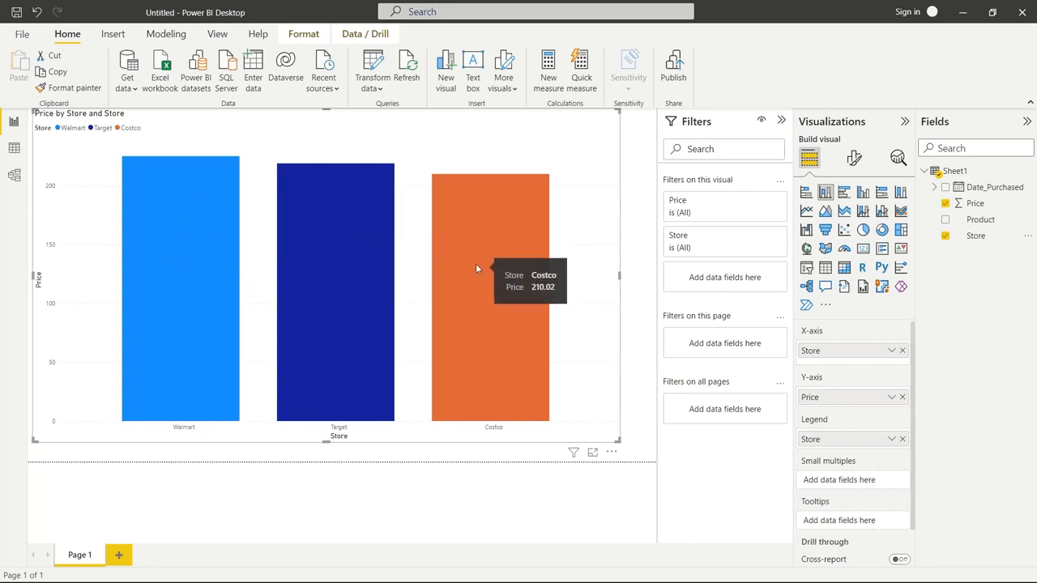
mouse_move(489, 165)
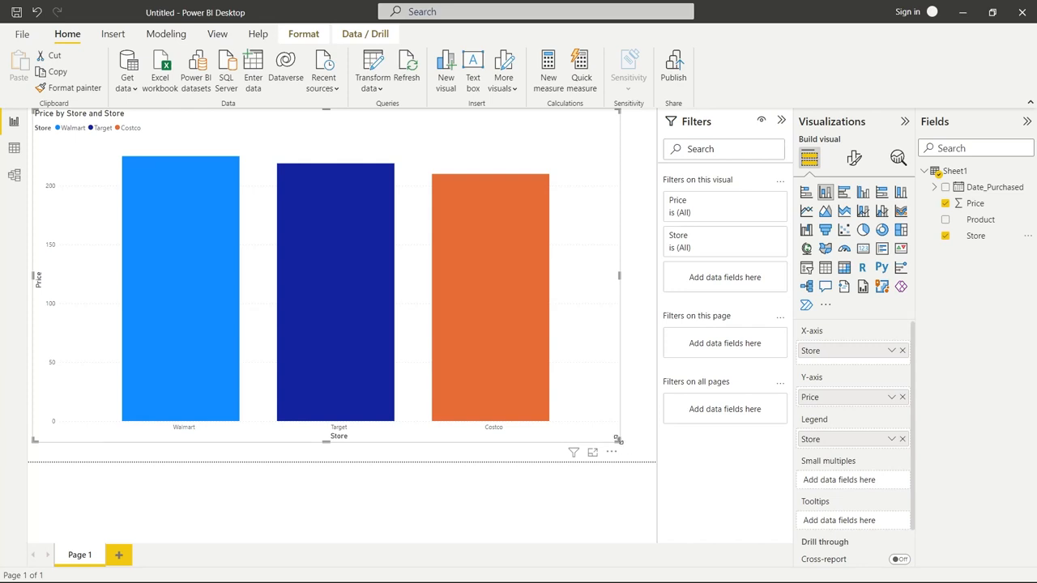
- Build a Product, Price, Store table on empty canvas and convert it to a clustered column chart
drag(618, 441, 178, 266)
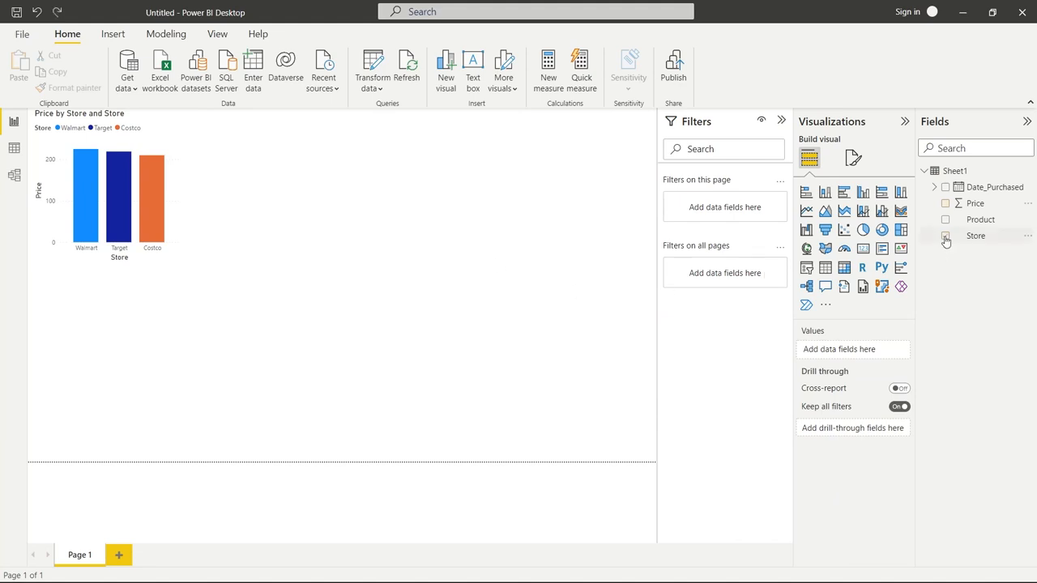
click(946, 204)
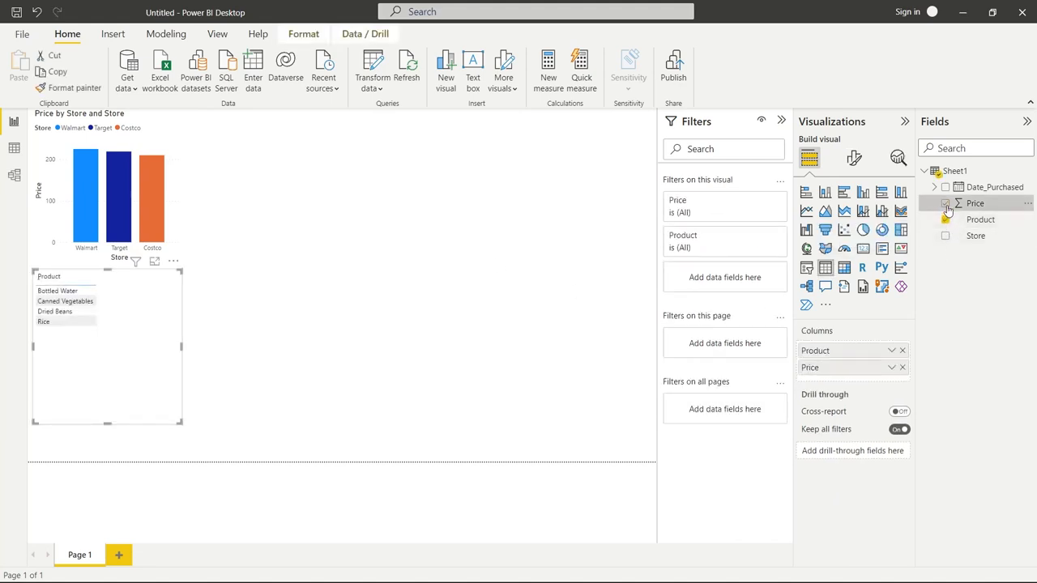
click(946, 236)
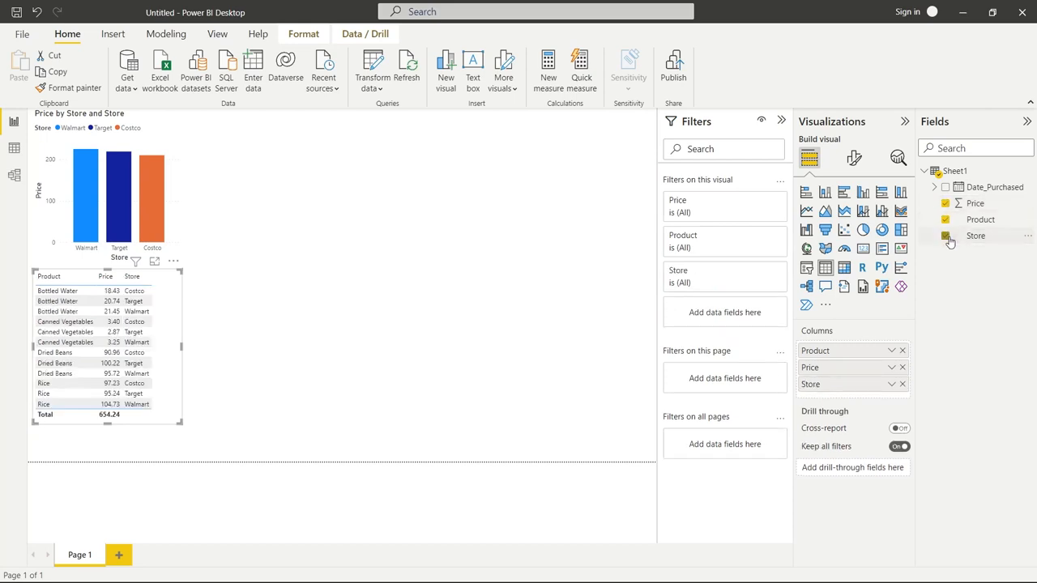
click(944, 237)
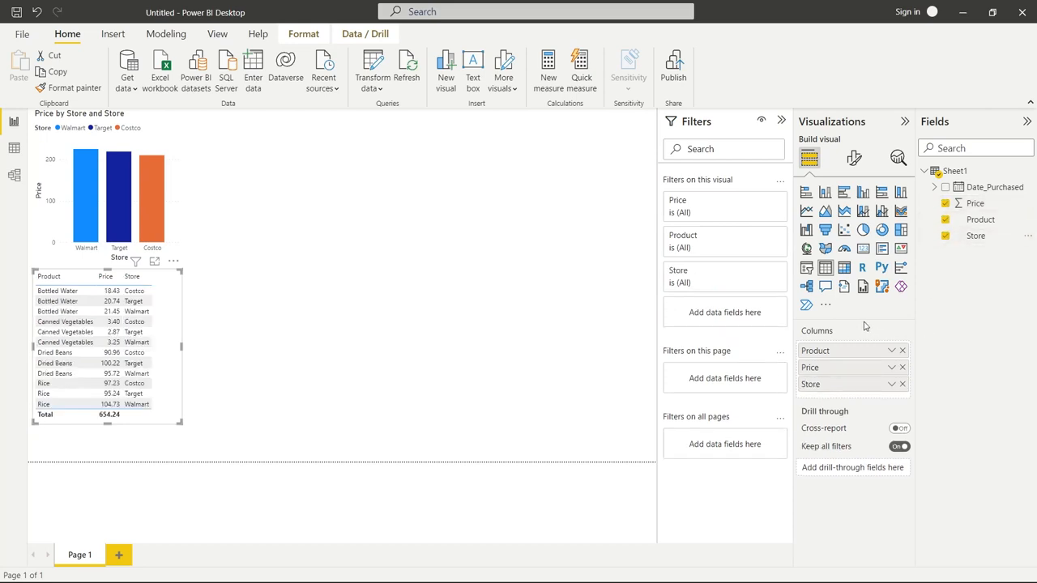
mouse_move(826, 191)
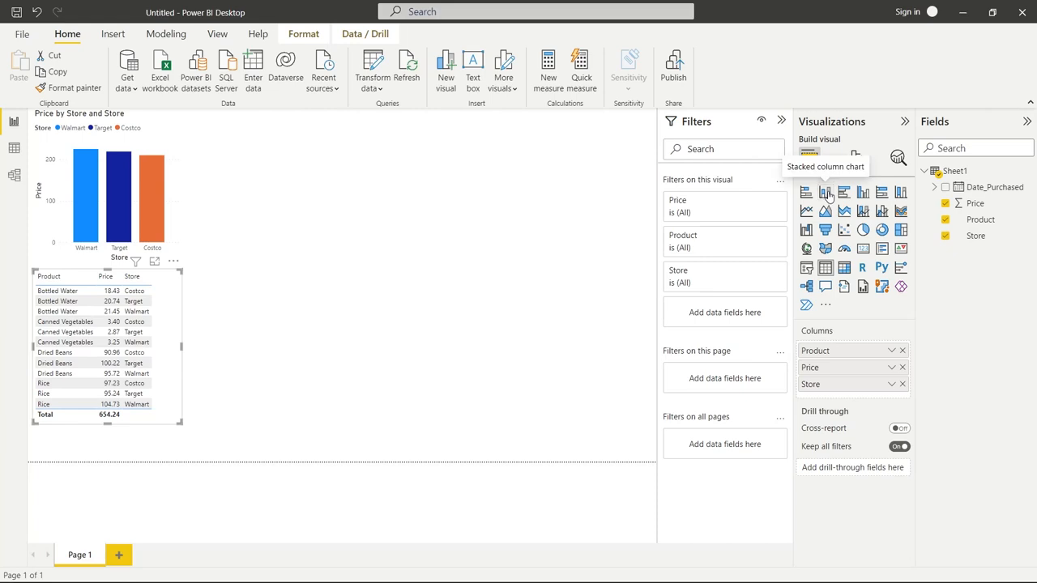
click(844, 191)
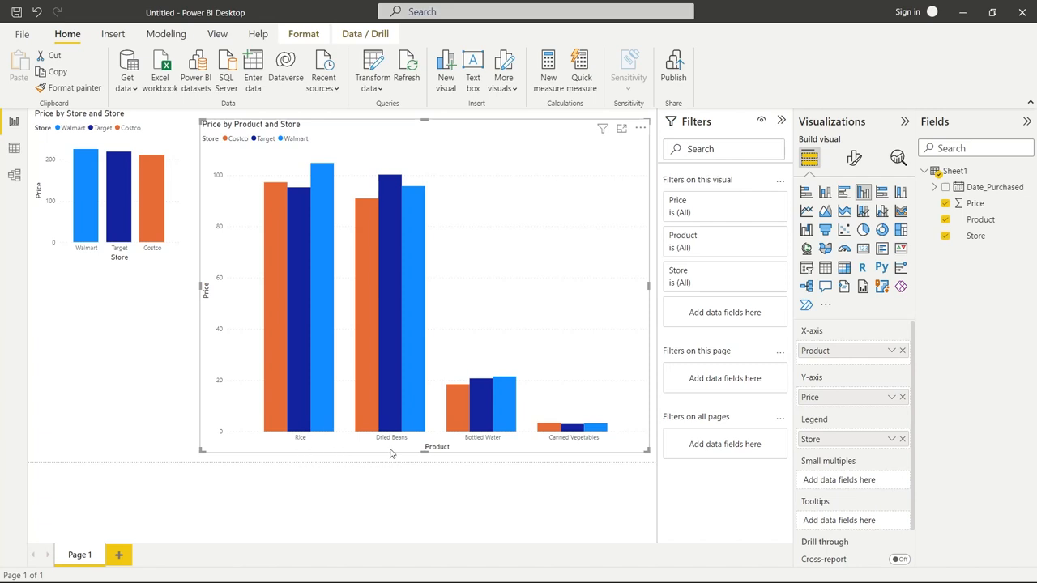
mouse_move(294, 204)
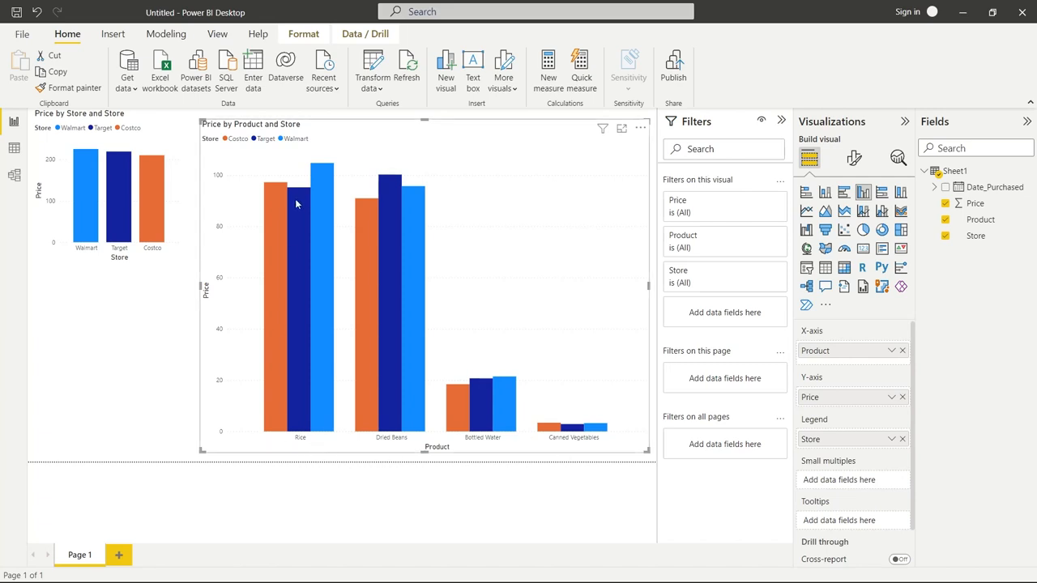
mouse_move(337, 270)
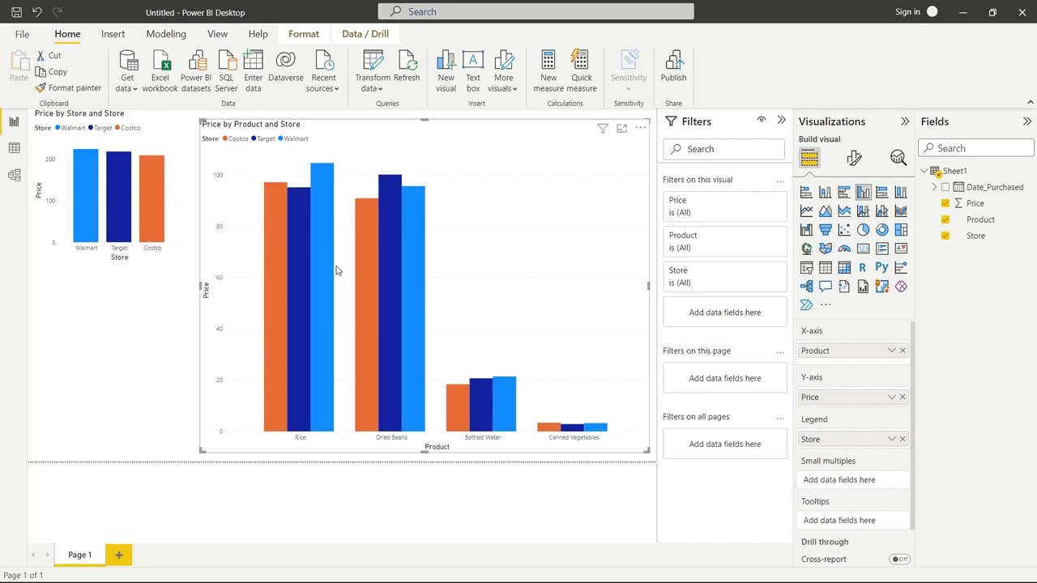
mouse_move(322, 219)
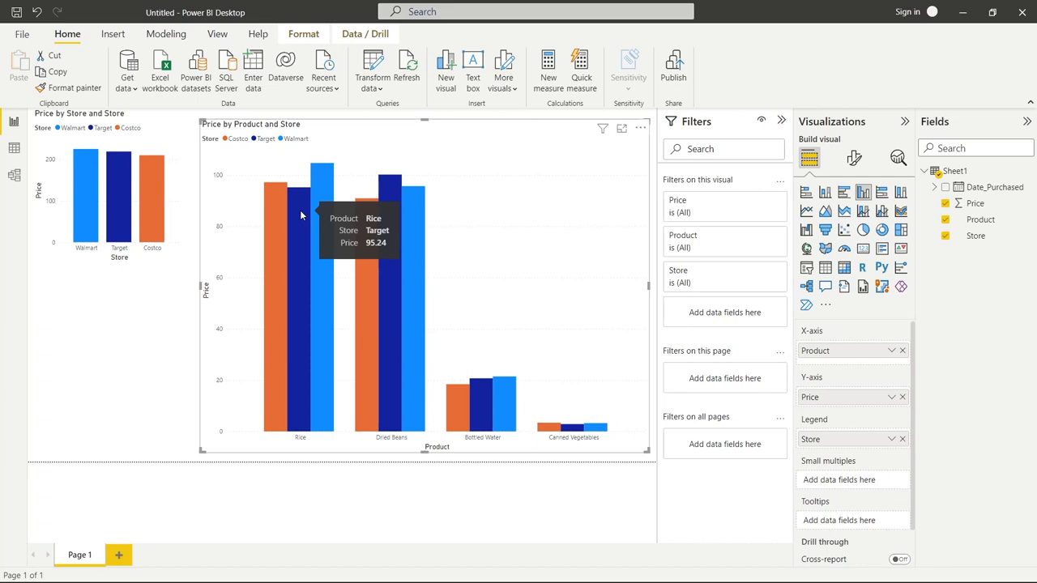
mouse_move(274, 214)
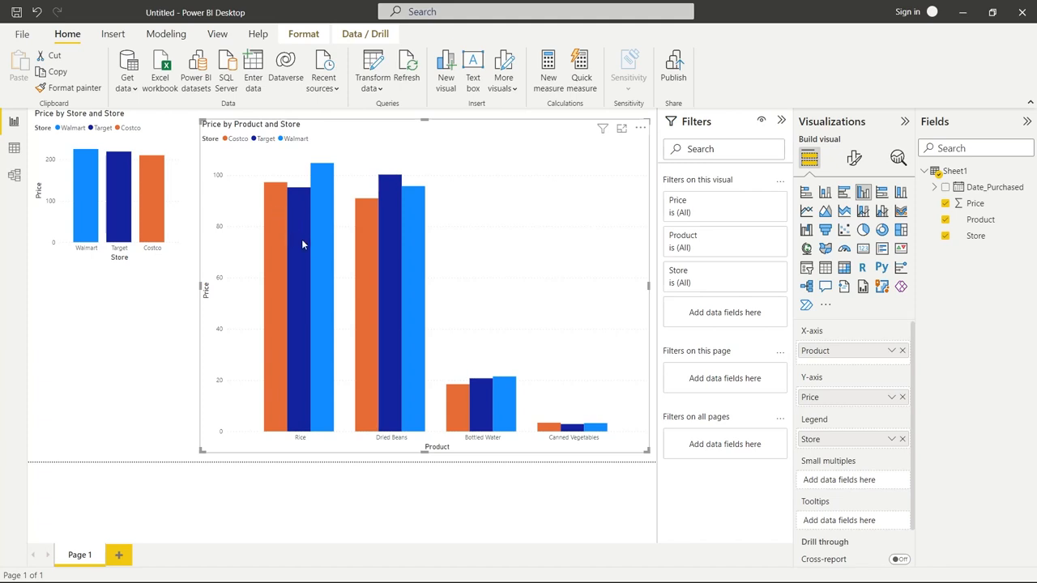
mouse_move(366, 224)
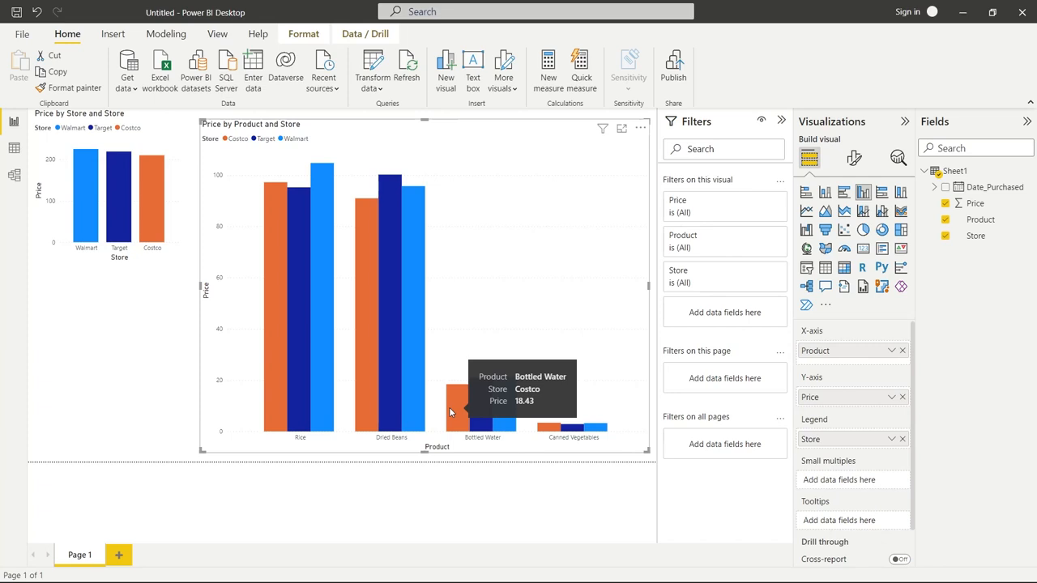
mouse_move(599, 431)
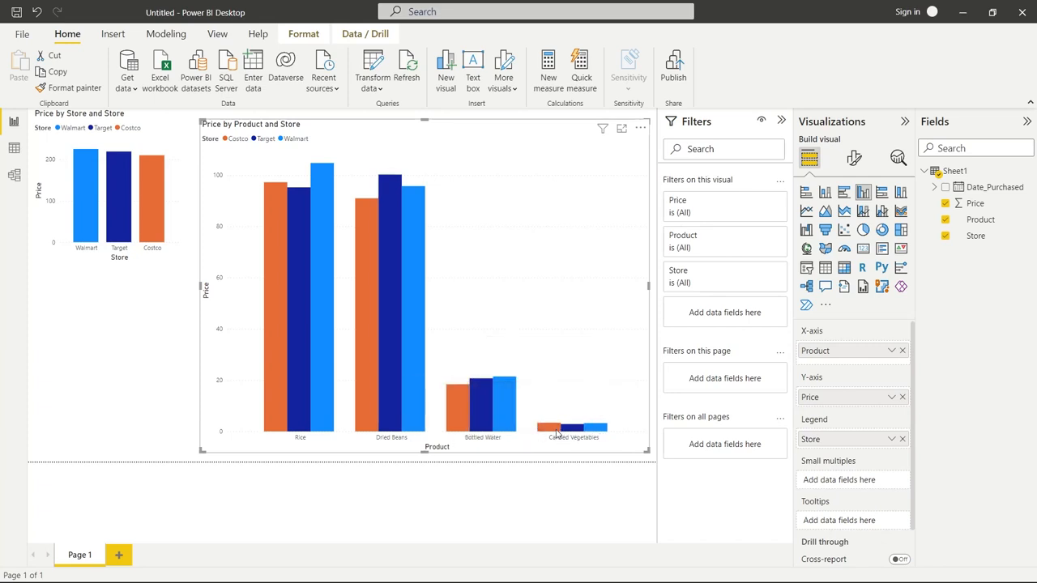
mouse_move(567, 428)
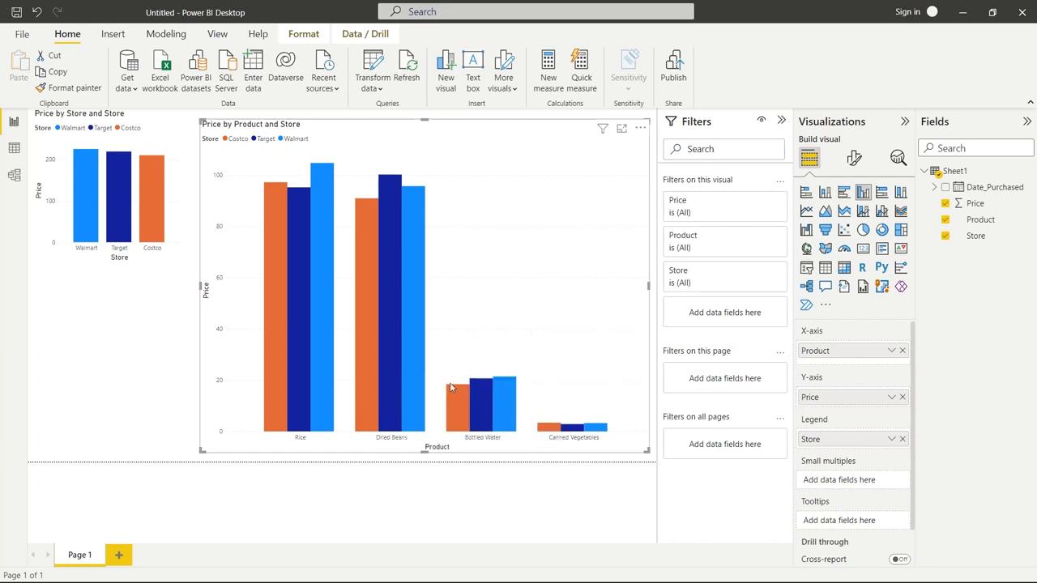
mouse_move(373, 269)
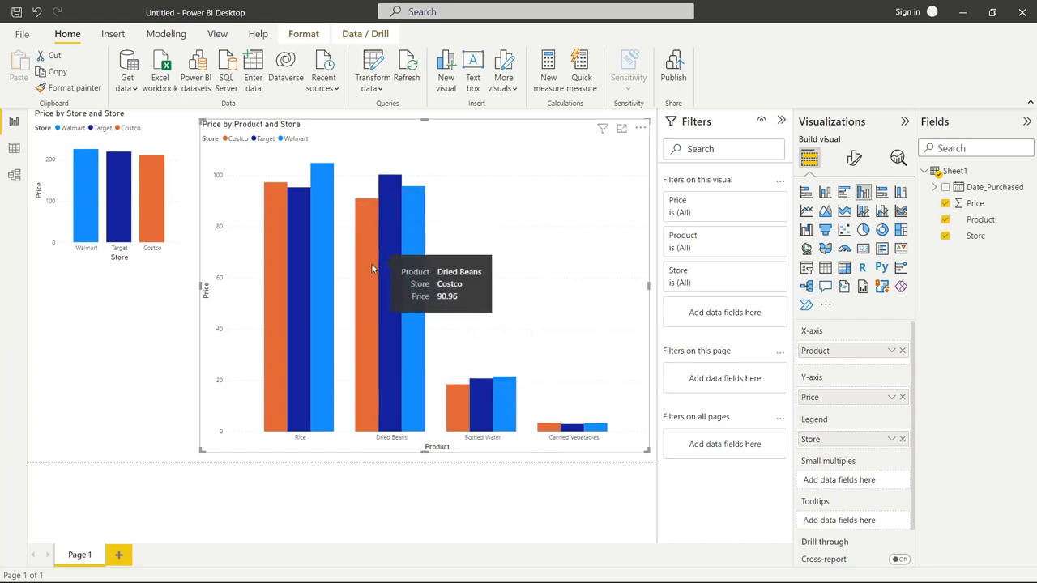
mouse_move(298, 220)
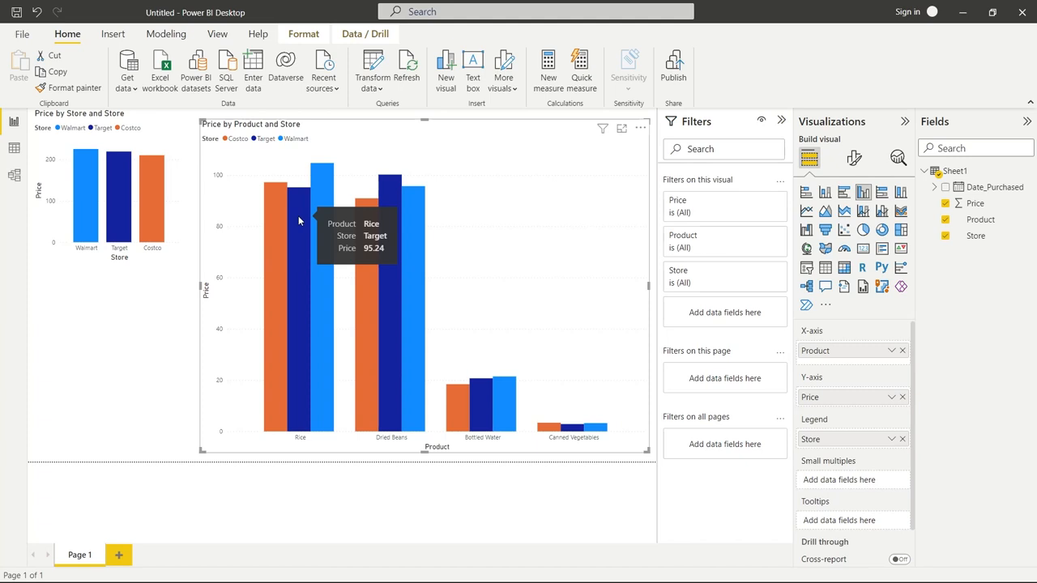
mouse_move(654, 460)
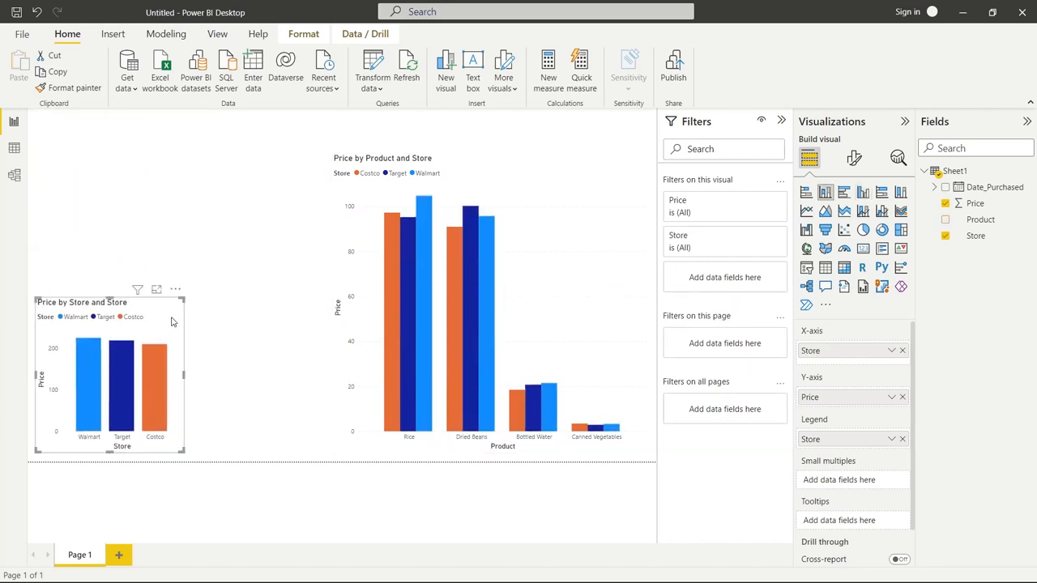
- Resize the Price by Store chart to fill the left half beside the product chart
drag(185, 300, 316, 159)
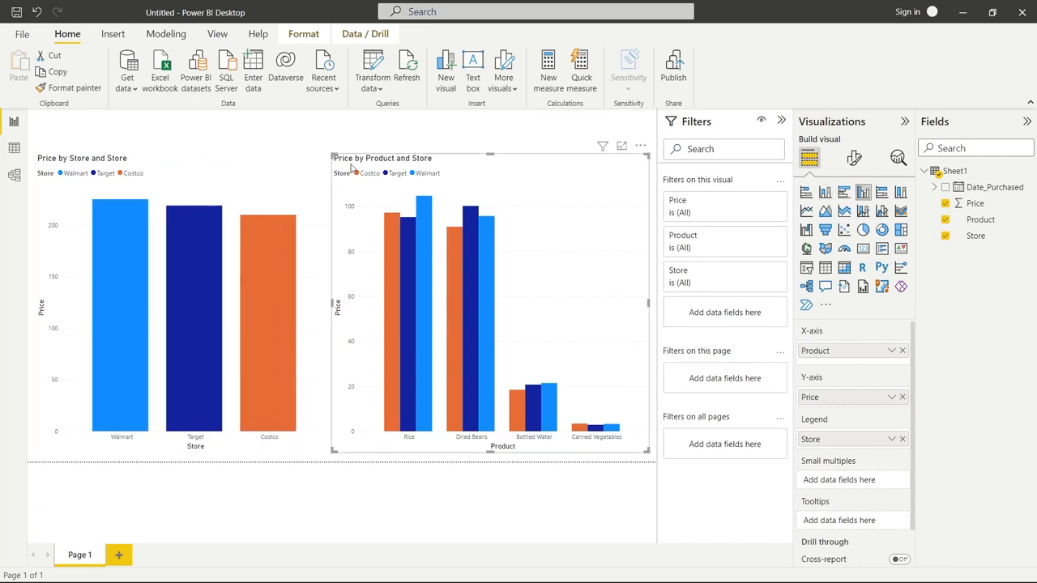
mouse_move(484, 177)
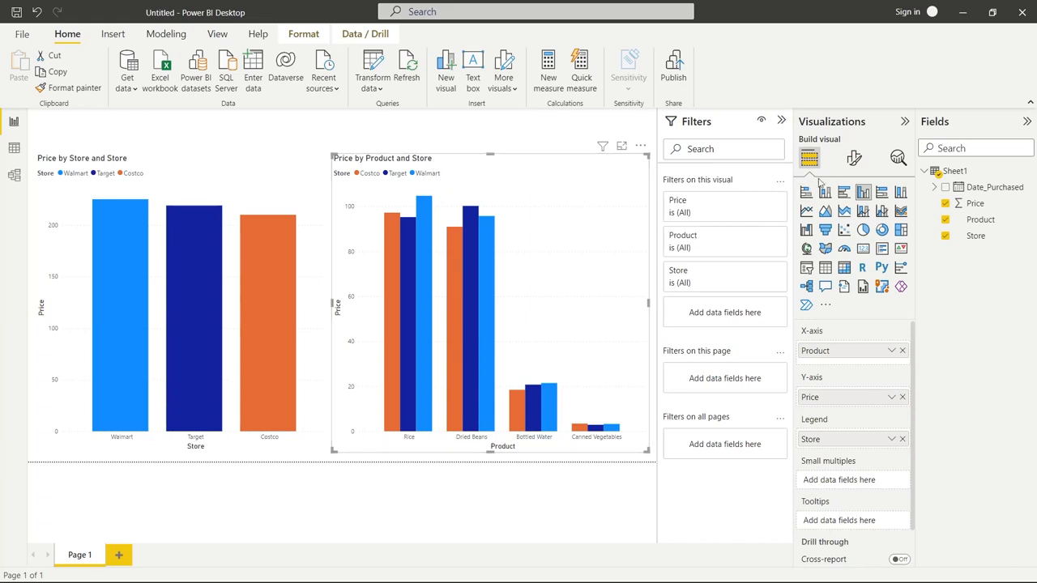
mouse_move(854, 159)
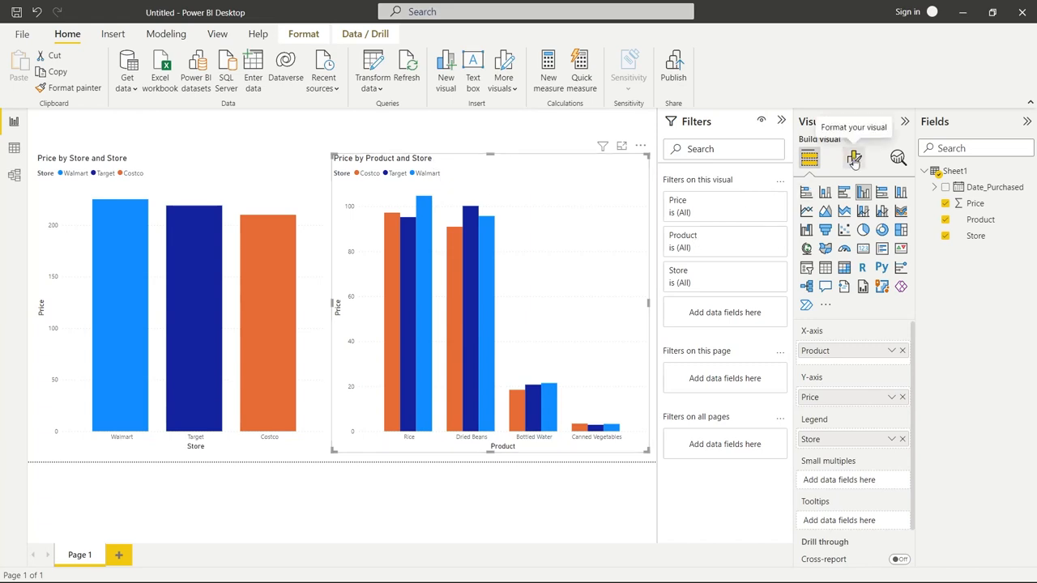
- Set the product chart's title text to 'Best Store for Product' in General > Title
click(853, 159)
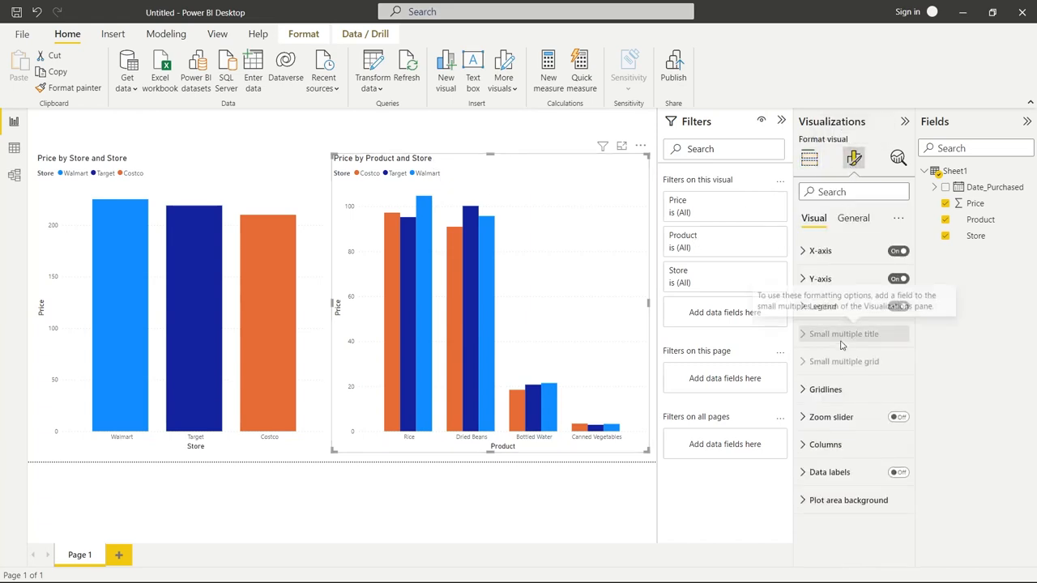
click(852, 217)
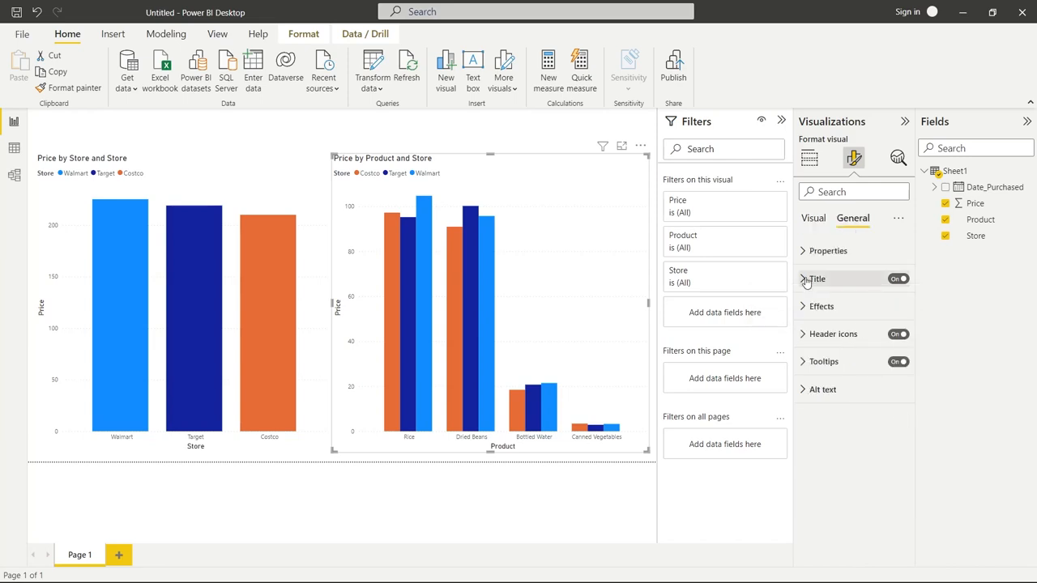
click(816, 279)
text(B)
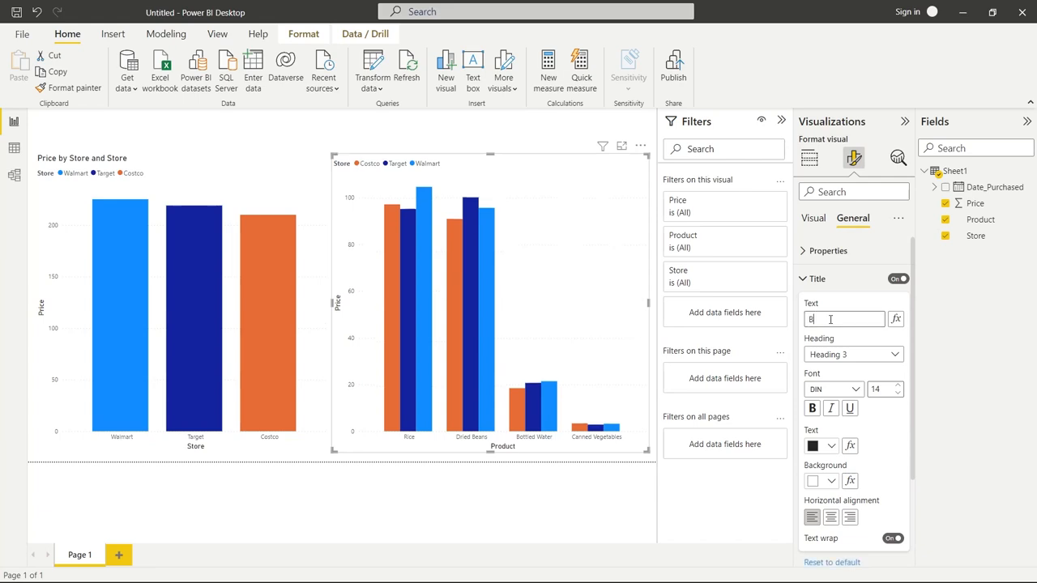
text(est Store)
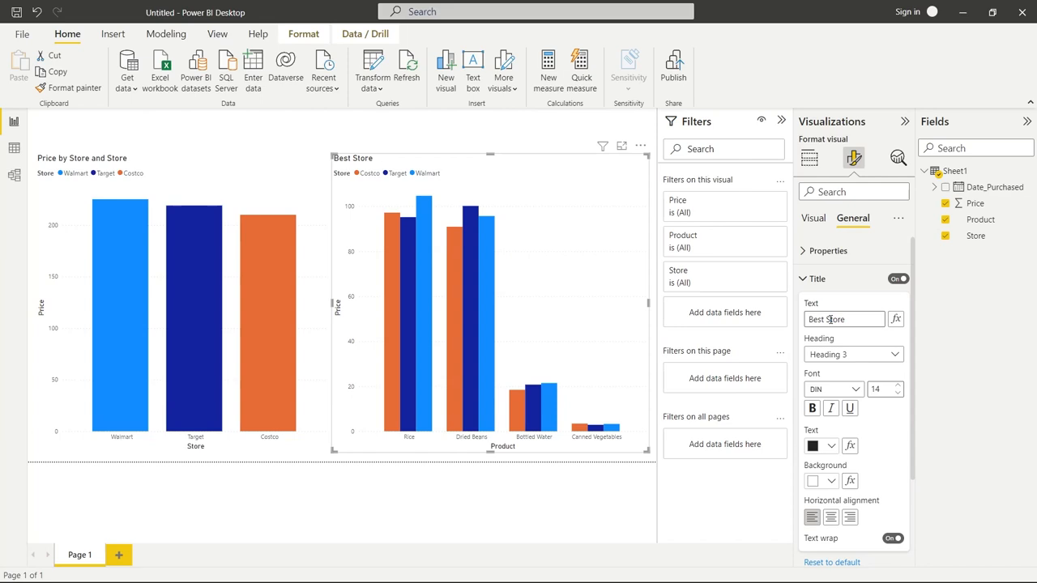
text(for Product)
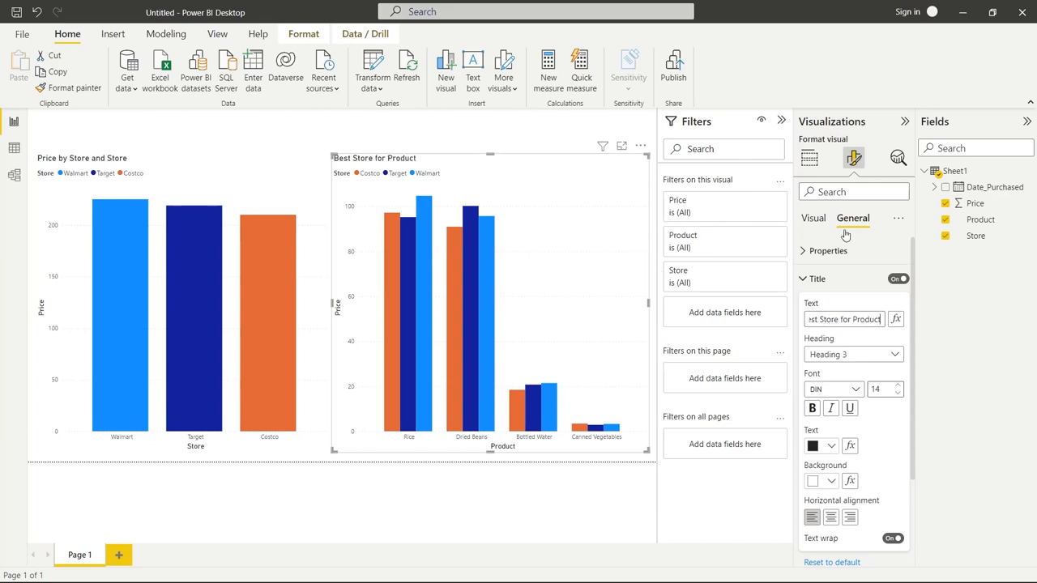
click(813, 217)
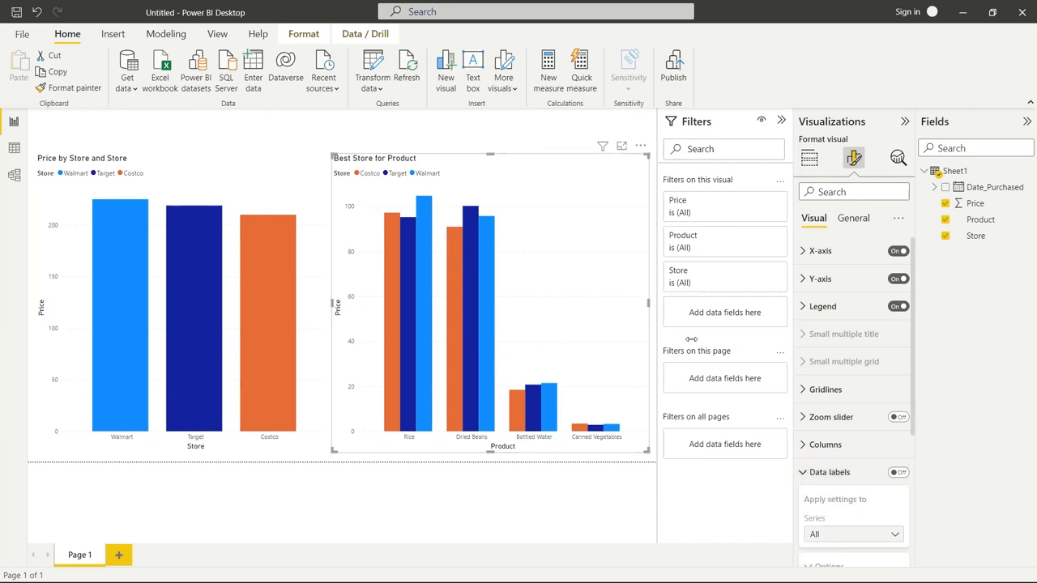
- Turn on data labels for the product chart with Values display units set to None
click(897, 473)
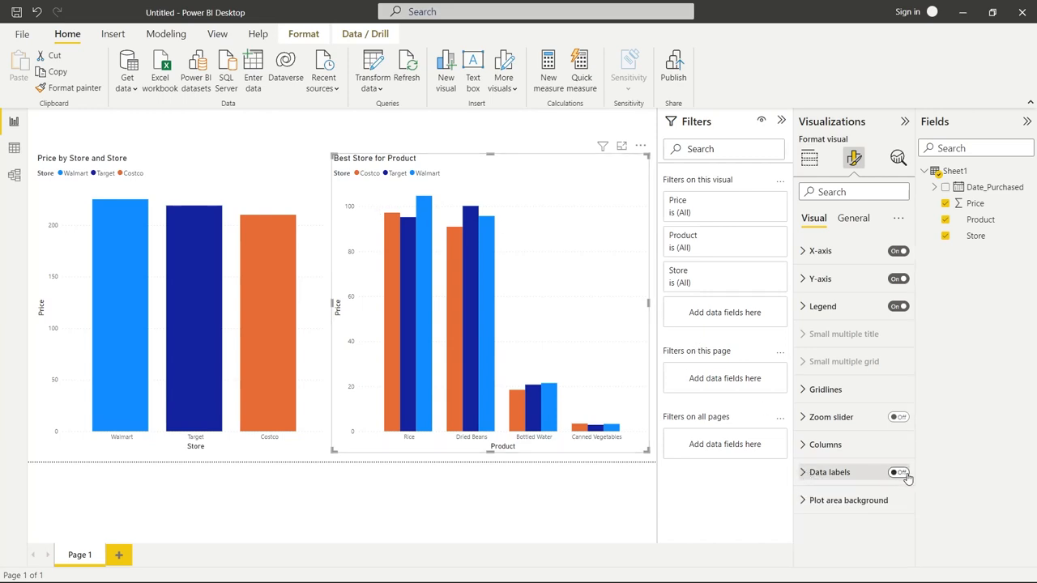
click(897, 473)
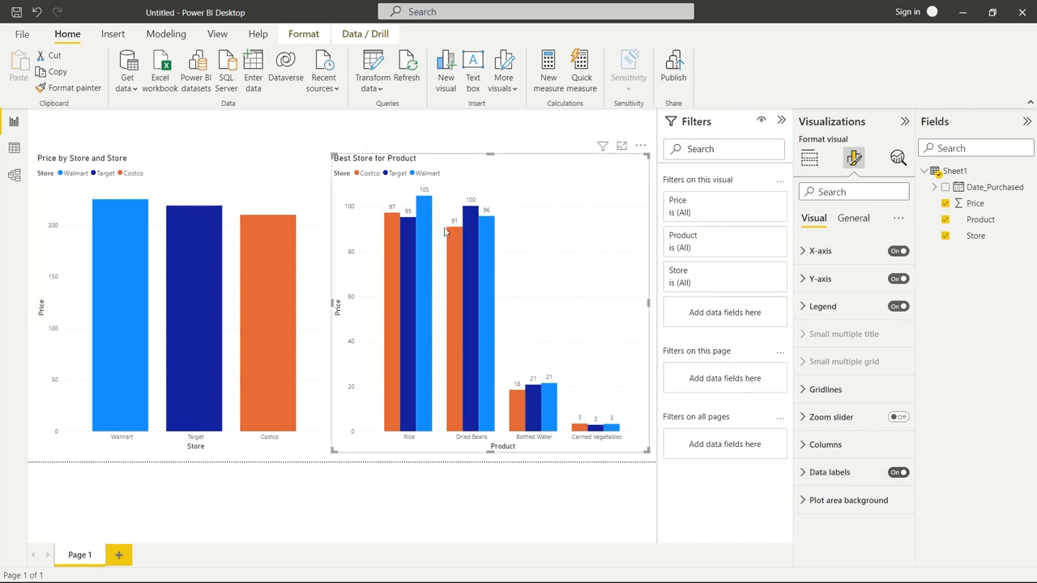
mouse_move(471, 256)
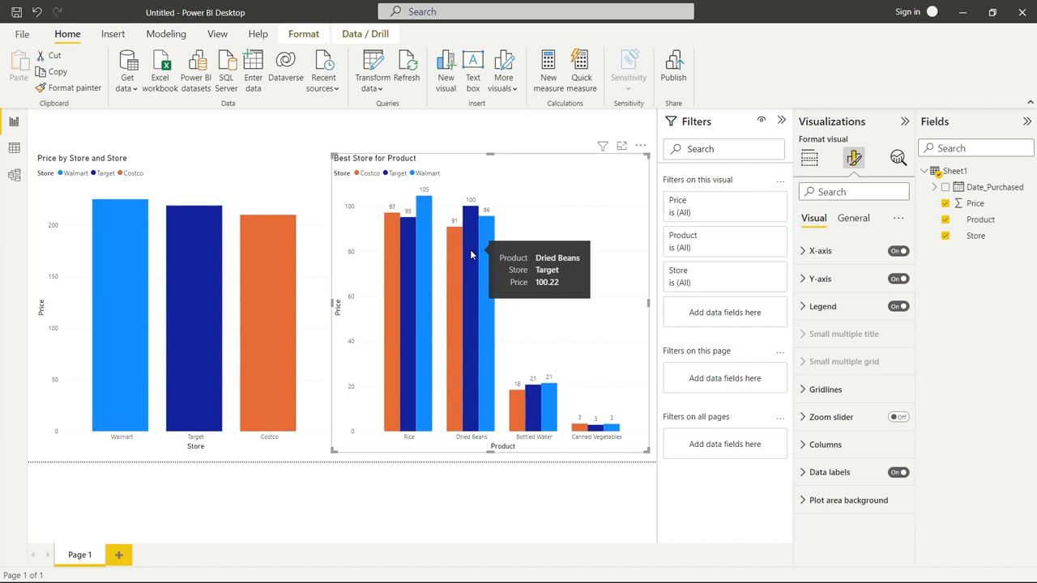
mouse_move(476, 179)
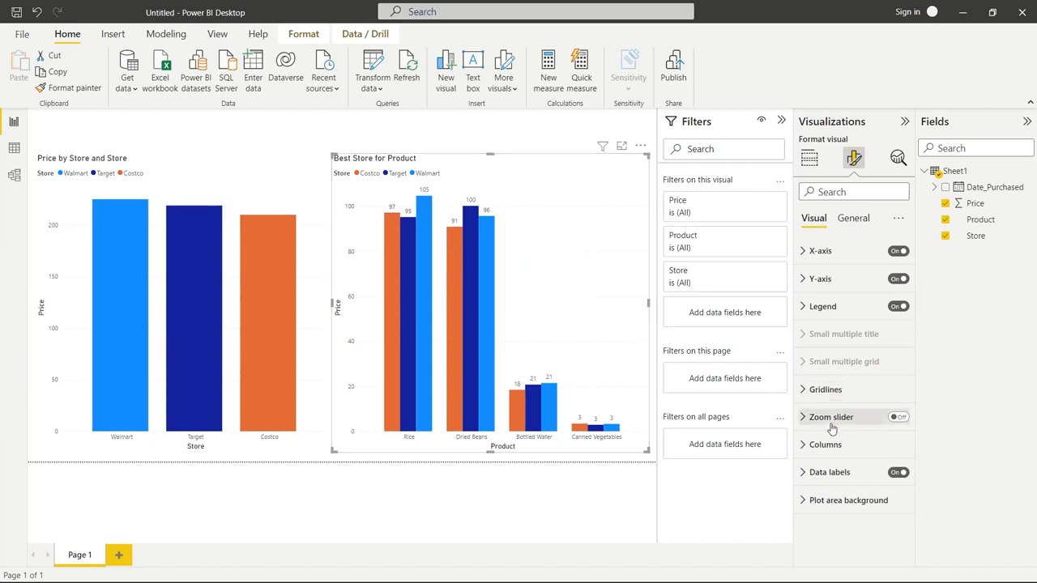
click(829, 471)
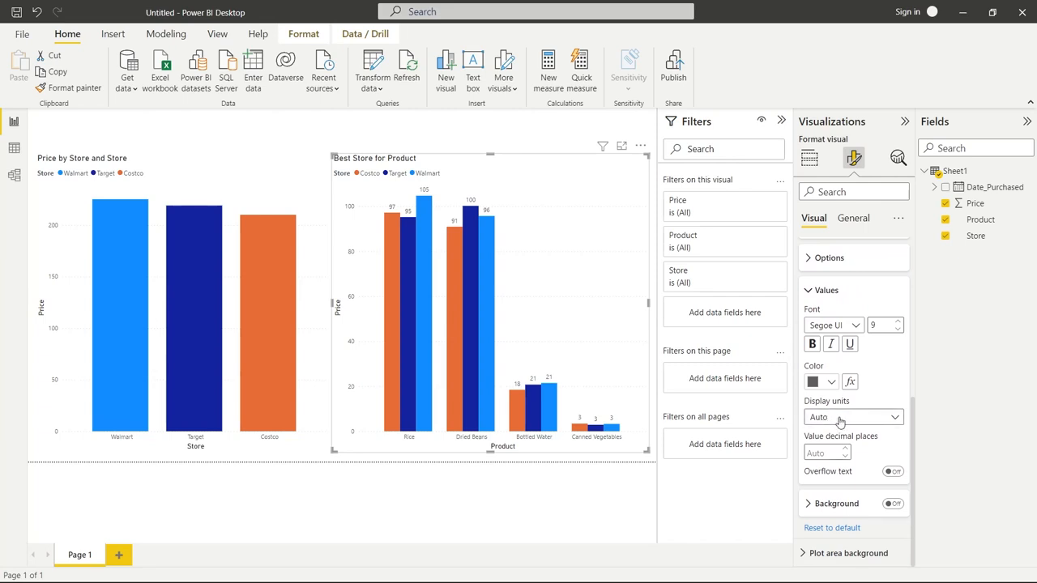
click(852, 416)
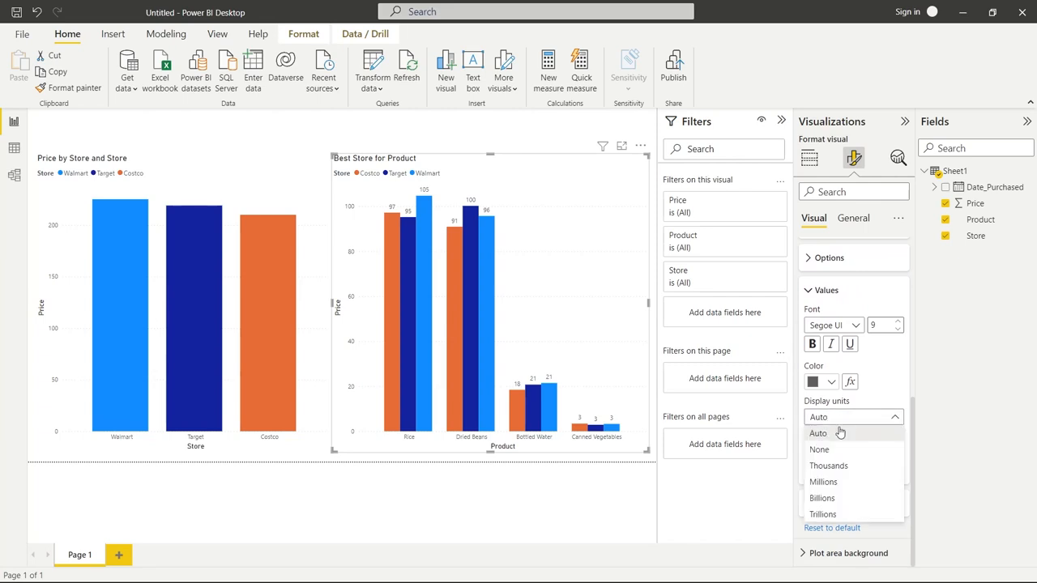
click(820, 451)
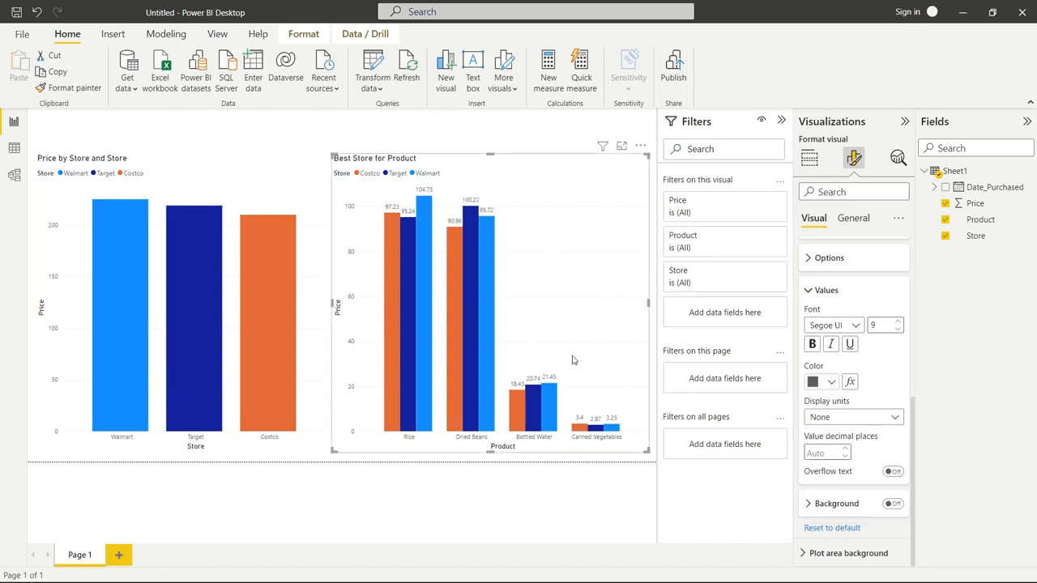
mouse_move(716, 324)
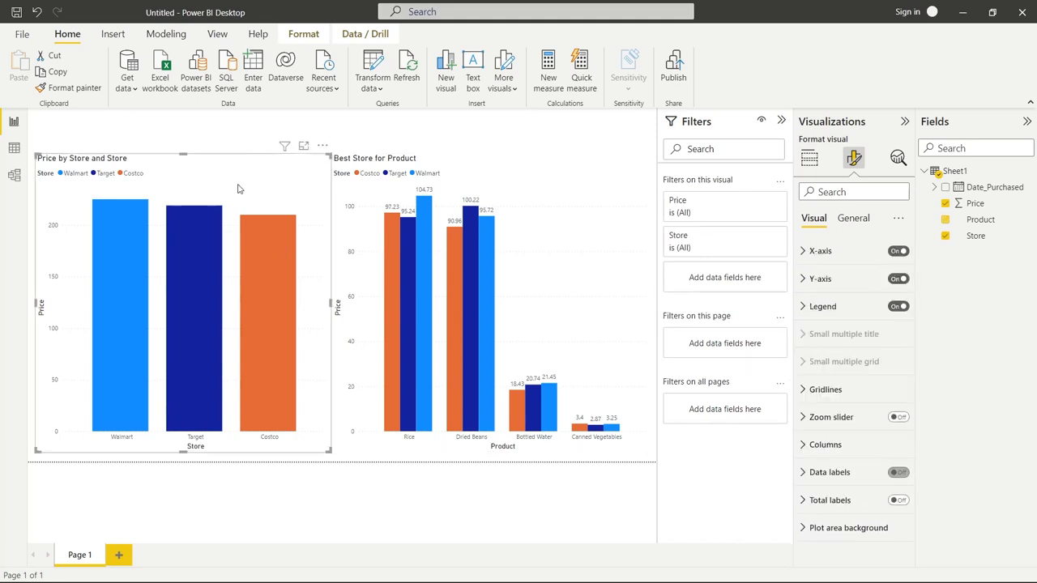
- Enable data labels on the store chart and retitle it 'Total by Store'
click(944, 221)
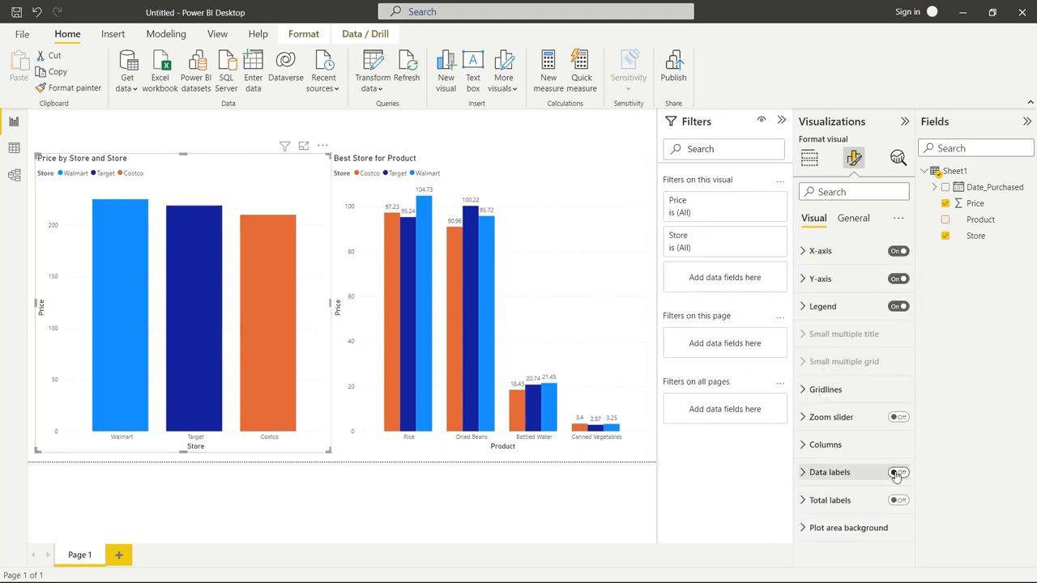
click(898, 473)
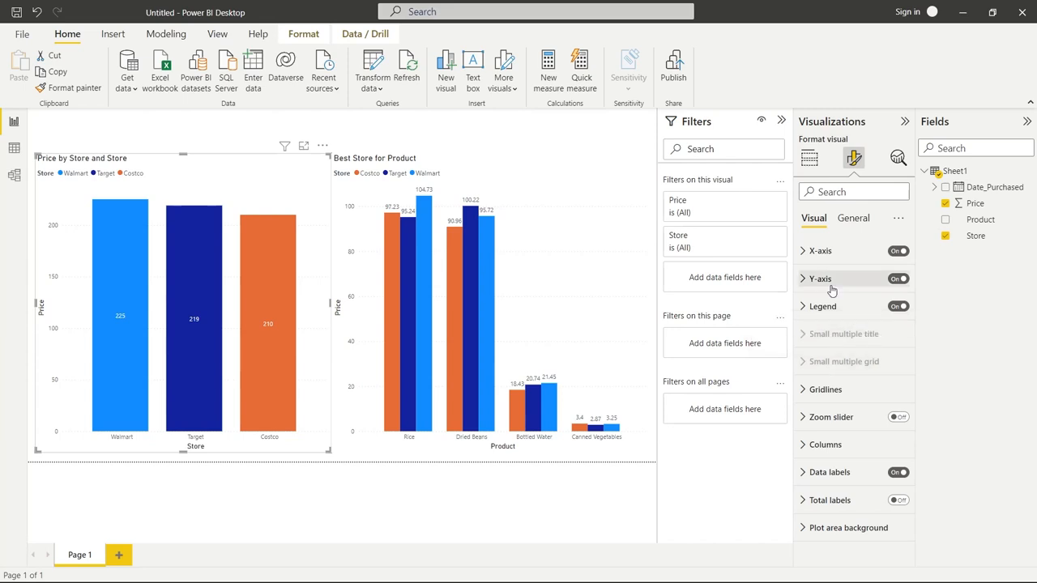
click(852, 217)
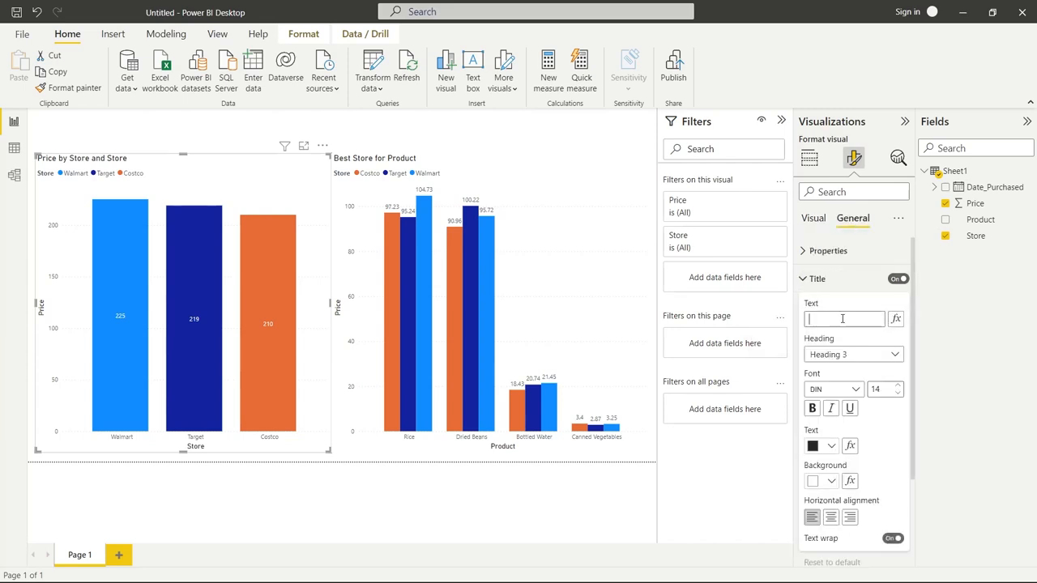
text(Total by Store)
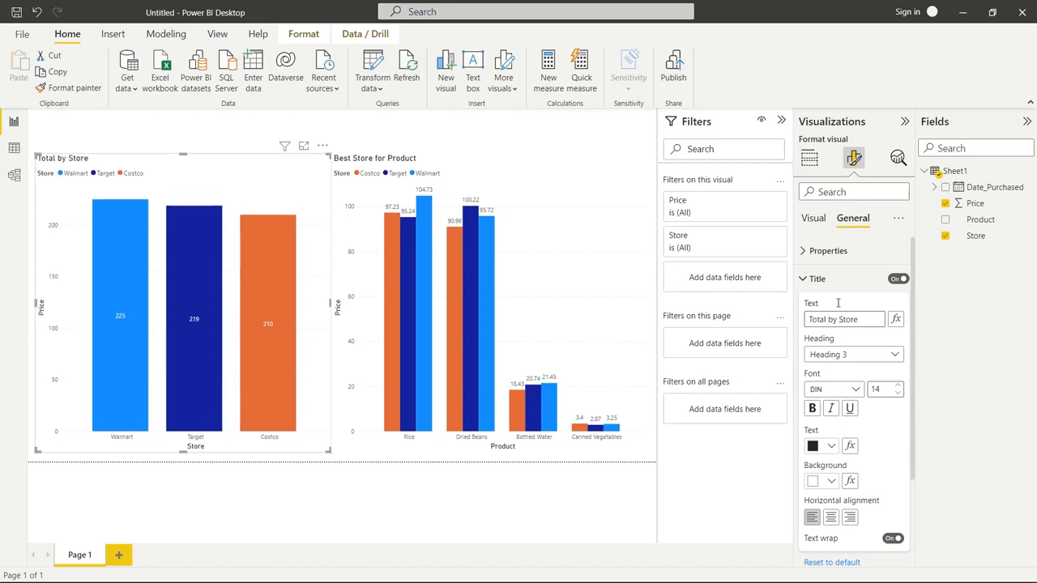
click(813, 217)
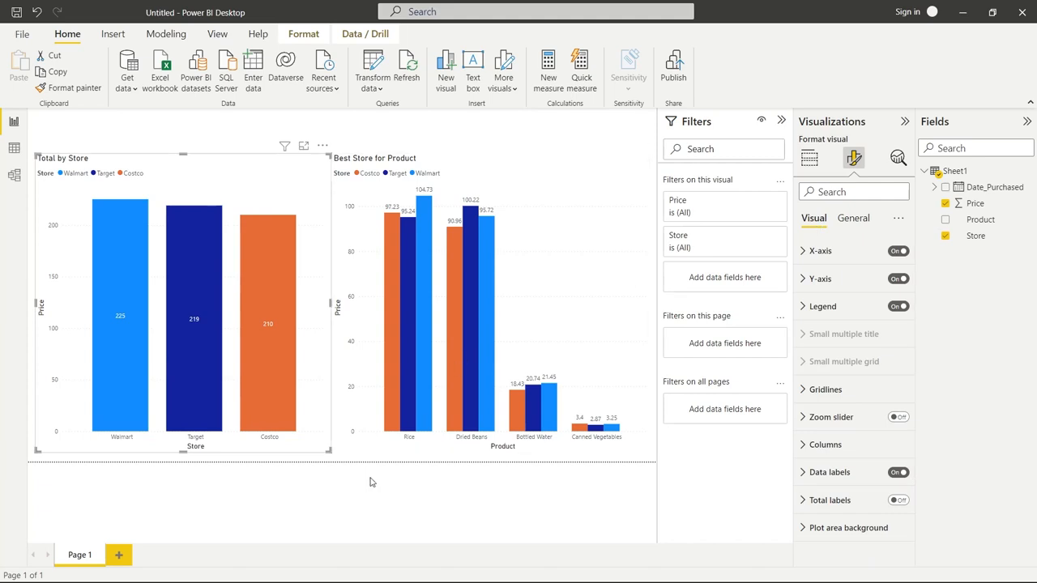
mouse_move(385, 123)
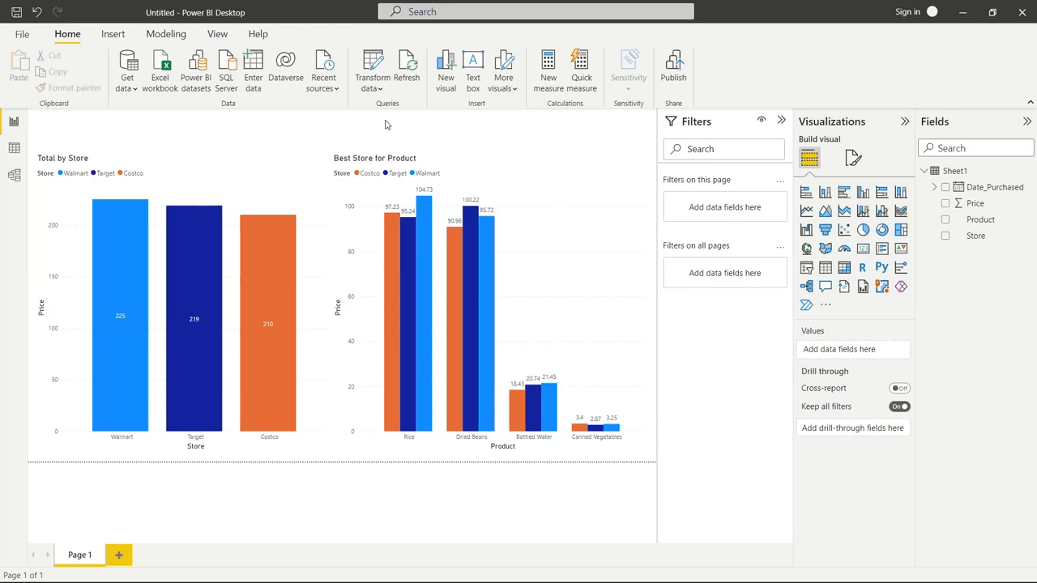
mouse_move(610, 140)
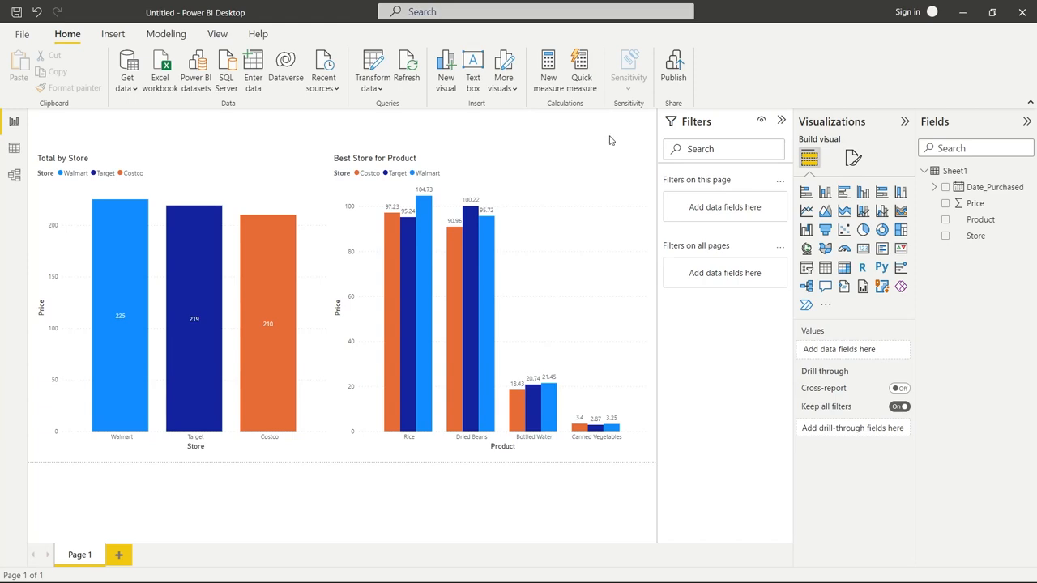